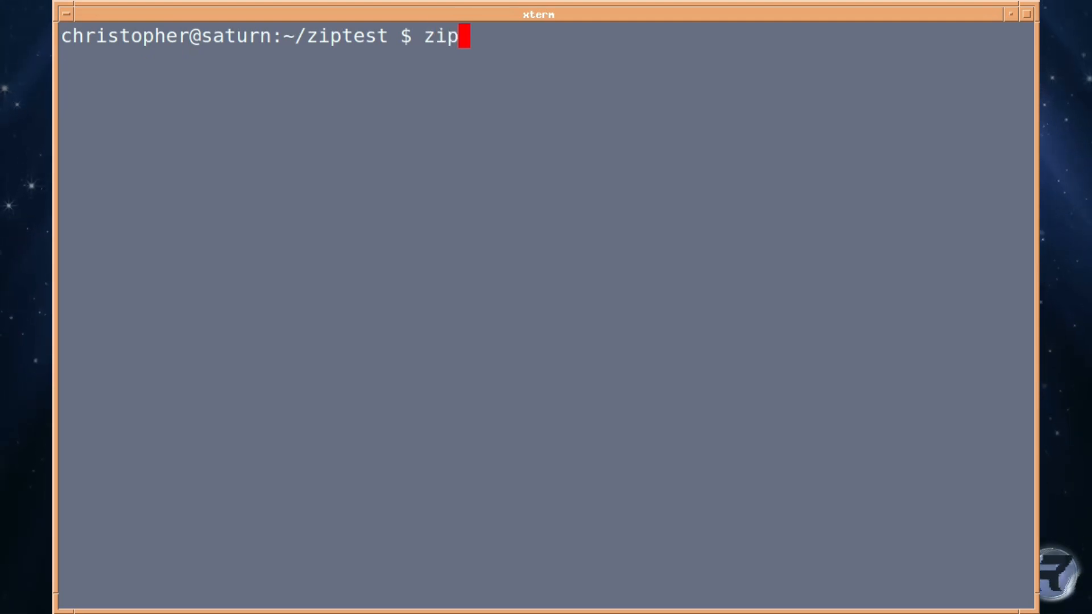
Step: Run zip with no arguments to print Zip 3.0's usage summary and option list
key(Return)
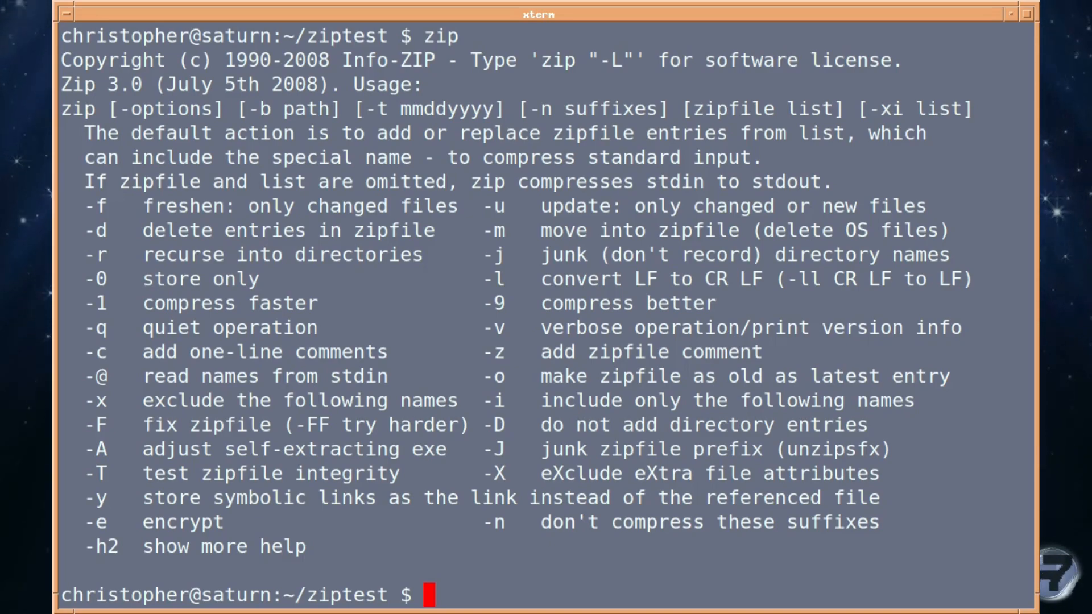
text(clea)
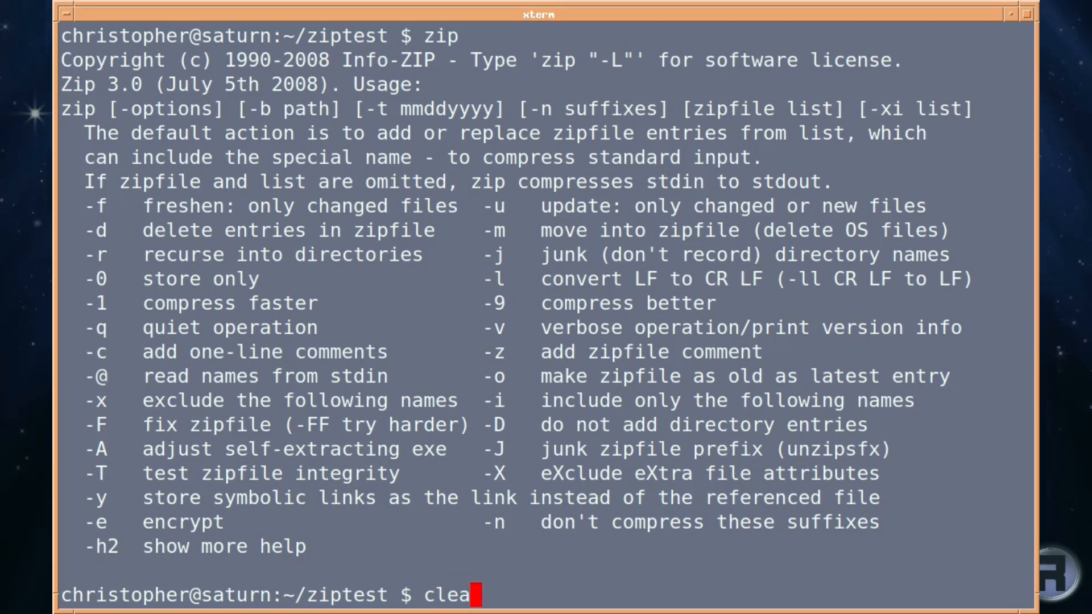
Step: Clear the terminal, then preview dragon32.png in xv and close the viewer
key(Return)
text(ls)
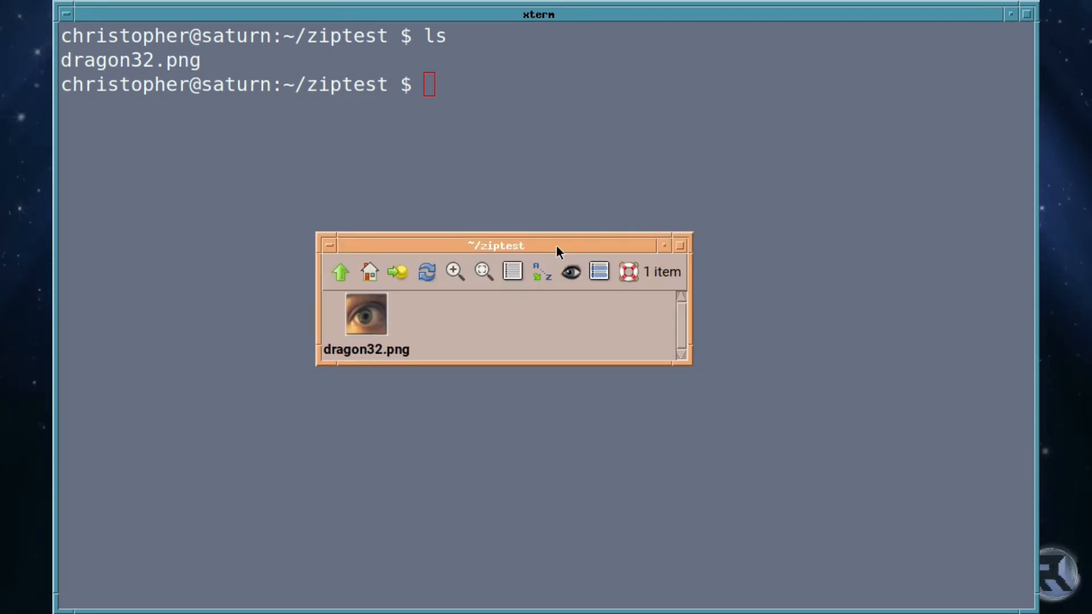
click(531, 168)
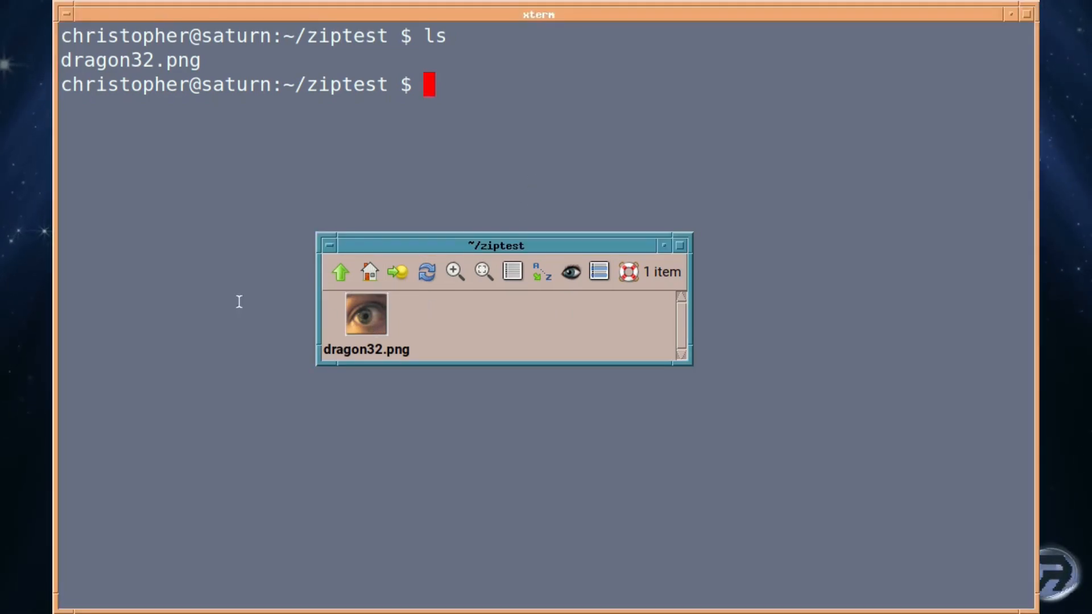
double_click(365, 315)
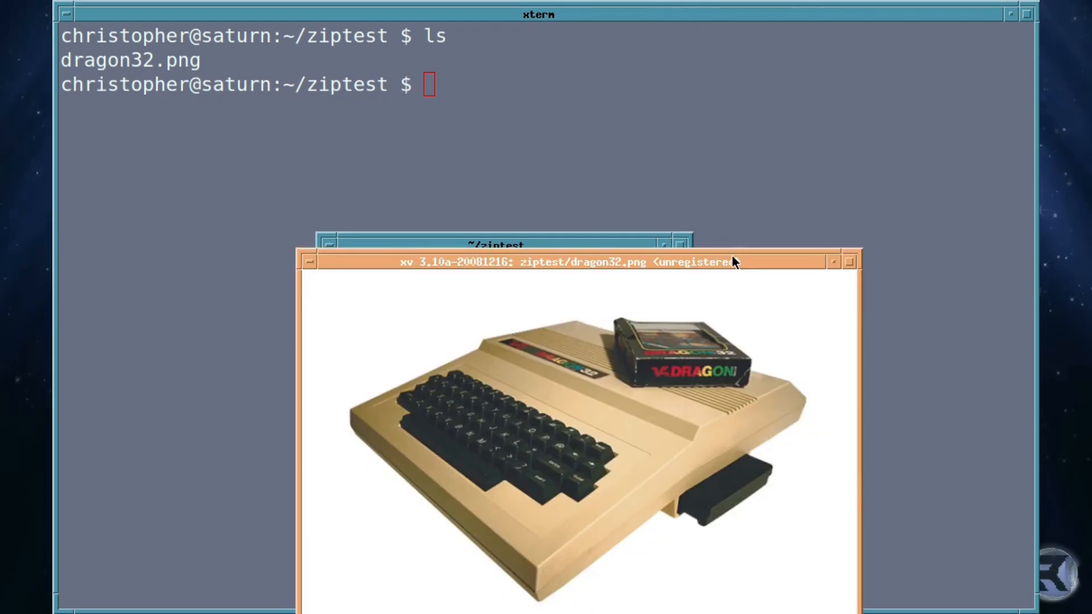
mouse_move(338, 275)
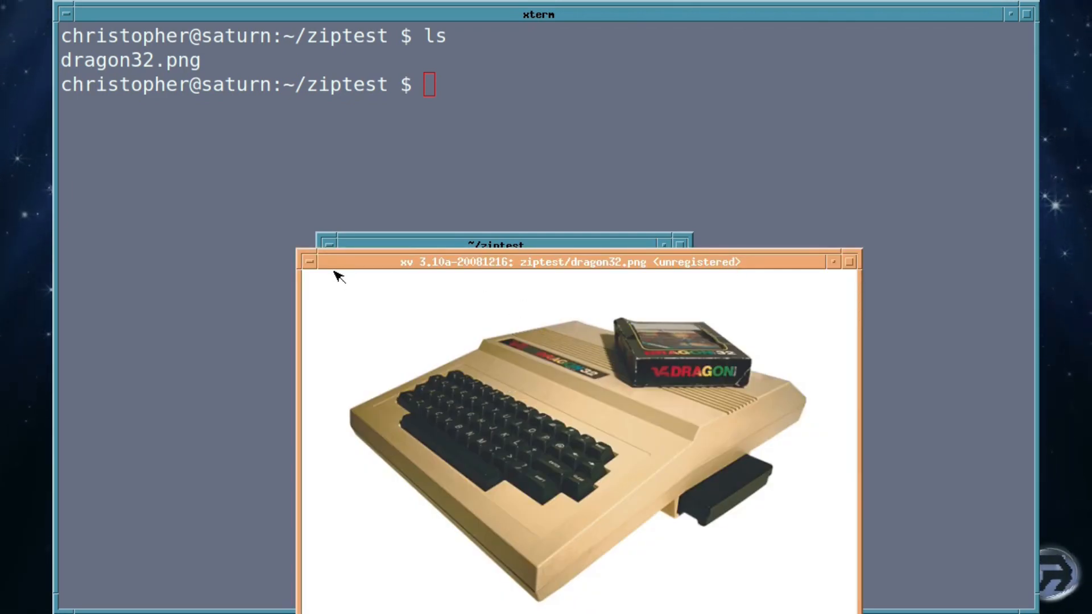
click(309, 261)
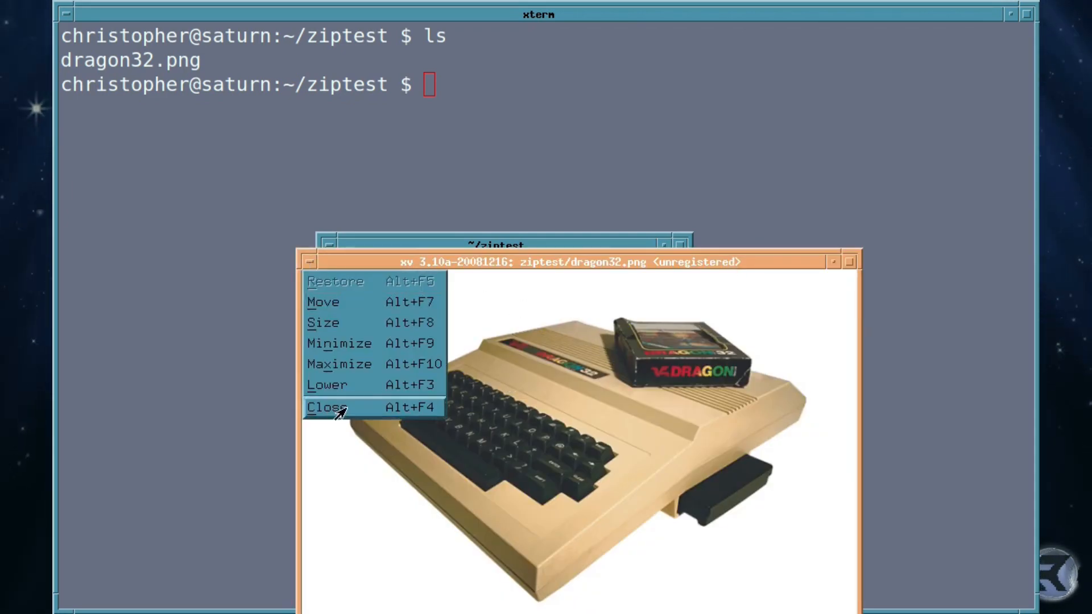
click(324, 407)
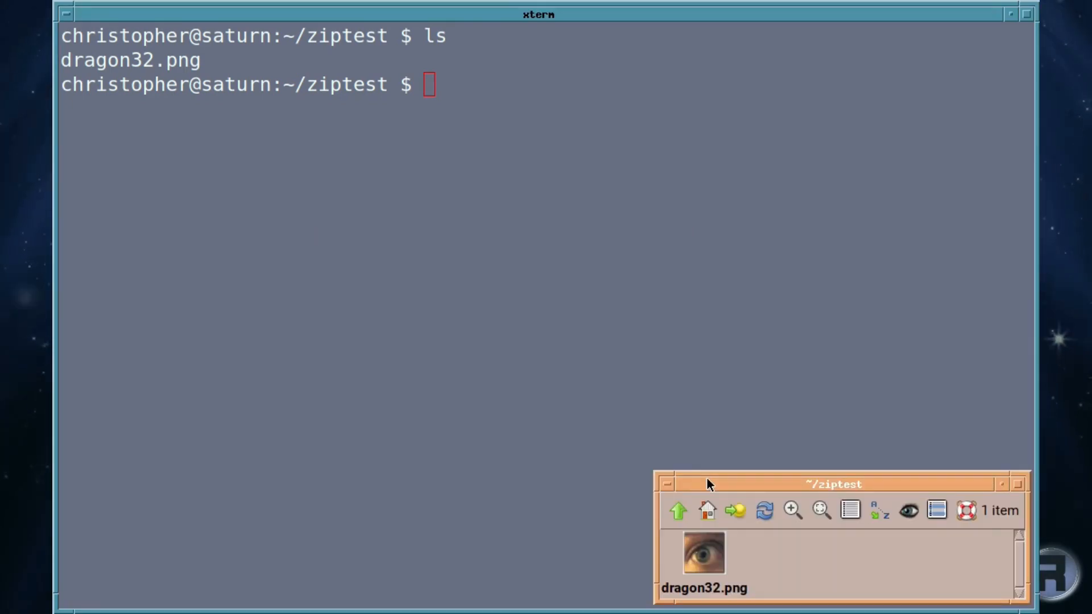
click(272, 218)
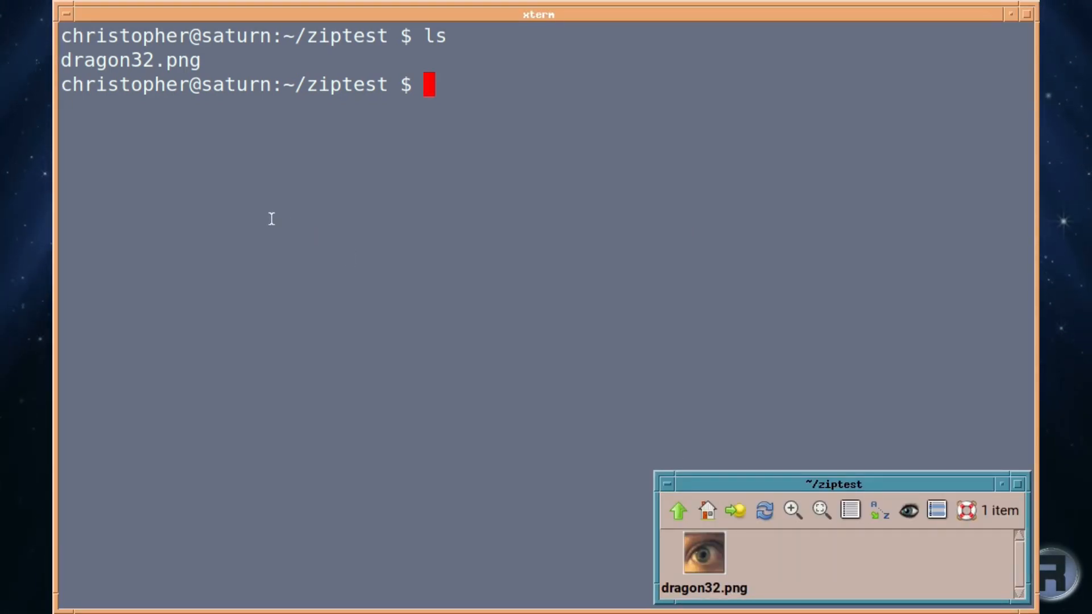
Step: Run zip dragon32.zip dragon32.png to archive the image
text(zip)
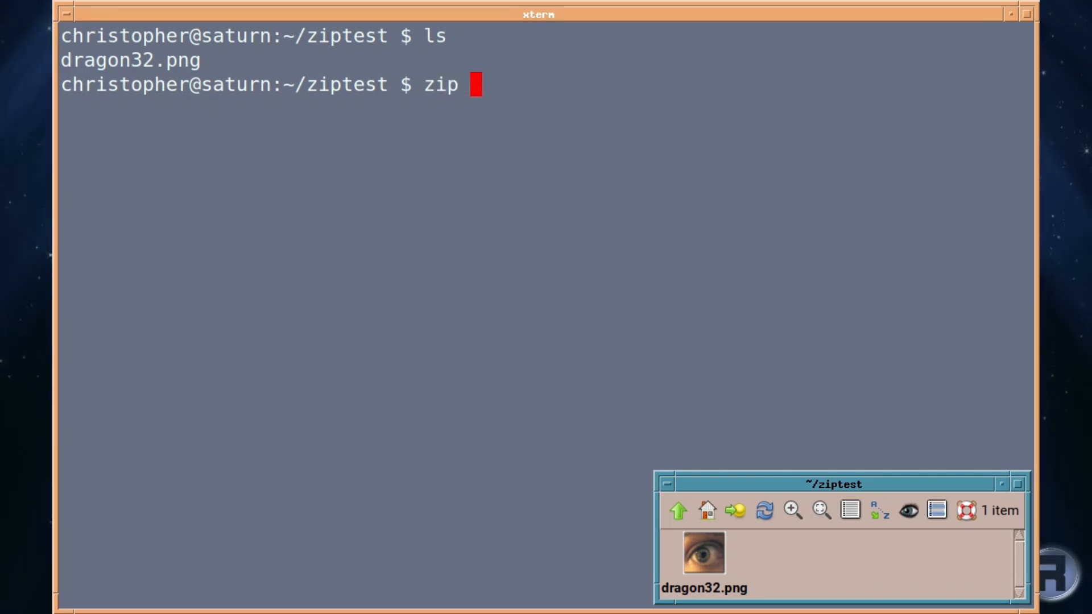
text(dra)
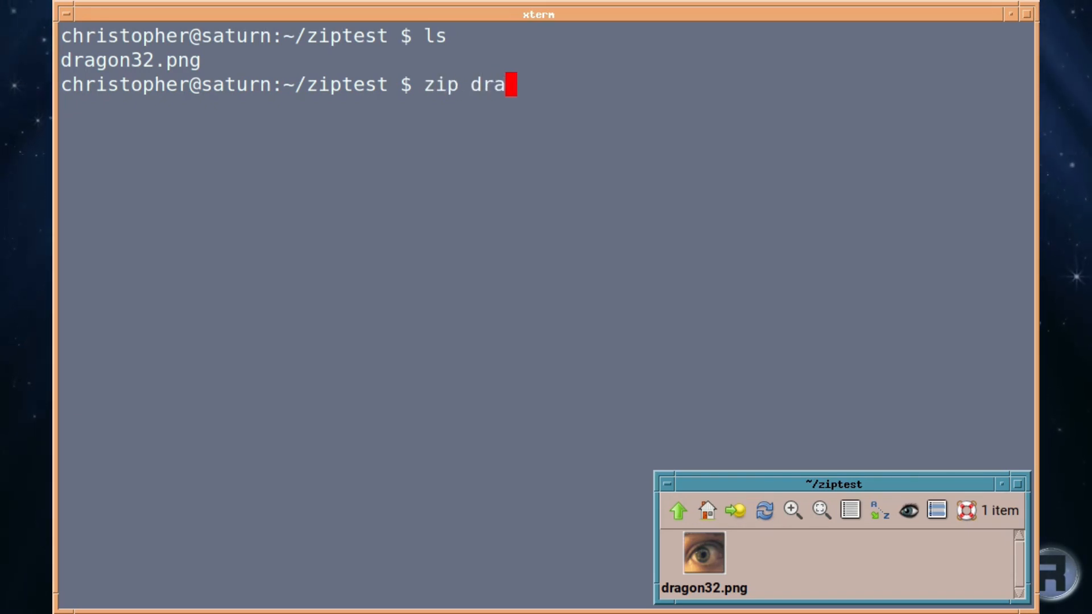
text(gon32)
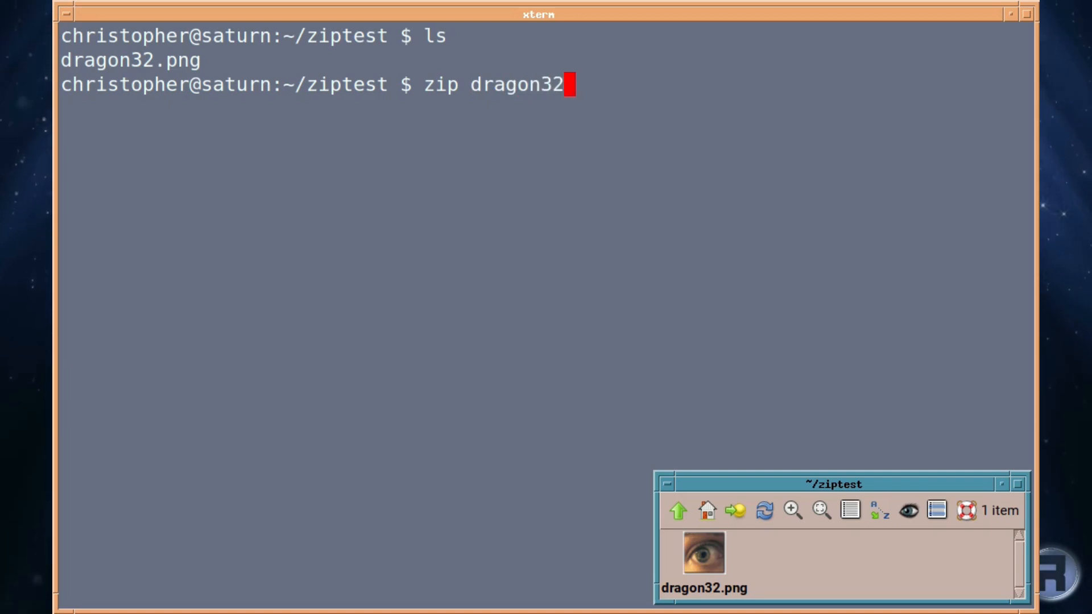
text(.zi)
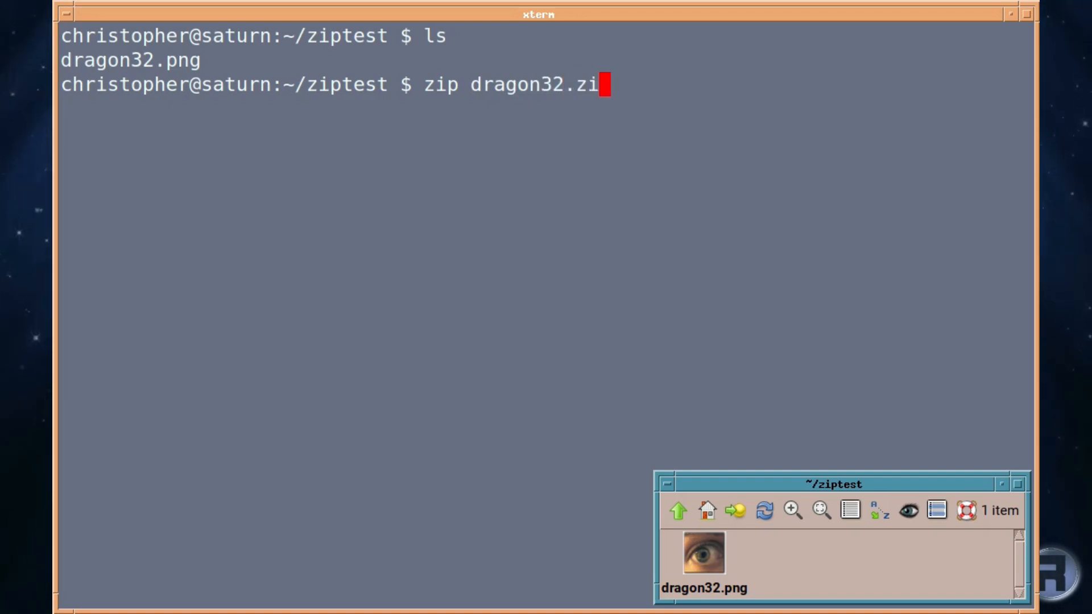
text(p)
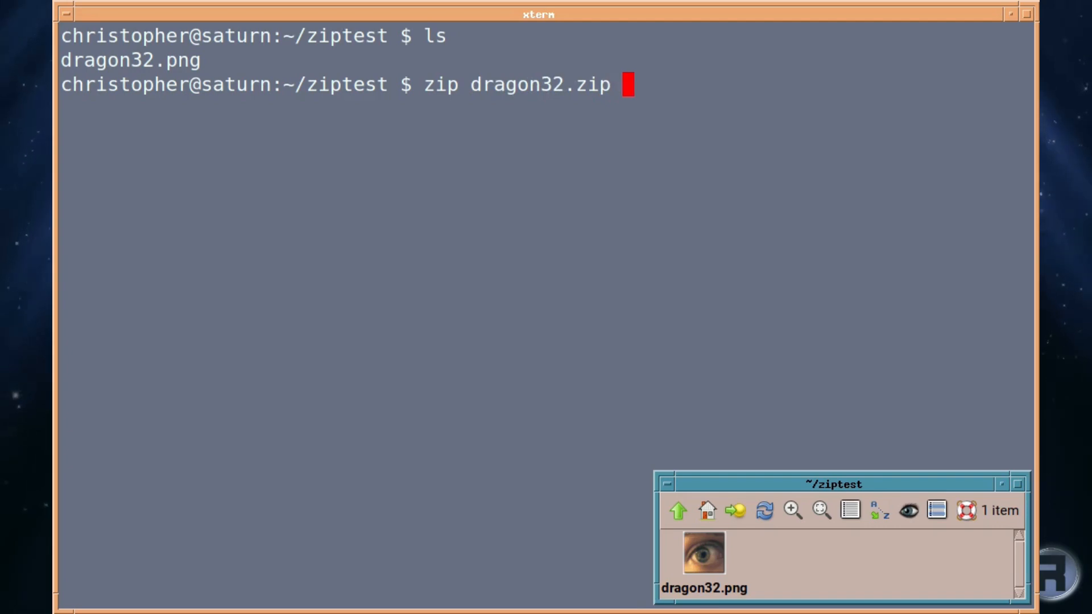
text(drag)
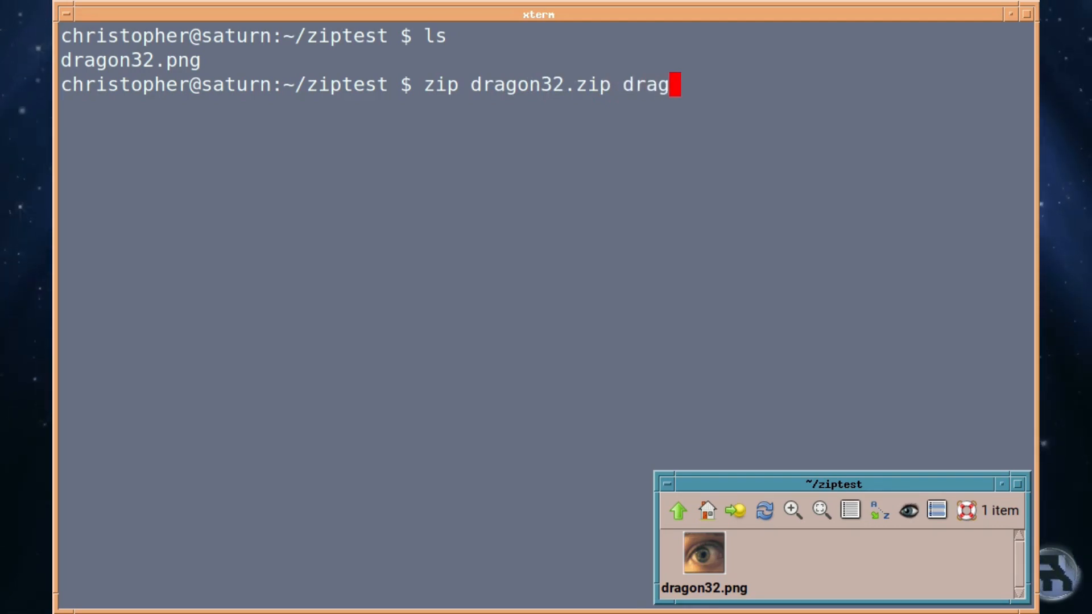
text(on32.p)
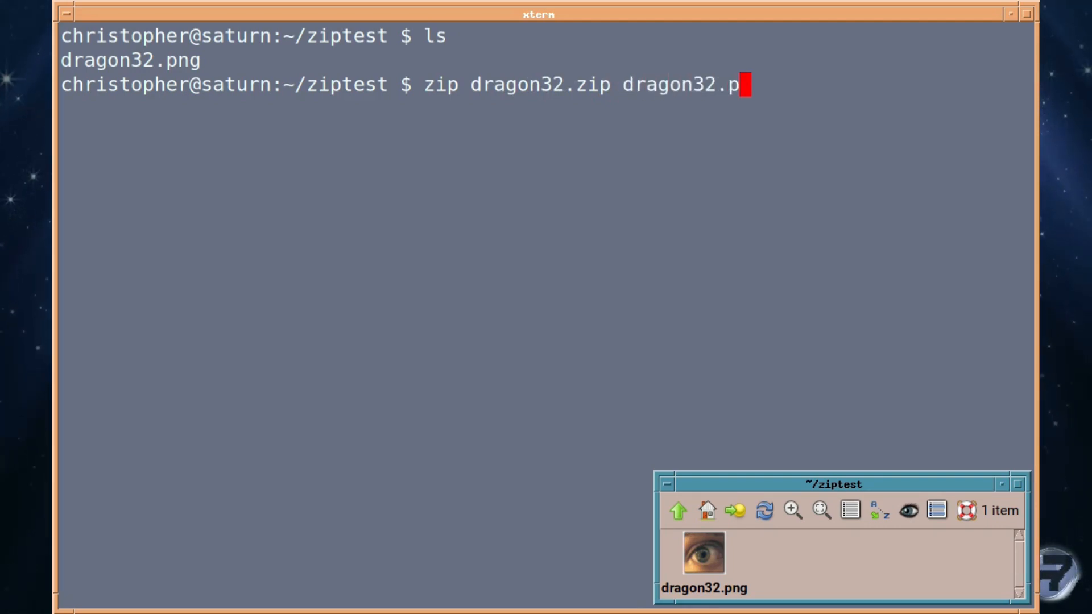
text(ng)
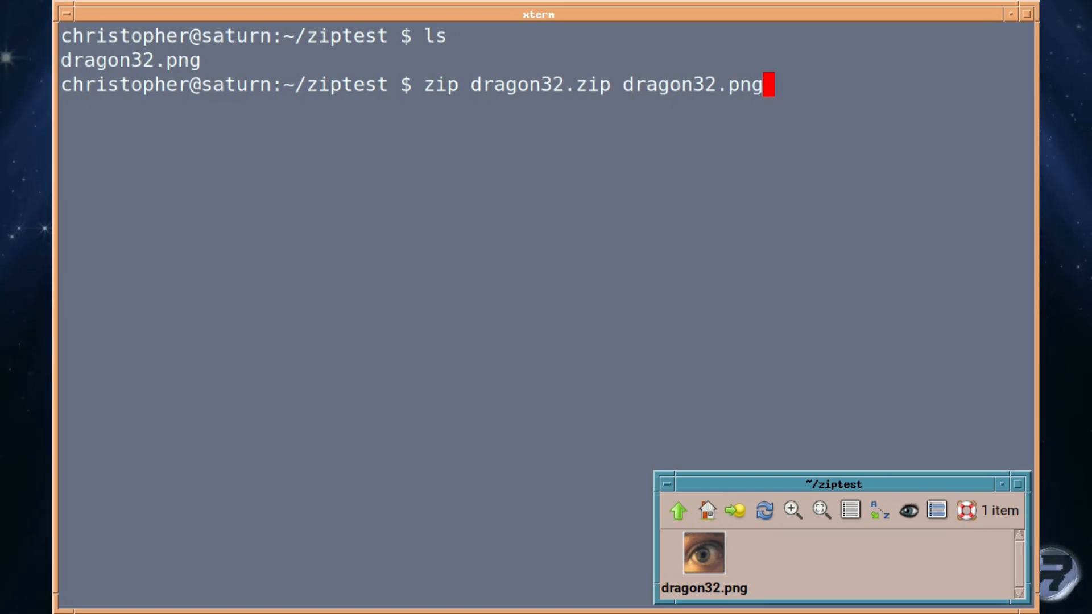
key(Return)
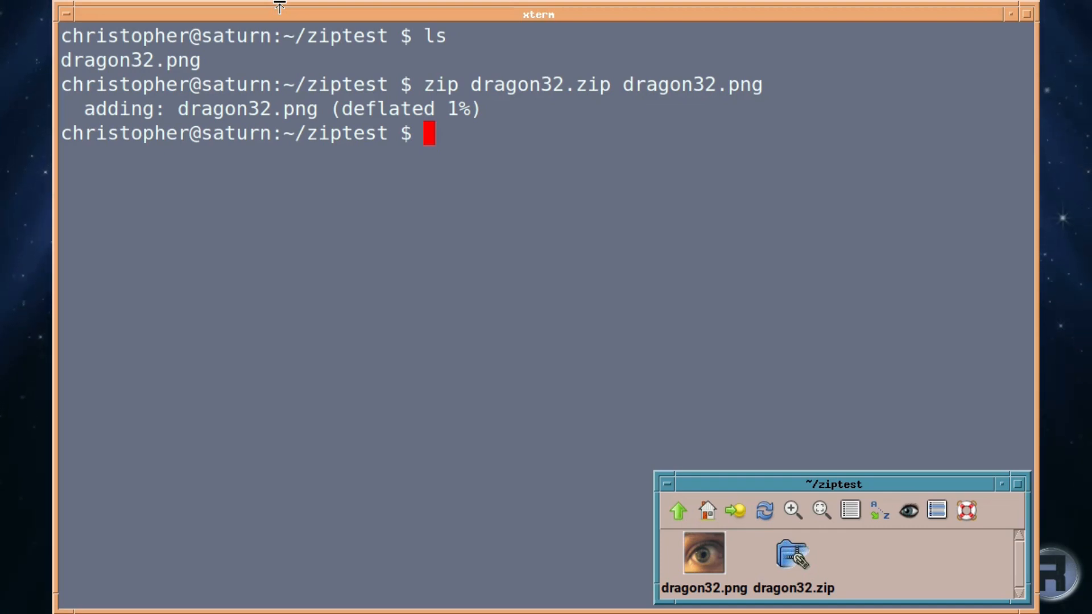
Step: Delete dragon32.png, check unzip's usage, then extract the image from dragon32.zip
text(rm)
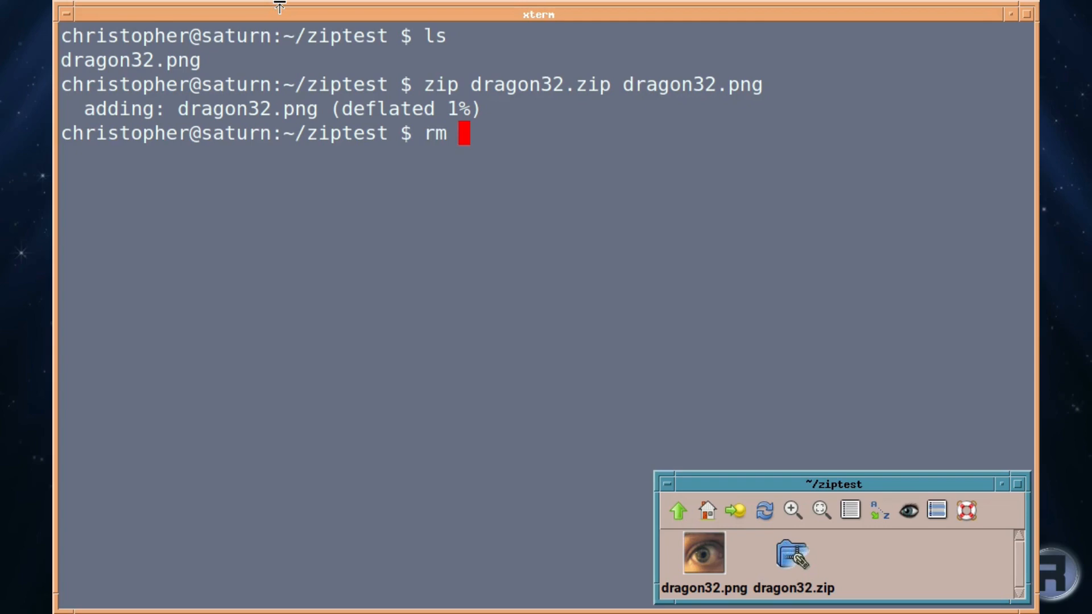
text(dragon)
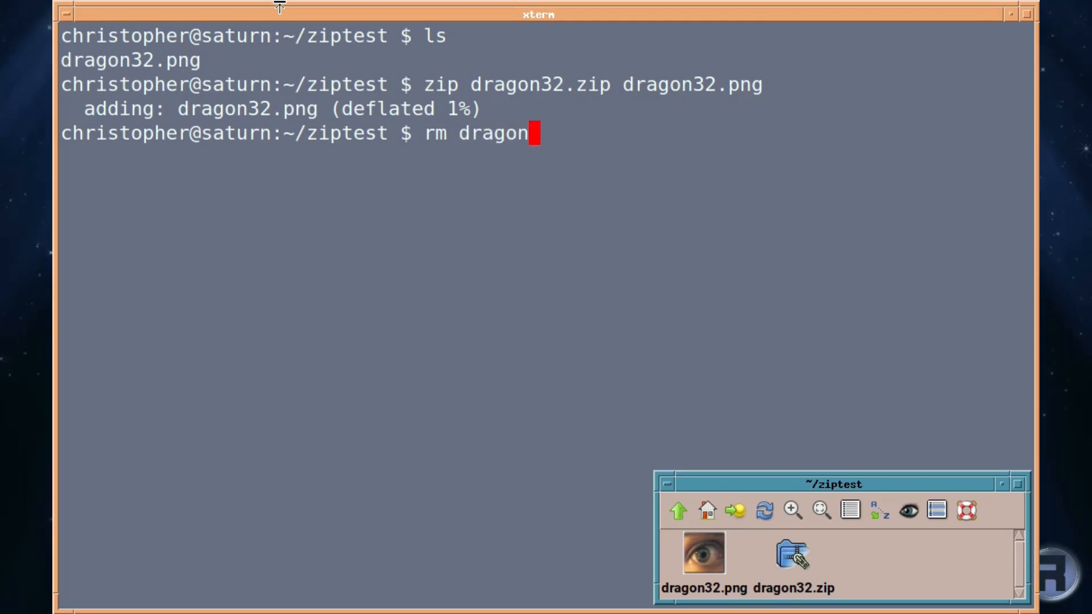
text(32.png)
text(ls)
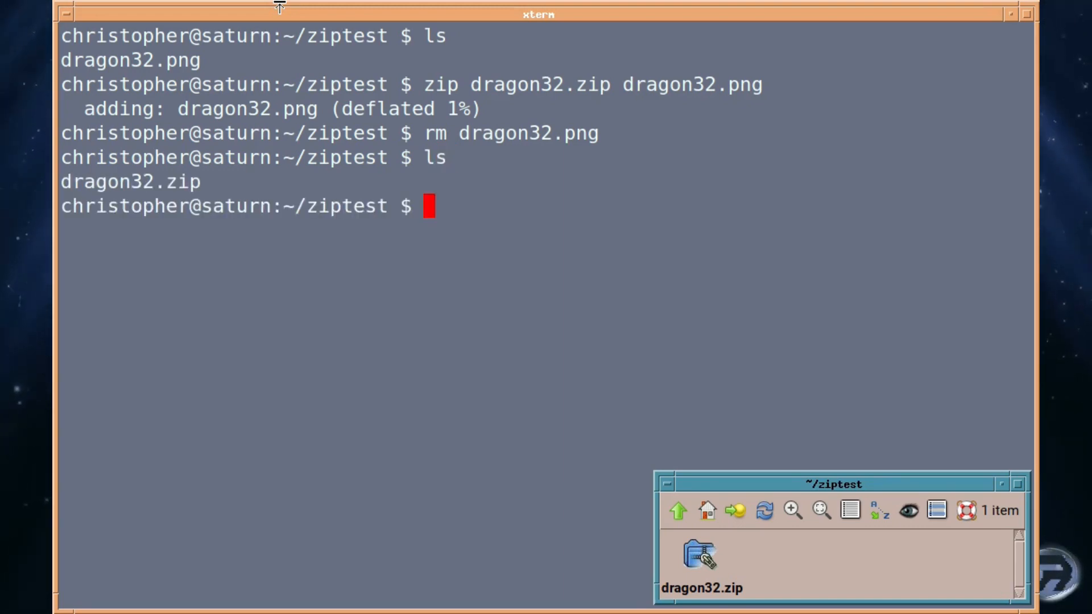
text(unz)
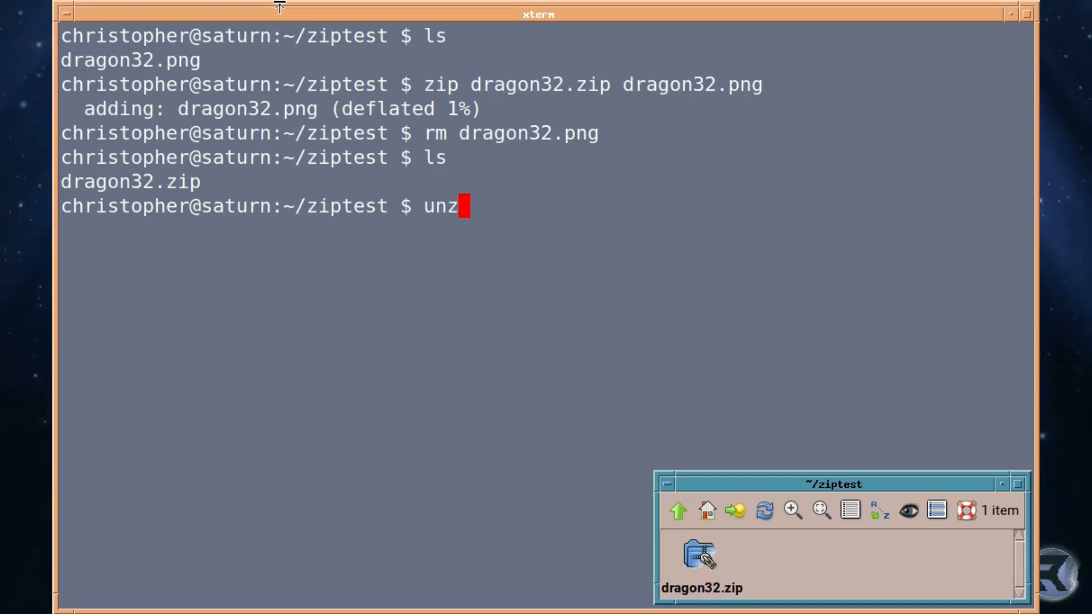
key(Return)
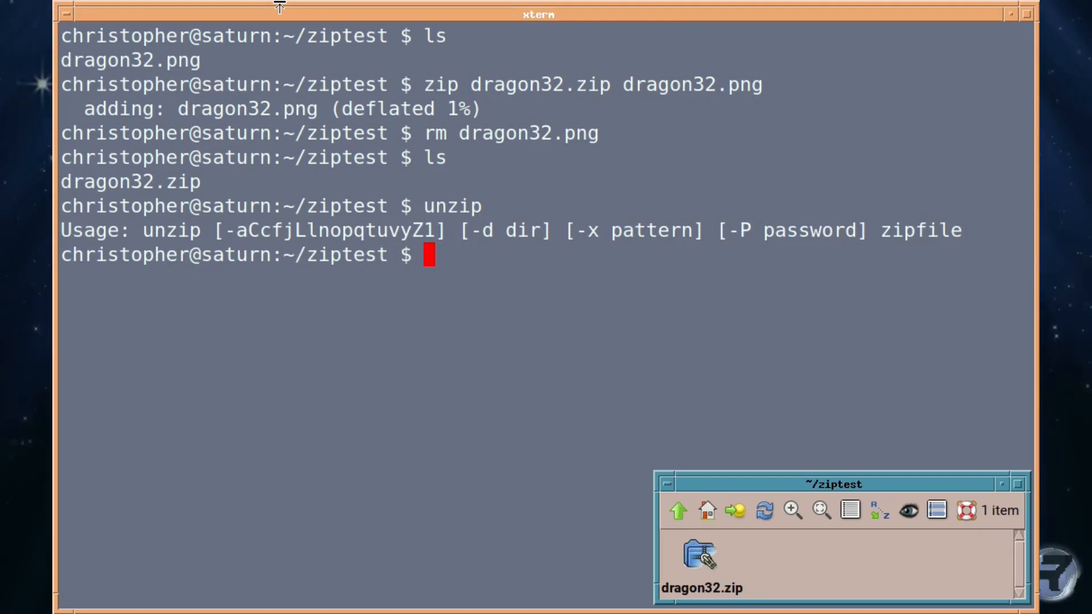
text(unzip dra)
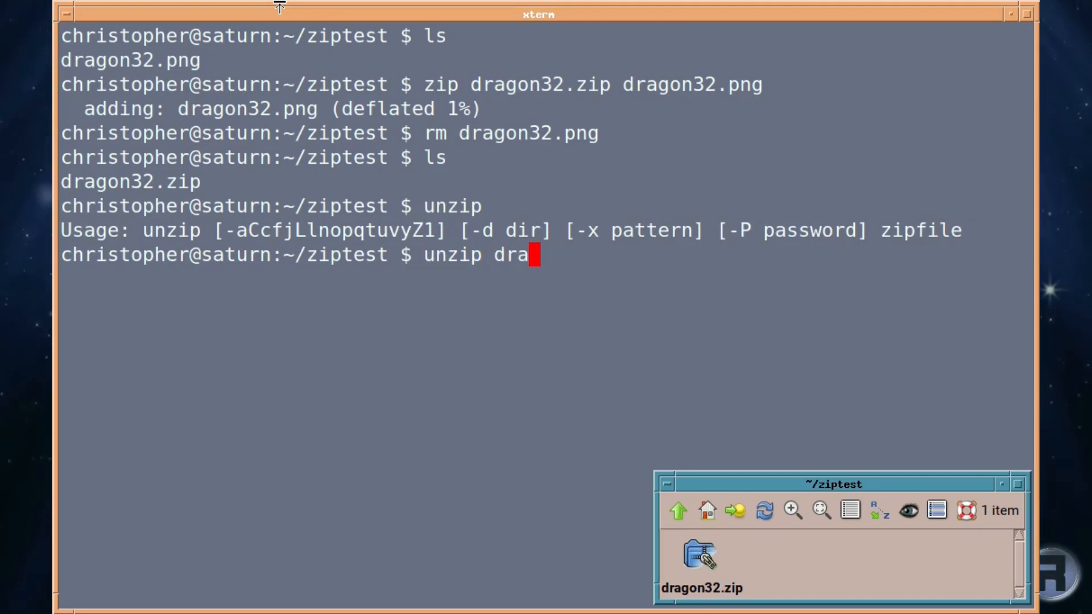
key(Return)
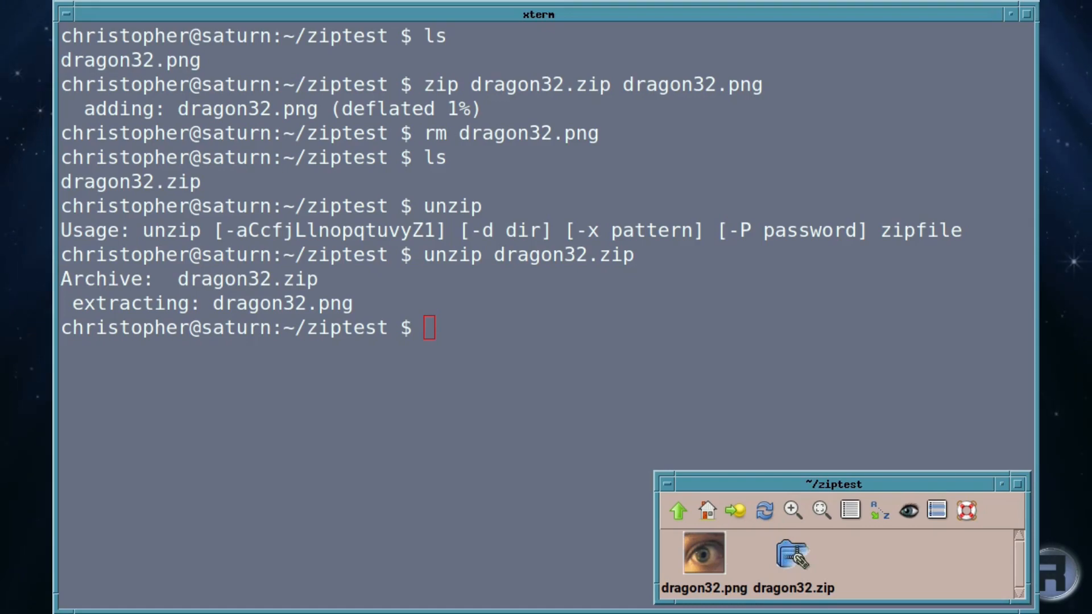
Step: Preview the restored dragon32.png in xv, close it, and clear the terminal
double_click(703, 552)
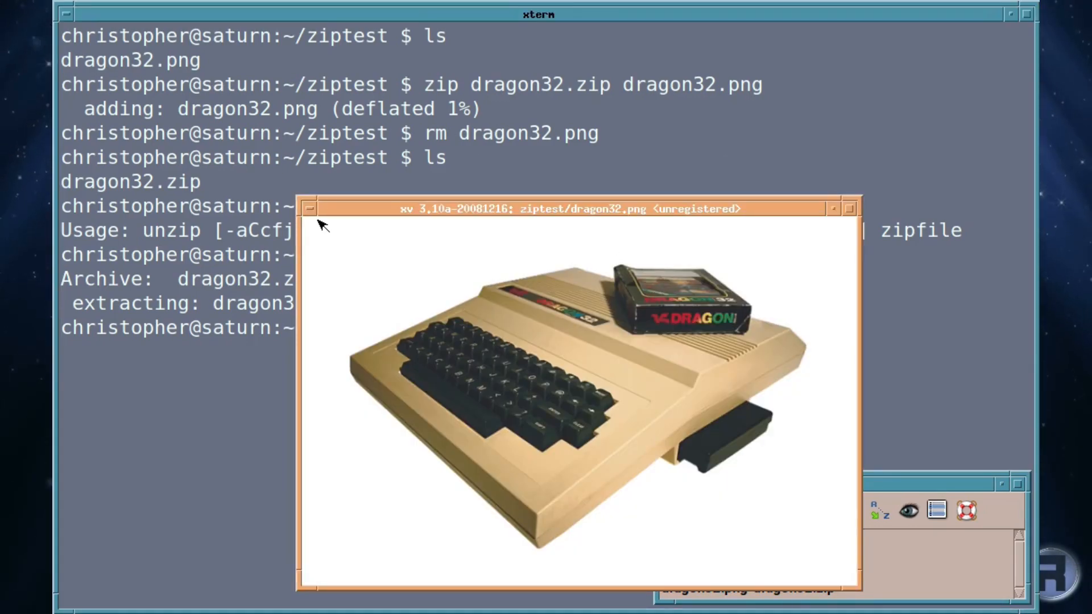
click(308, 208)
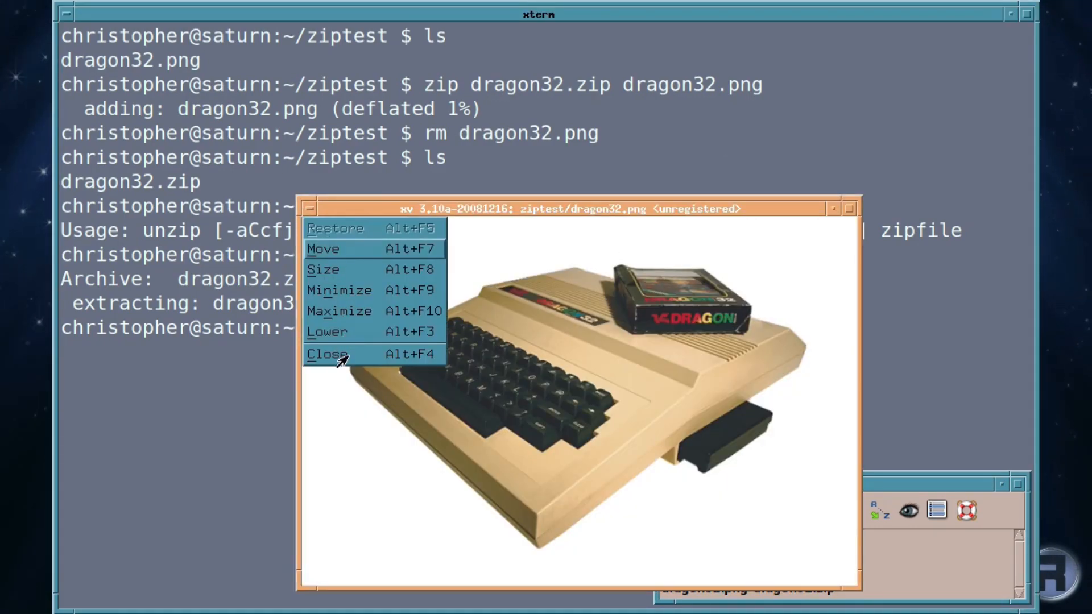
click(327, 355)
text(ls)
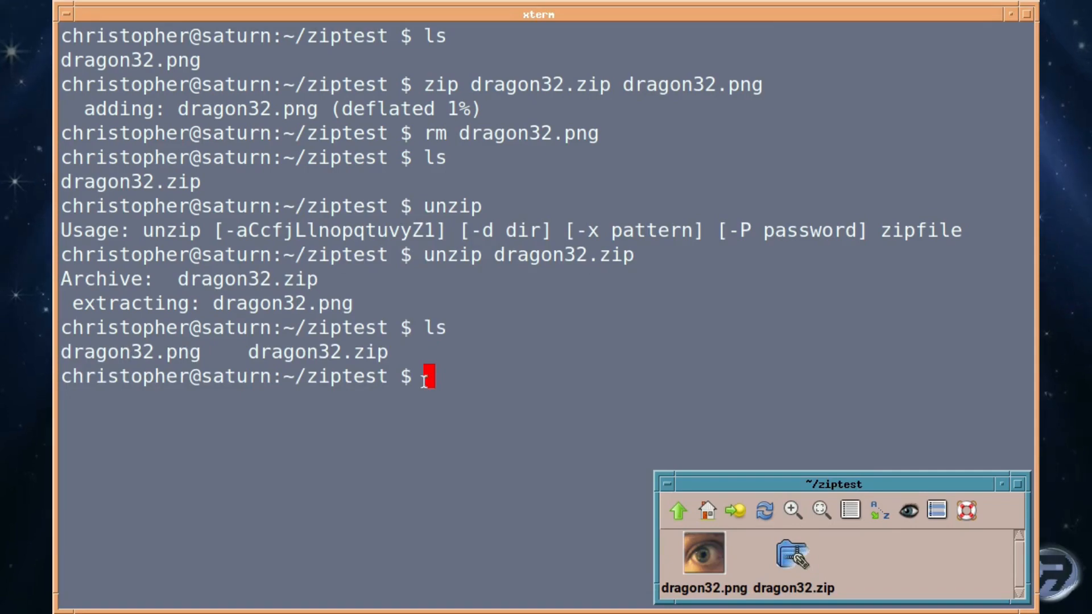
text(clear)
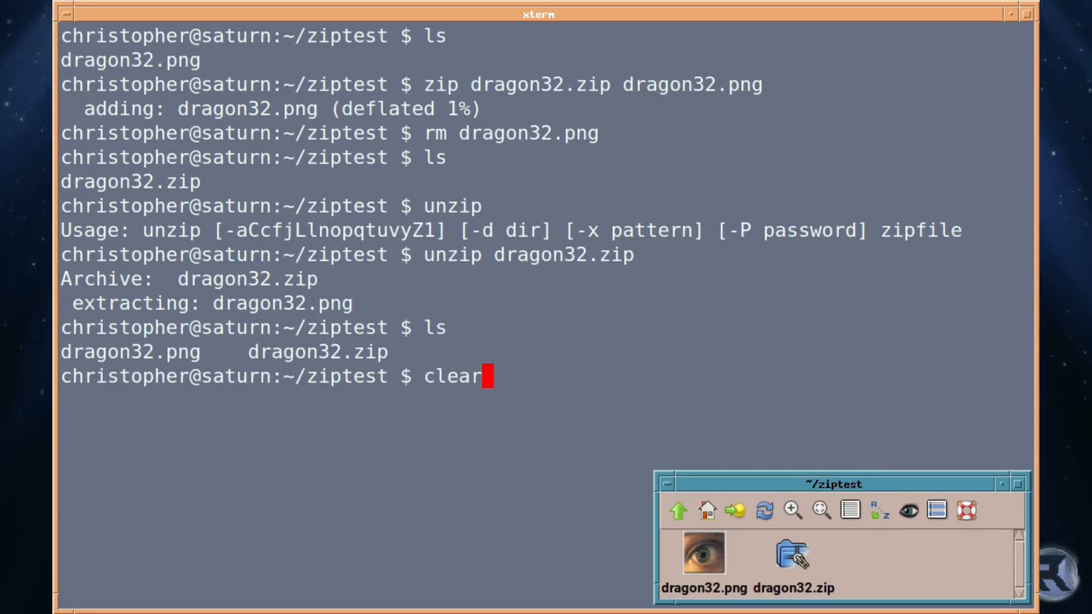
key(Return)
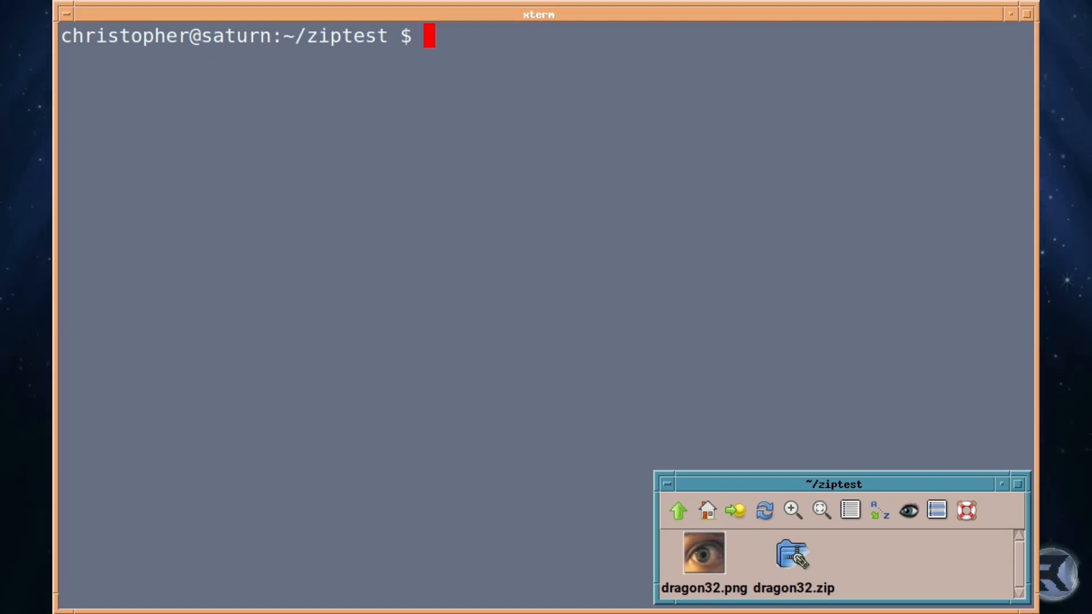
Step: Delete the zip archive with rm *.zip and create a dragon32 folder
text(r)
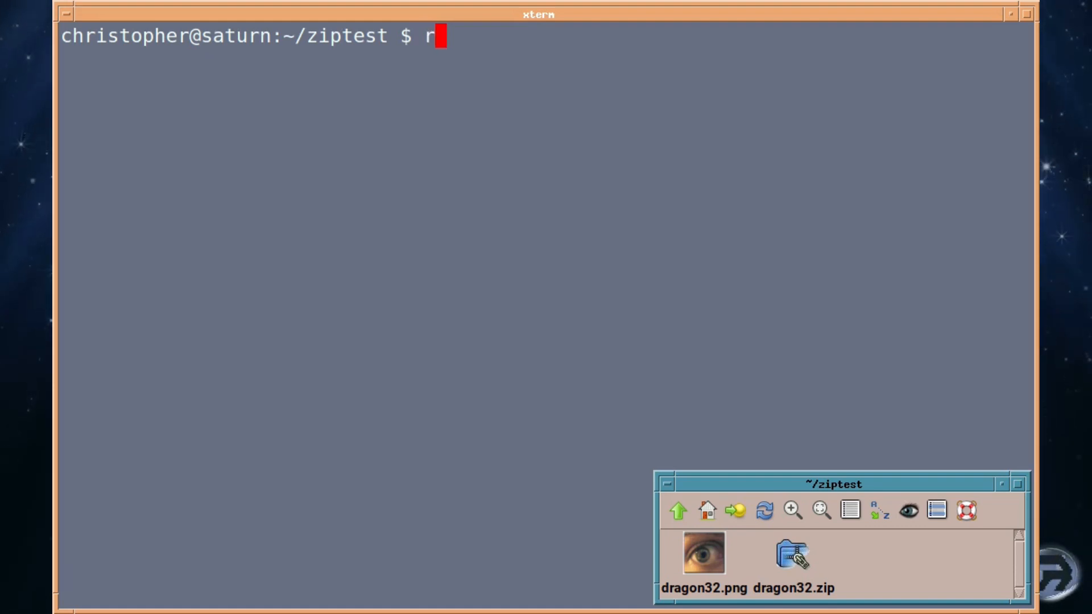
key(Return)
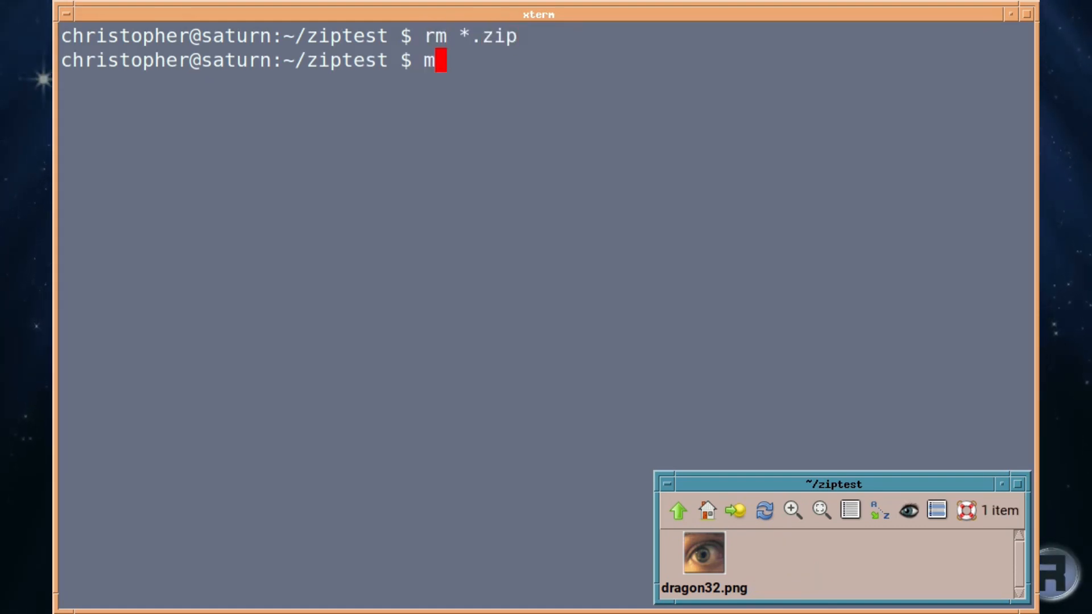
text(kdir d)
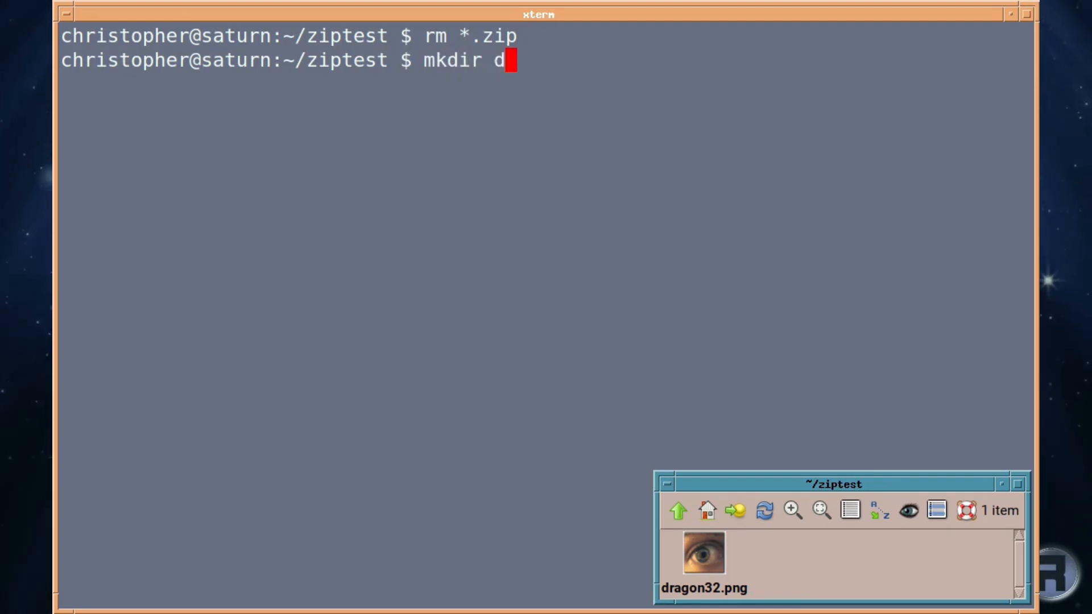
text(ragon32)
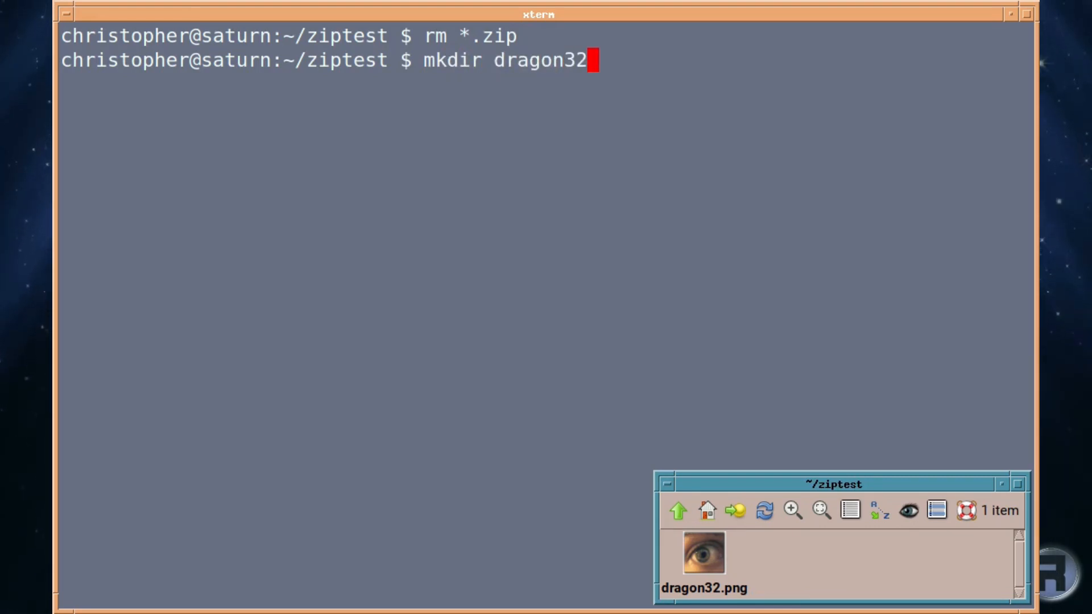
key(Return)
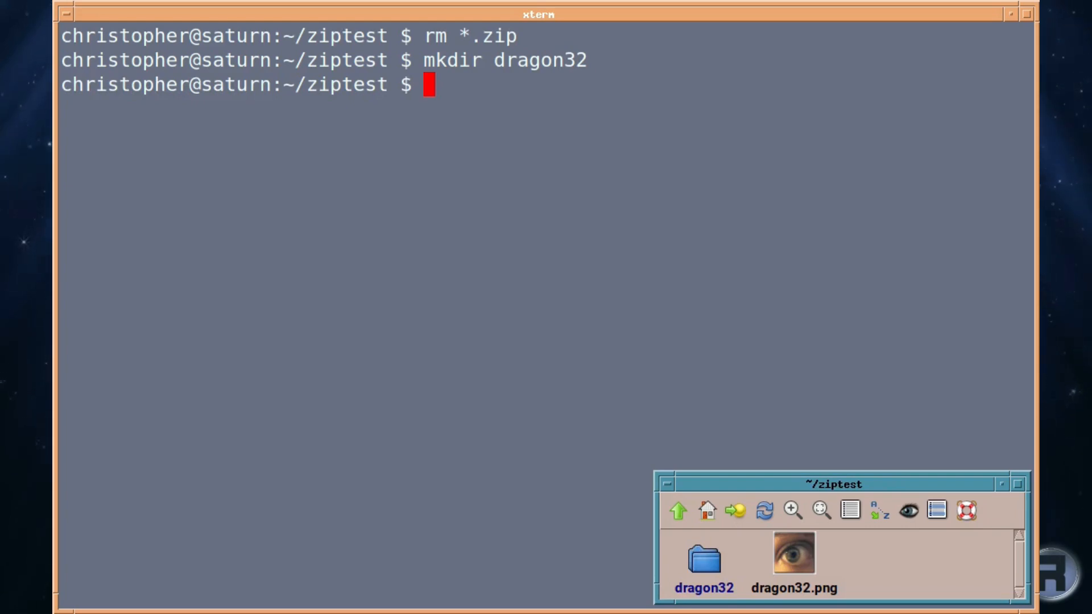
Step: Move dragon32.png into the dragon32 folder and list its contents
text(mv)
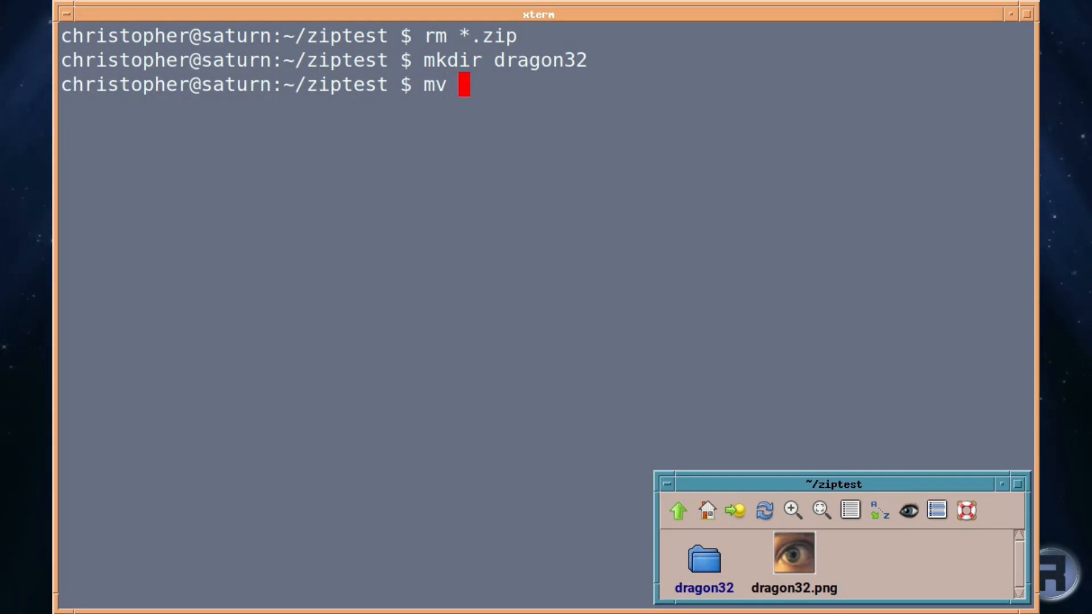
text(dragon3)
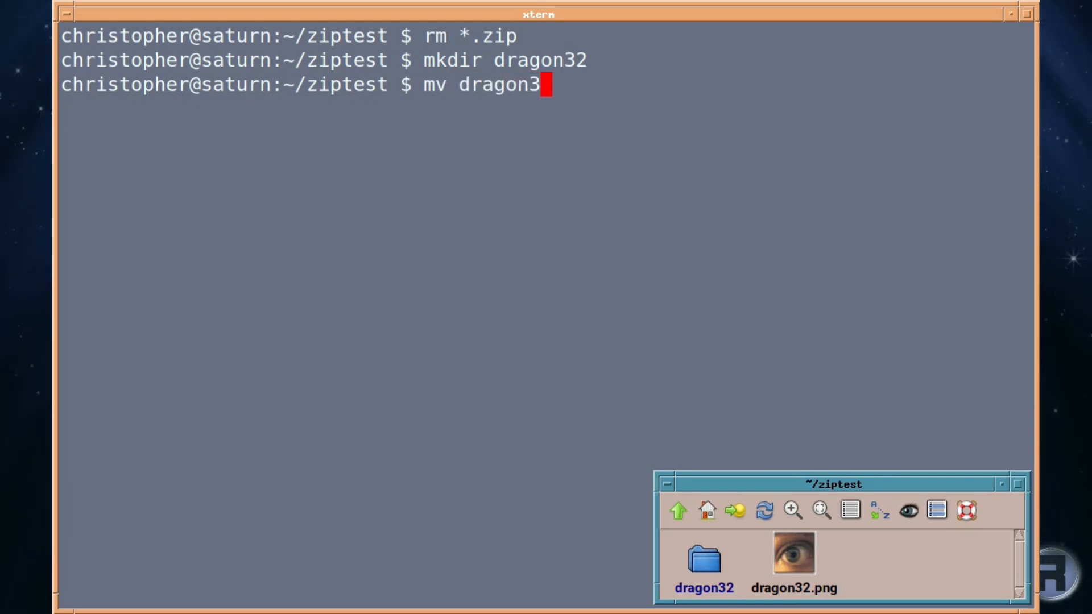
text(.png)
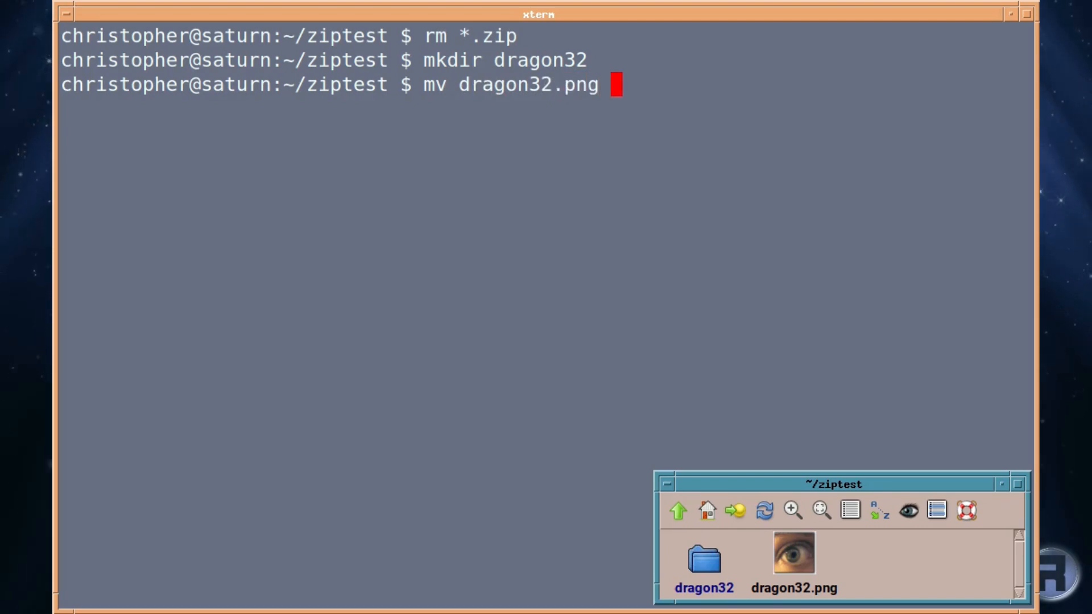
text(dragon32)
text(ls)
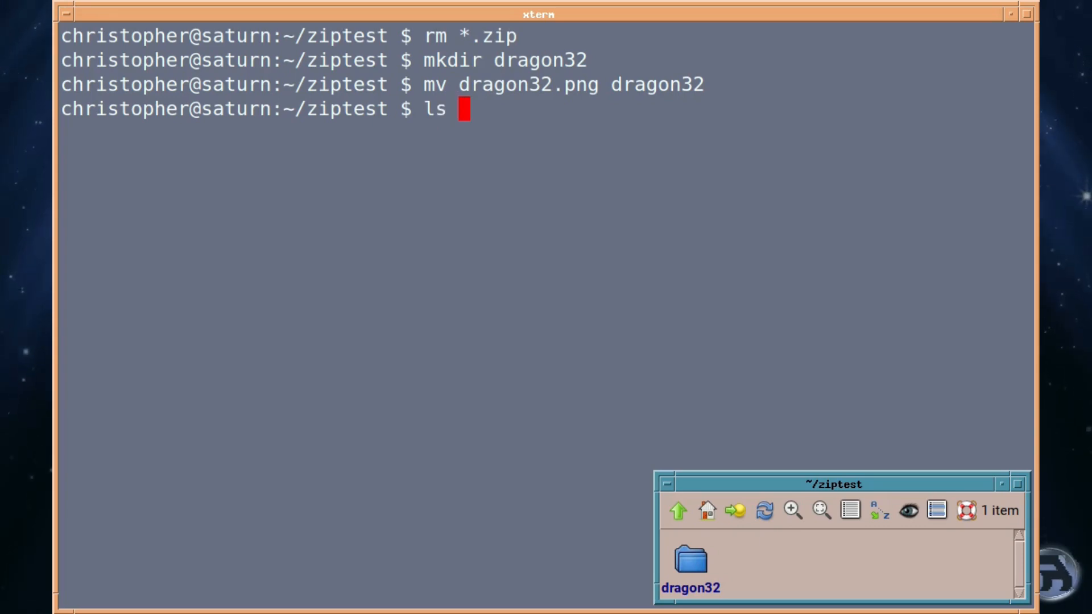
text(drag)
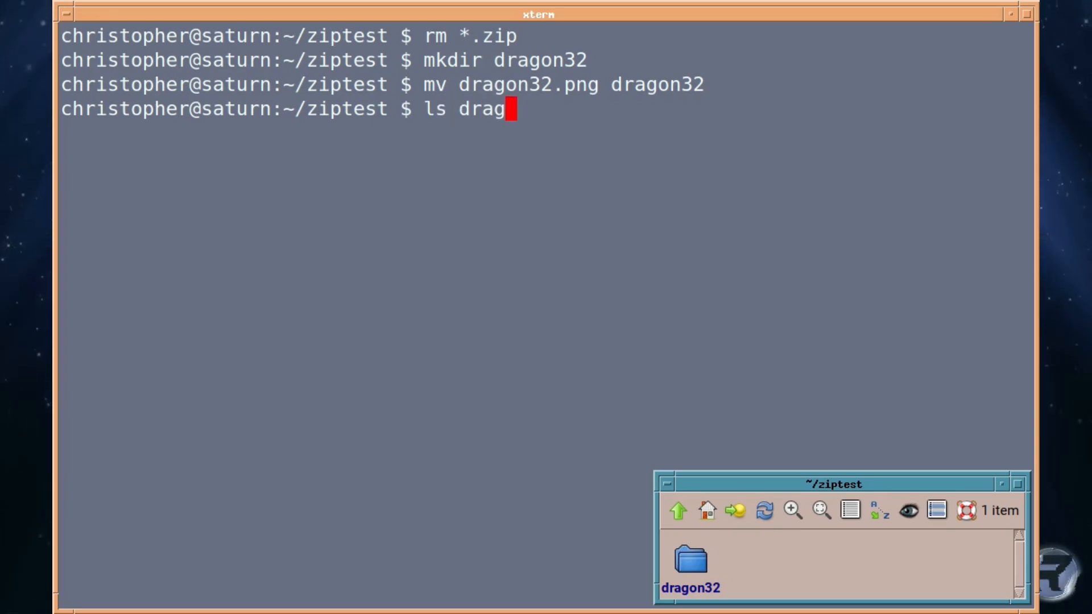
key(Return)
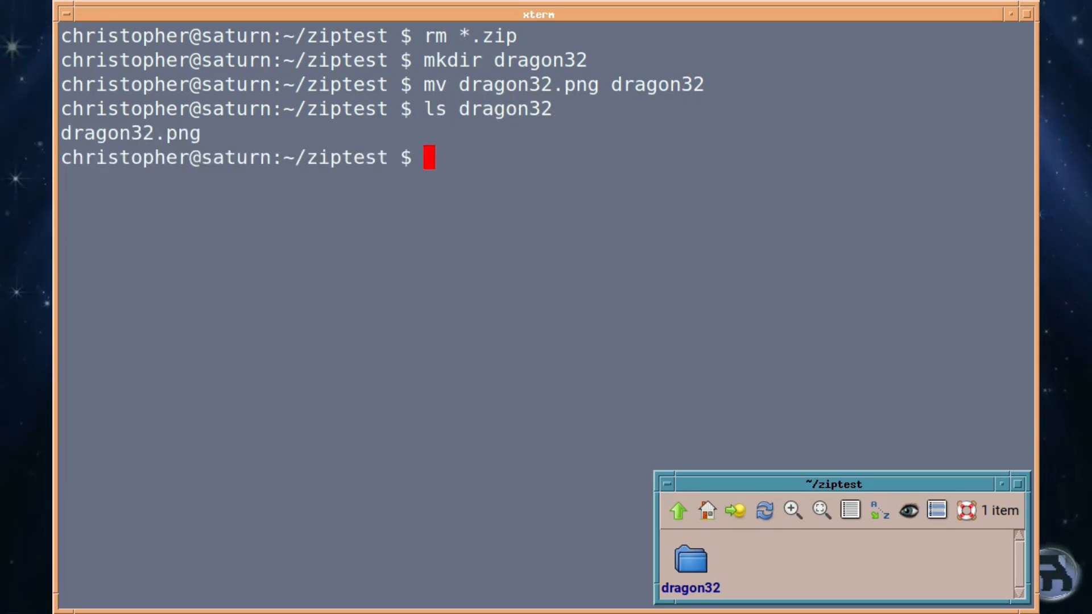
Step: Show zip's usage and options, then clear the screen
text(zi)
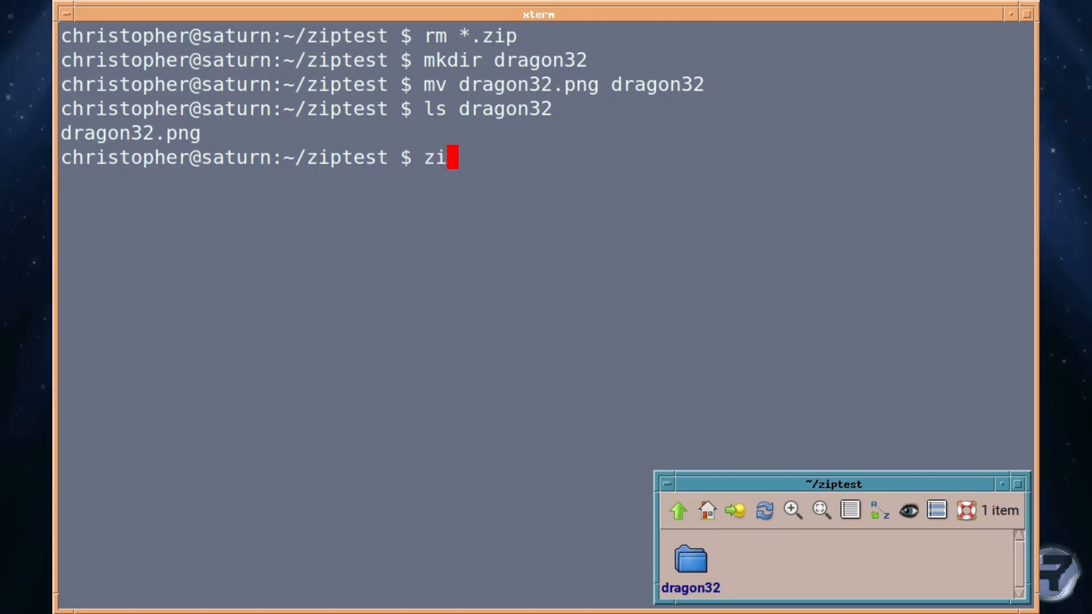
text(p)
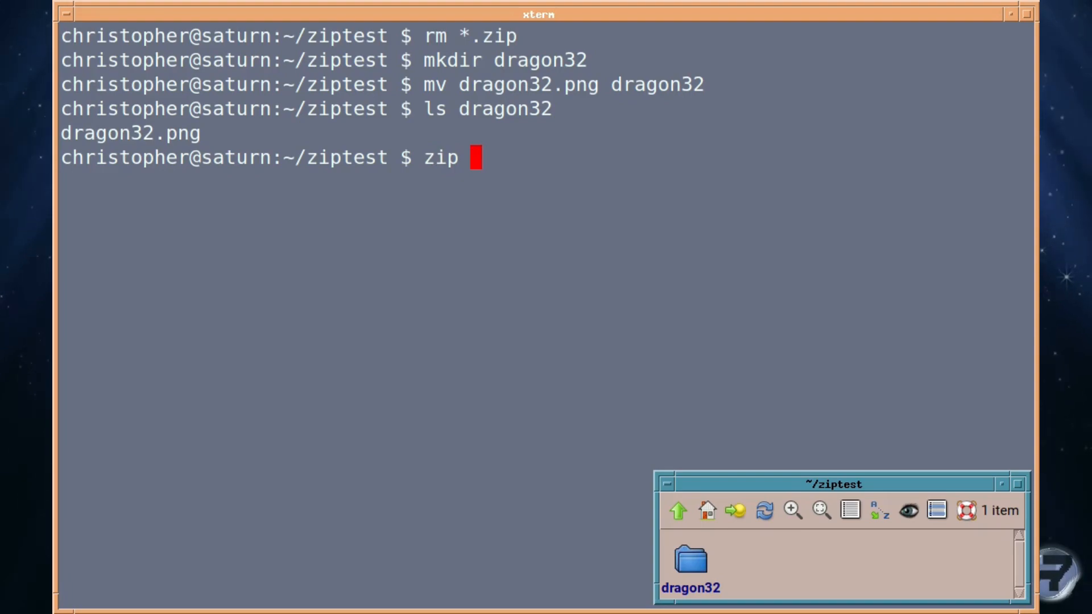
key(BackSpace)
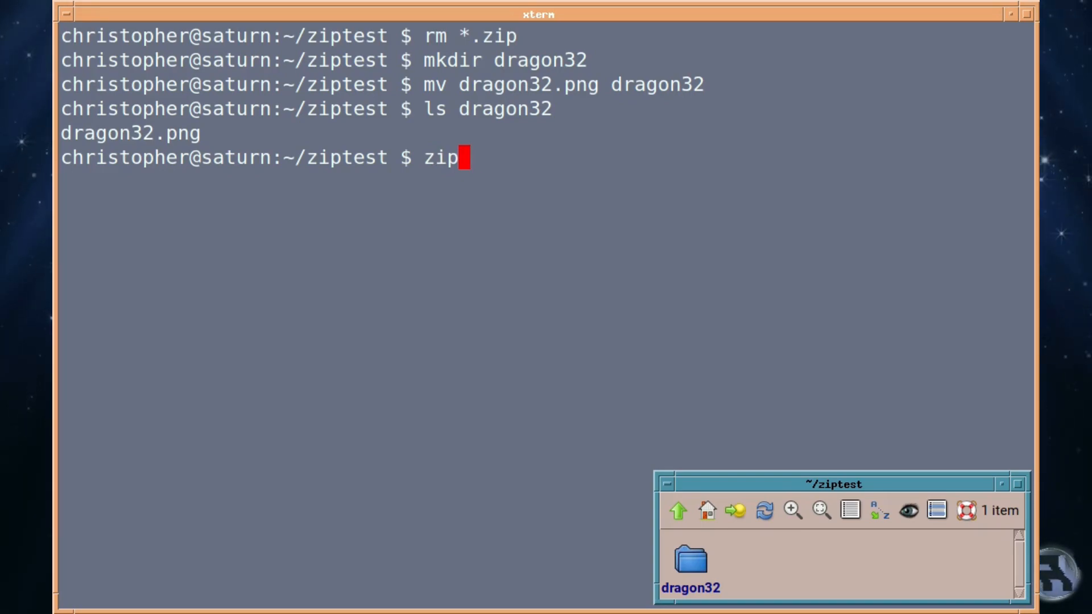
key(Return)
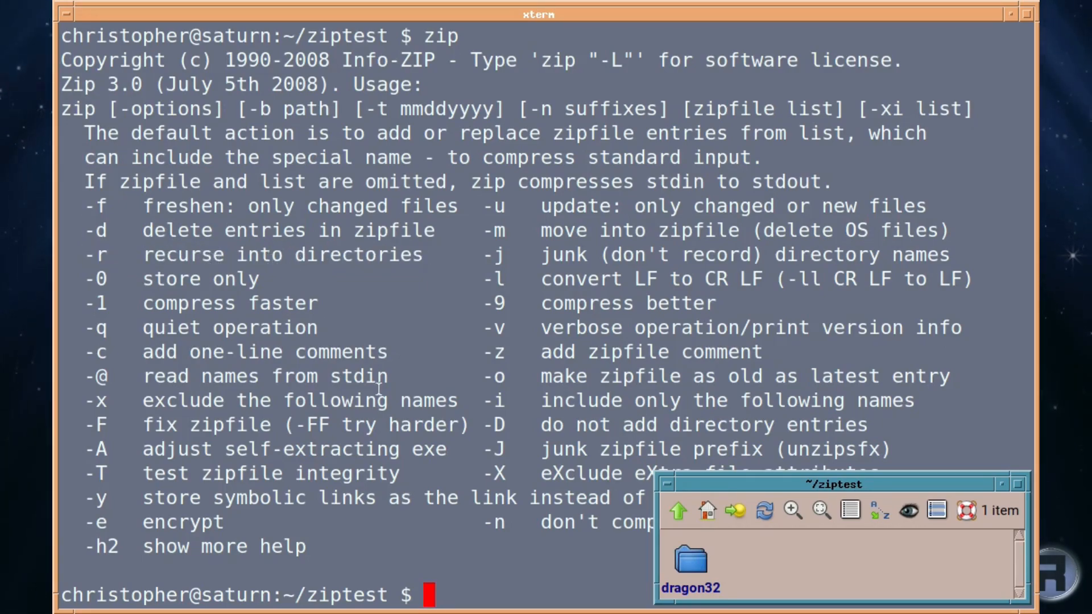
text(l)
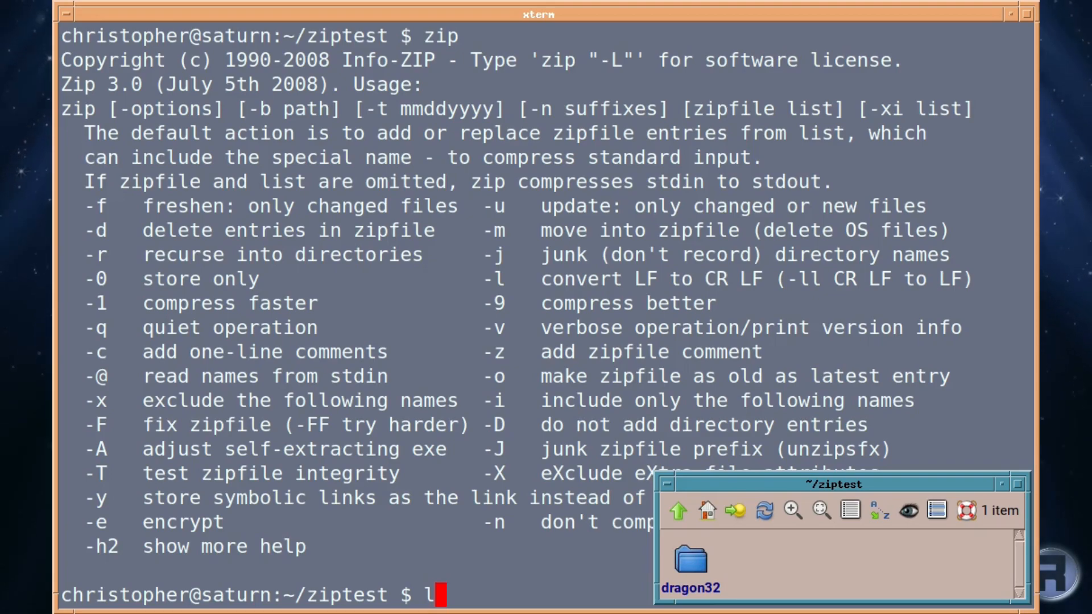
key(BackSpace)
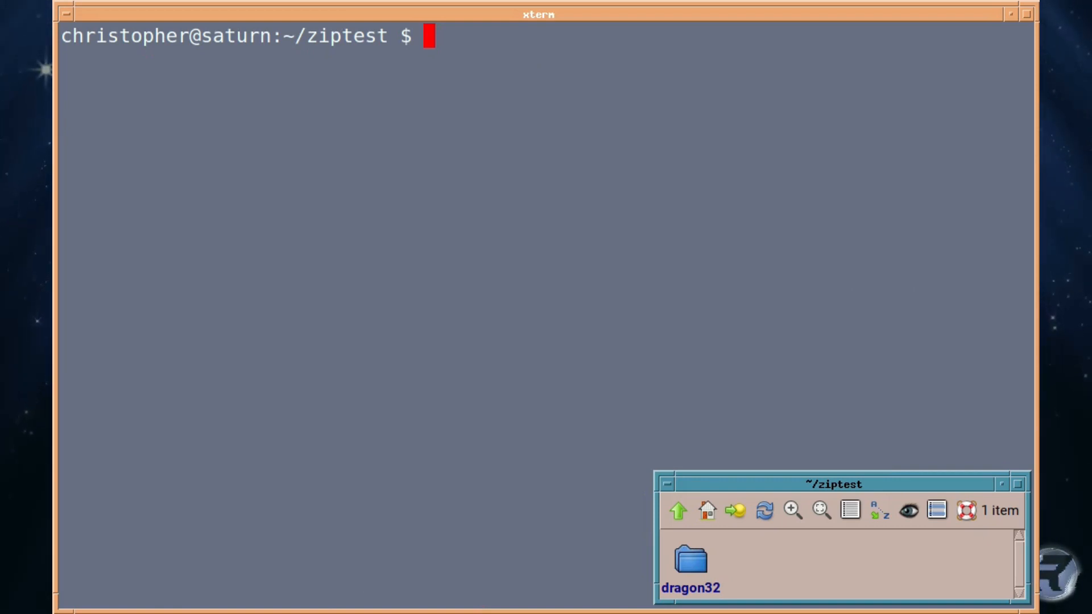
Step: Archive the dragon32 folder recursively into dragon32folder.zip with zip -r
text(ls)
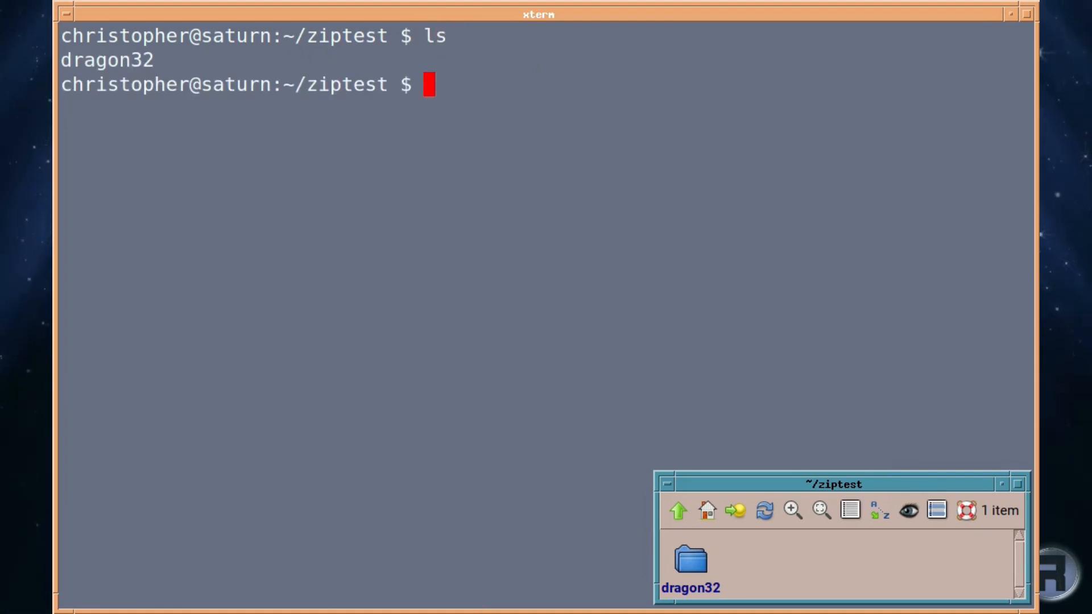
text(zi)
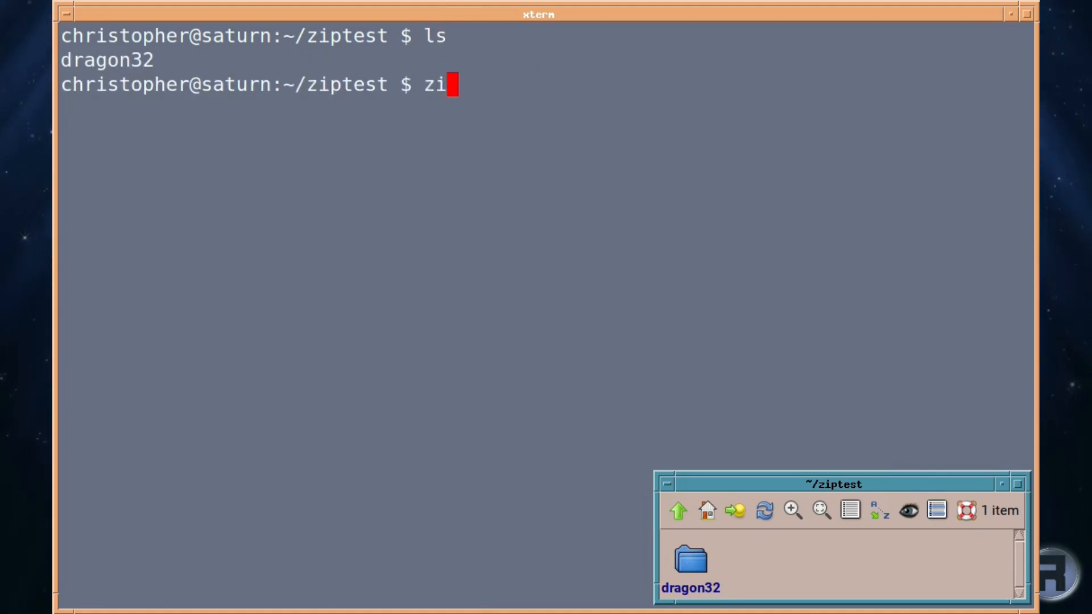
text(p -r)
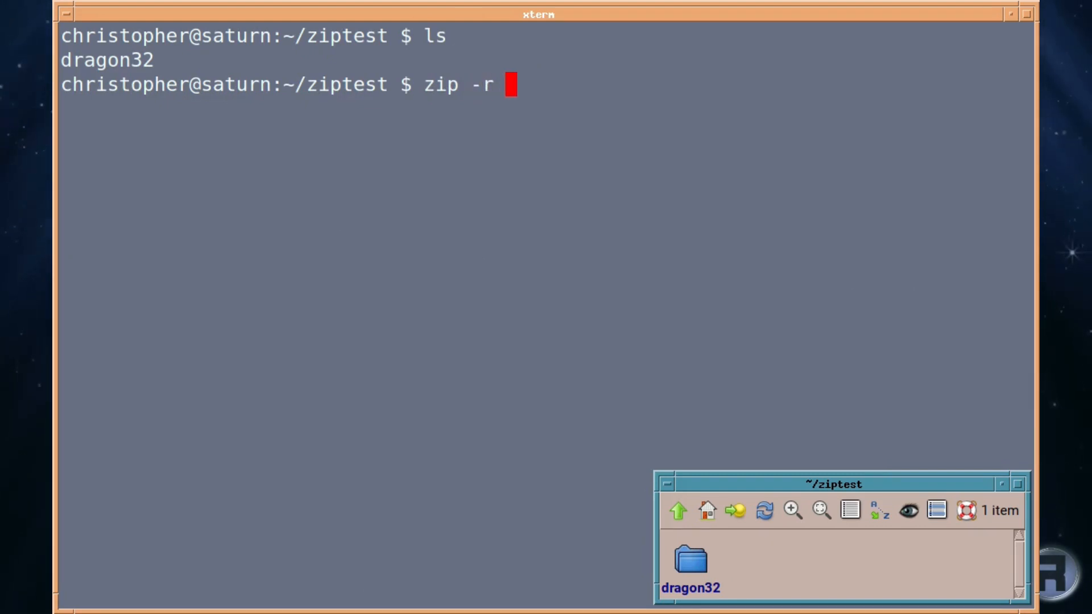
text(drag)
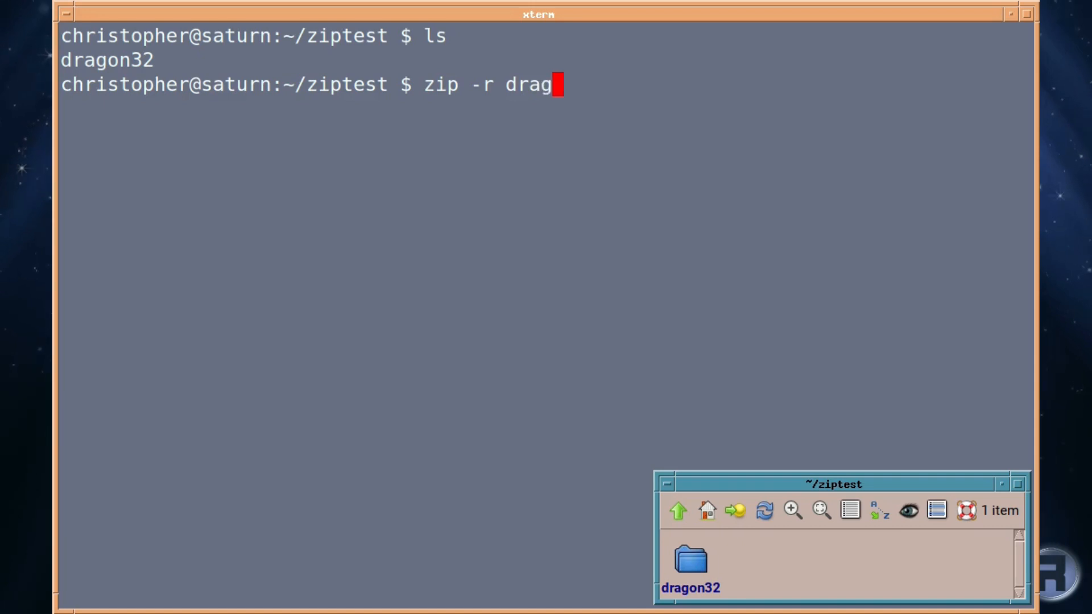
text(on32)
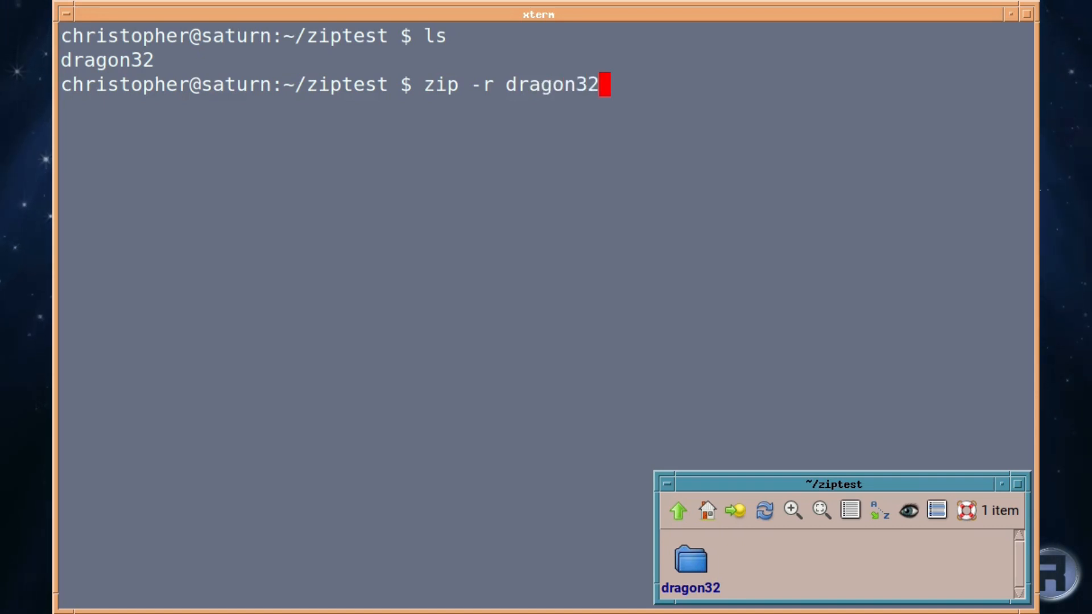
text(folder.)
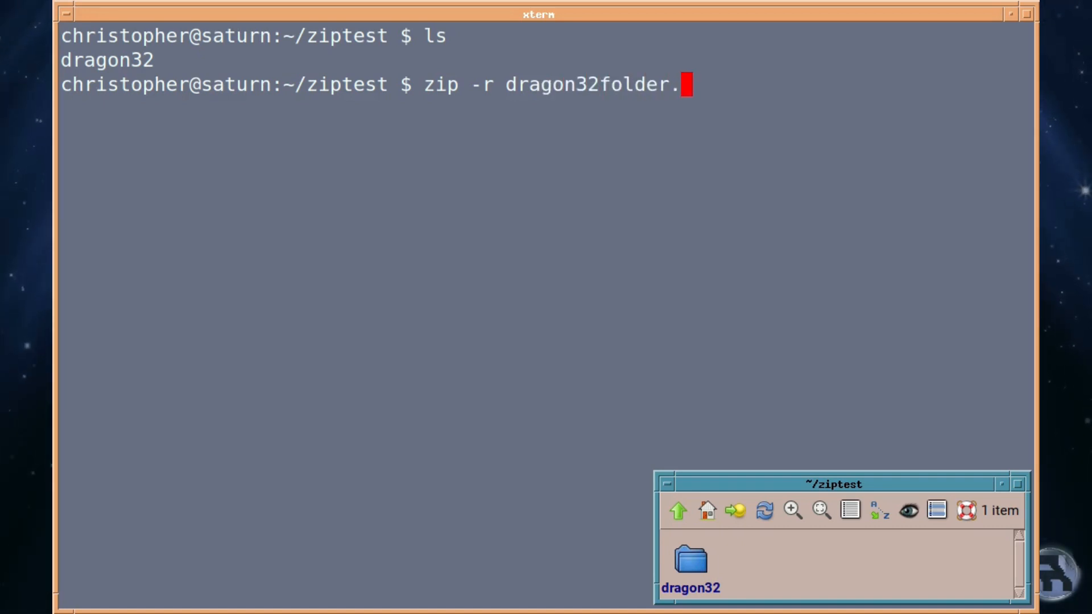
text(zip)
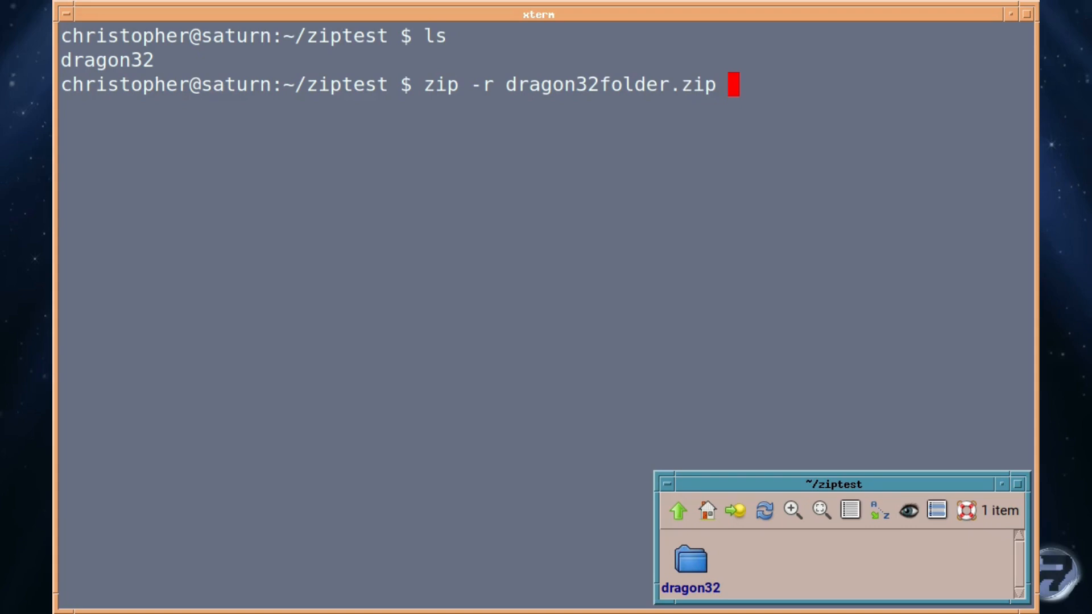
text(dragon32)
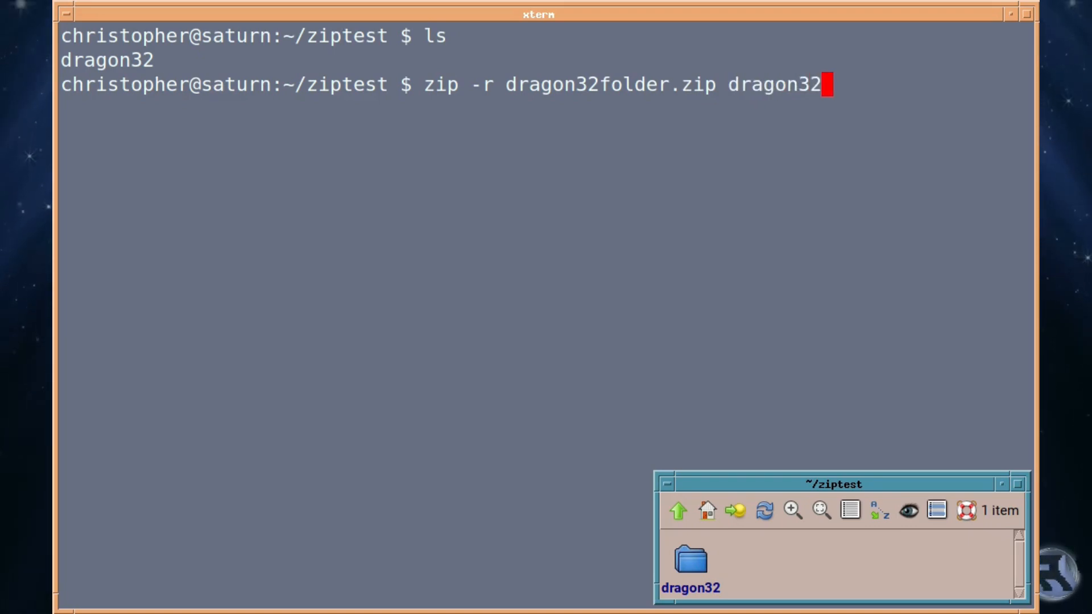
key(Return)
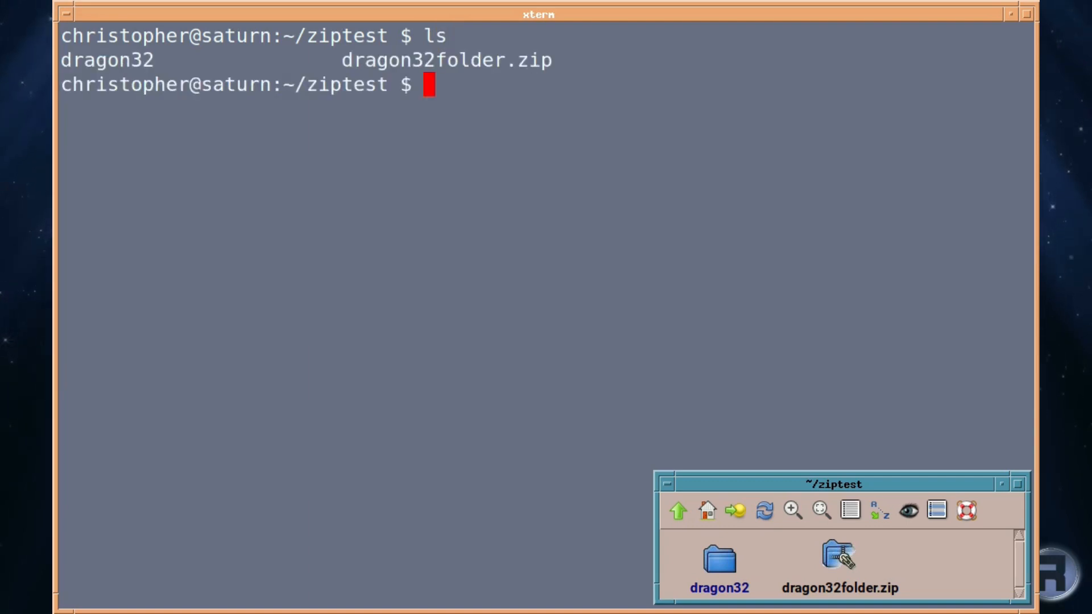
Step: Rename the dragon32 folder to dragon32-original with mv
text(mv)
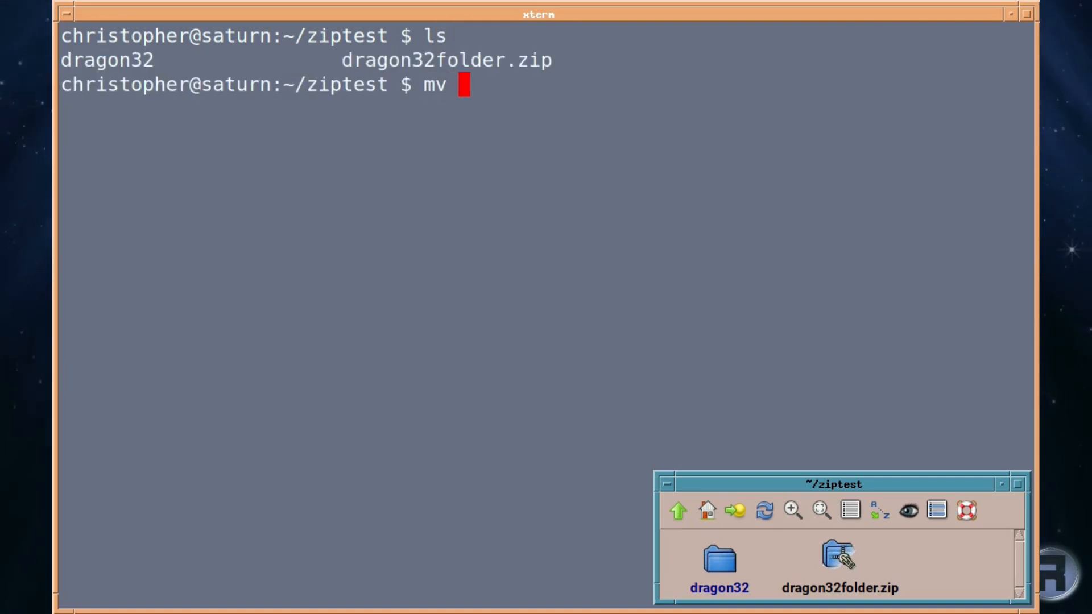
text(dragon32)
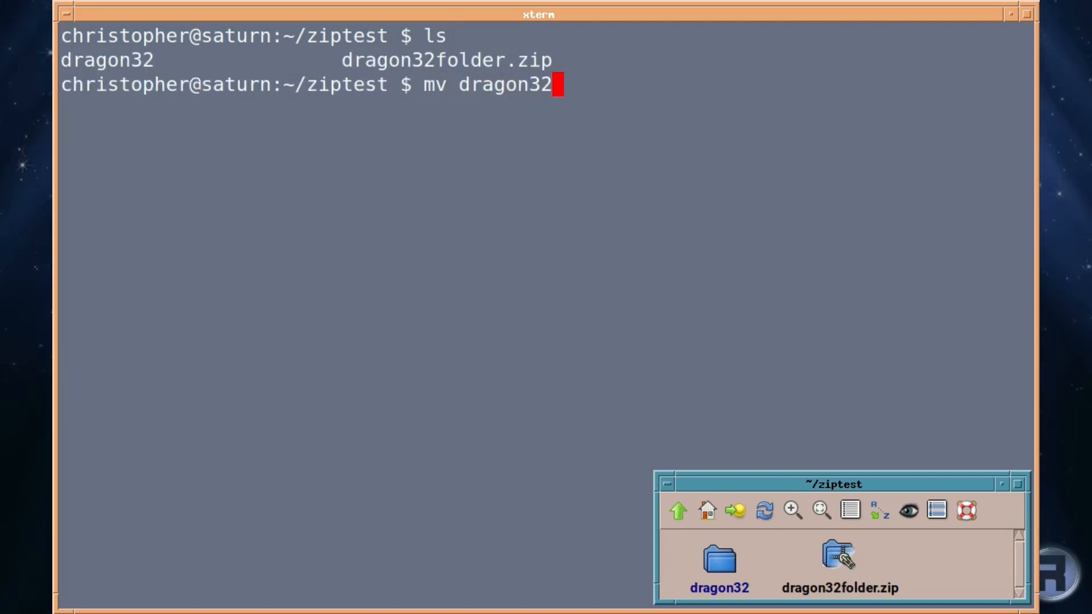
text(dra)
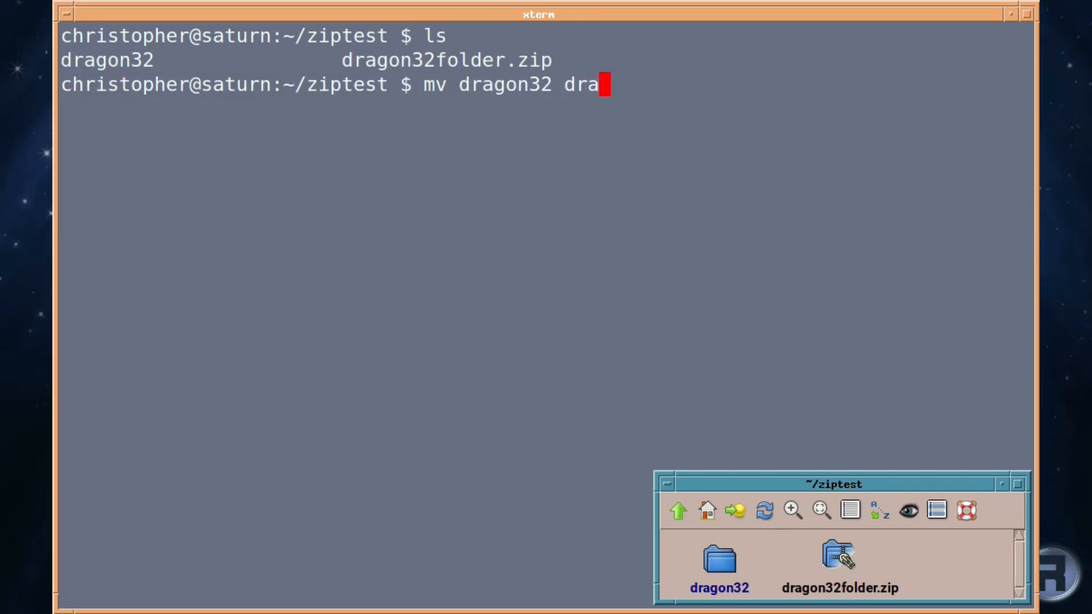
text(gon32-)
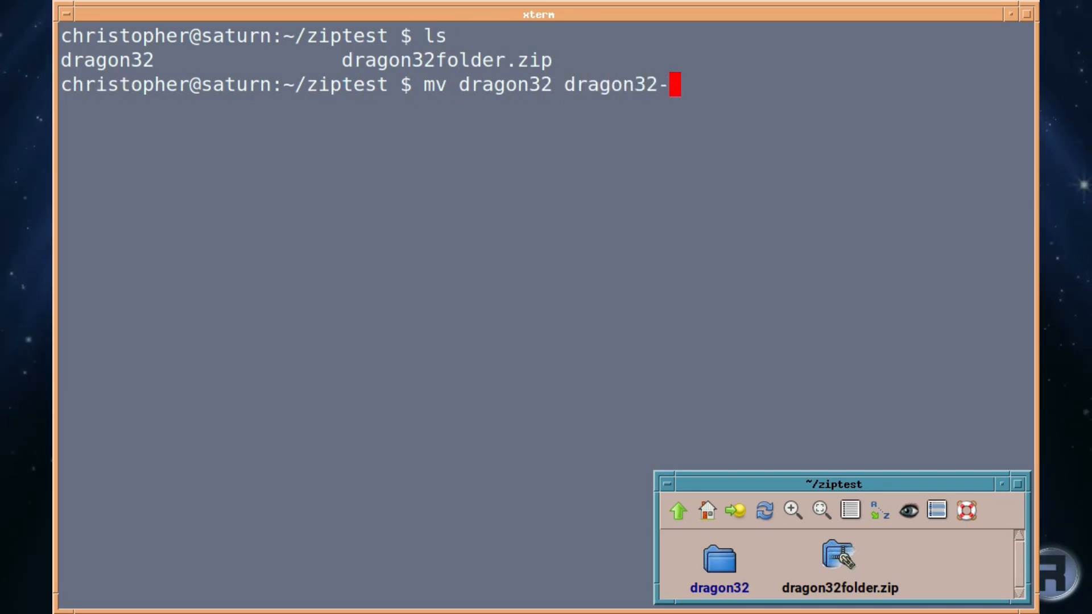
text(origin)
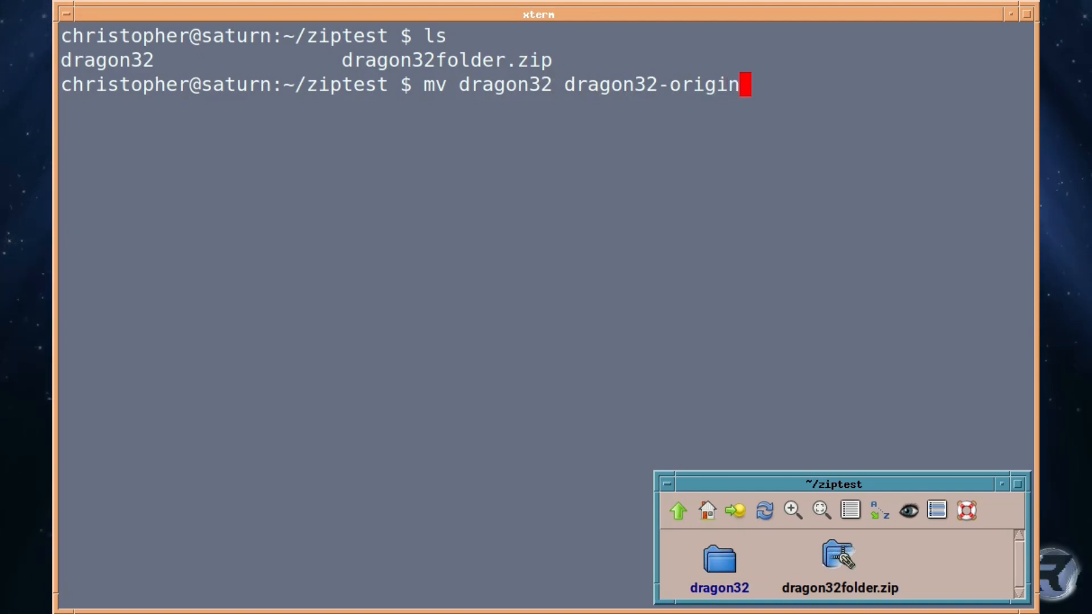
key(Return)
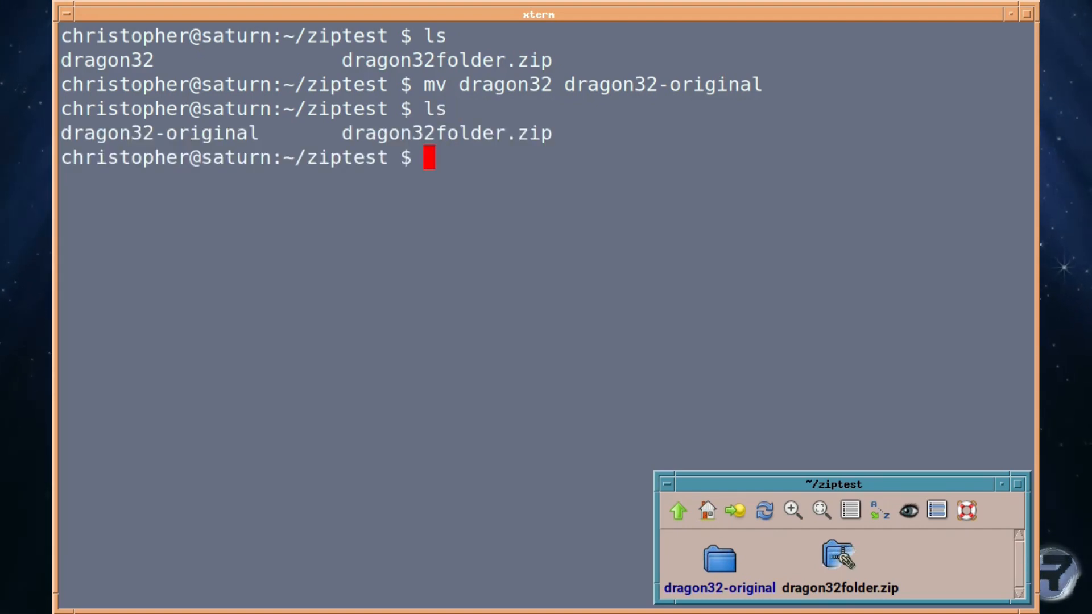
Step: Unzip dragon32folder.zip to recreate the dragon32 folder and list the directory
text(unzip)
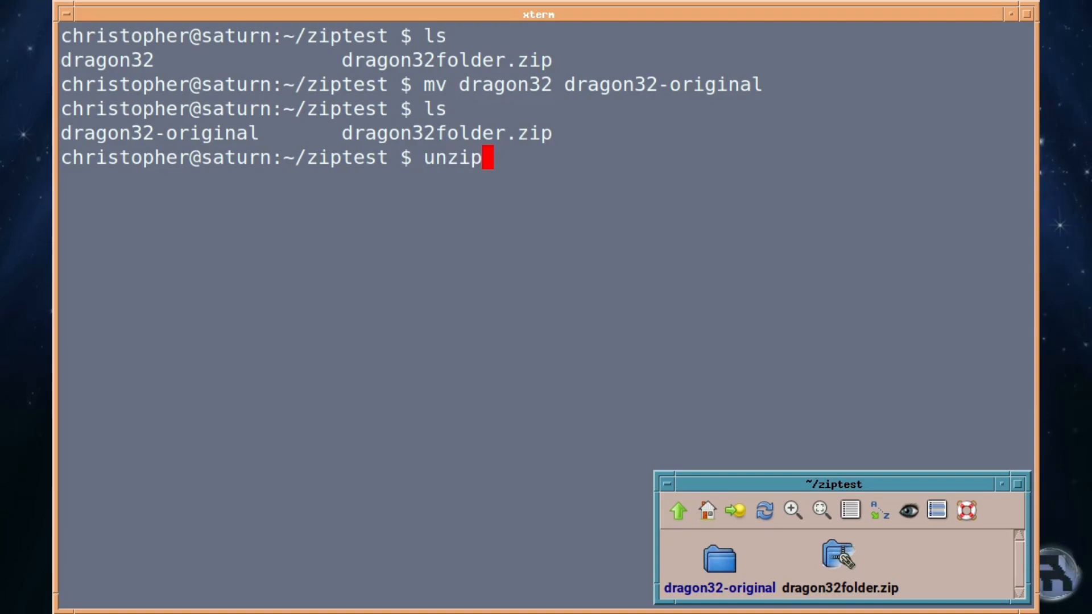
text(dragon32f)
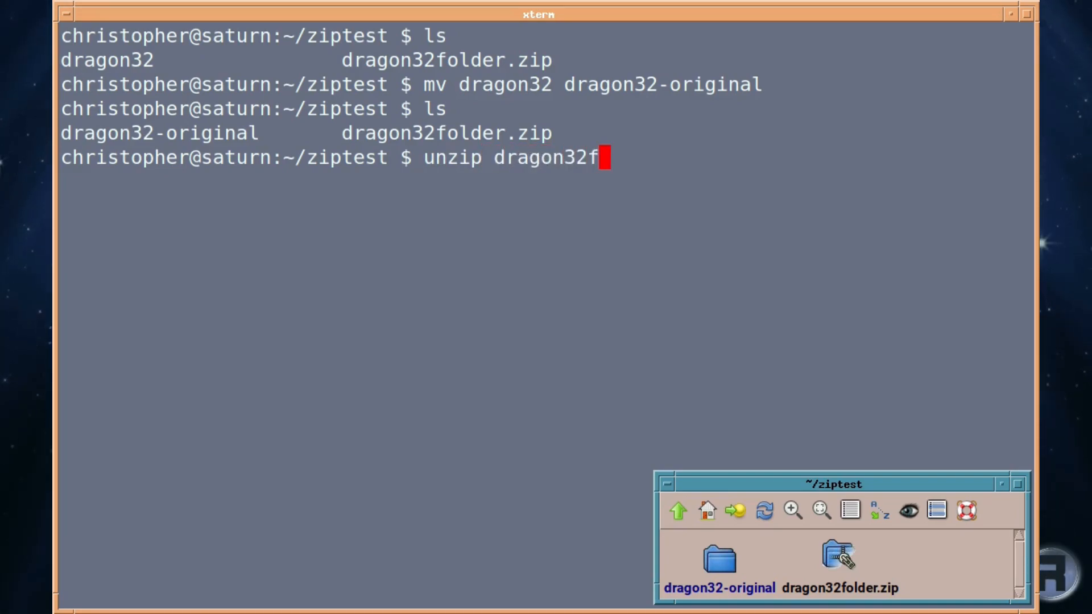
text(older.z)
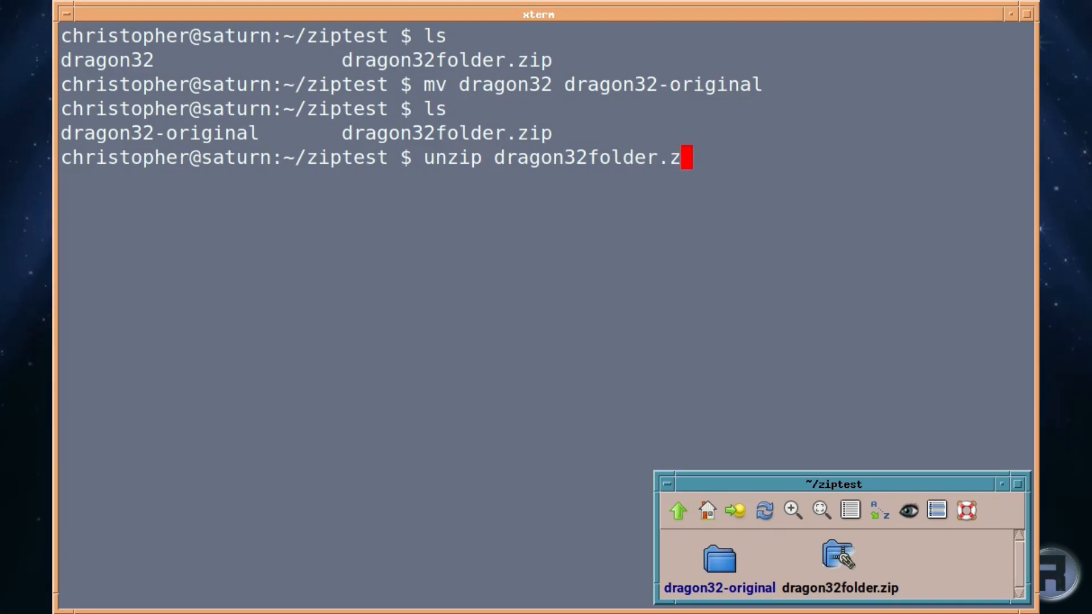
key(Return)
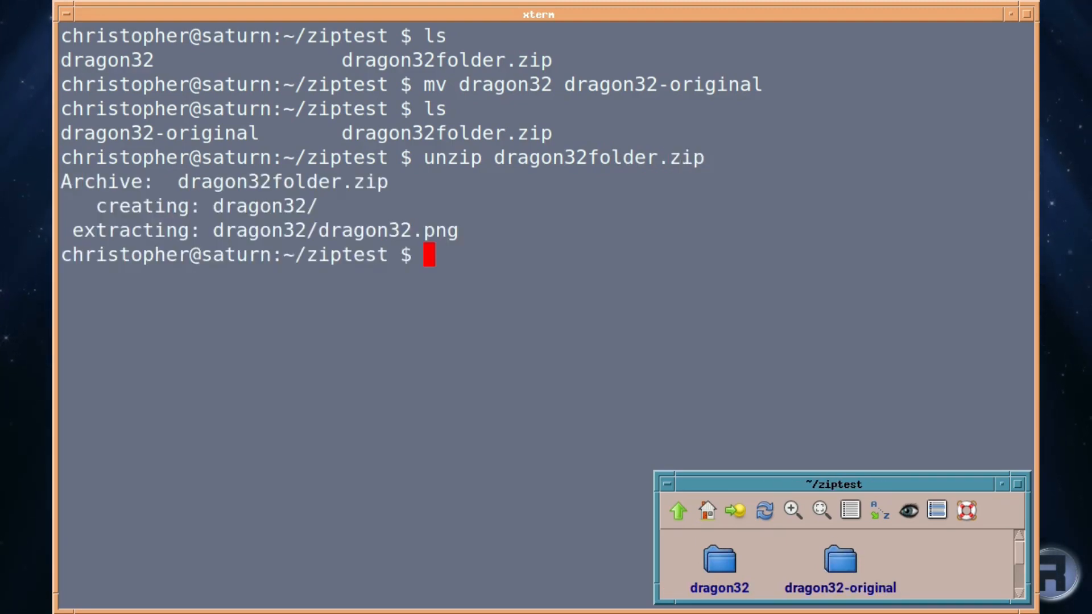
key(Return)
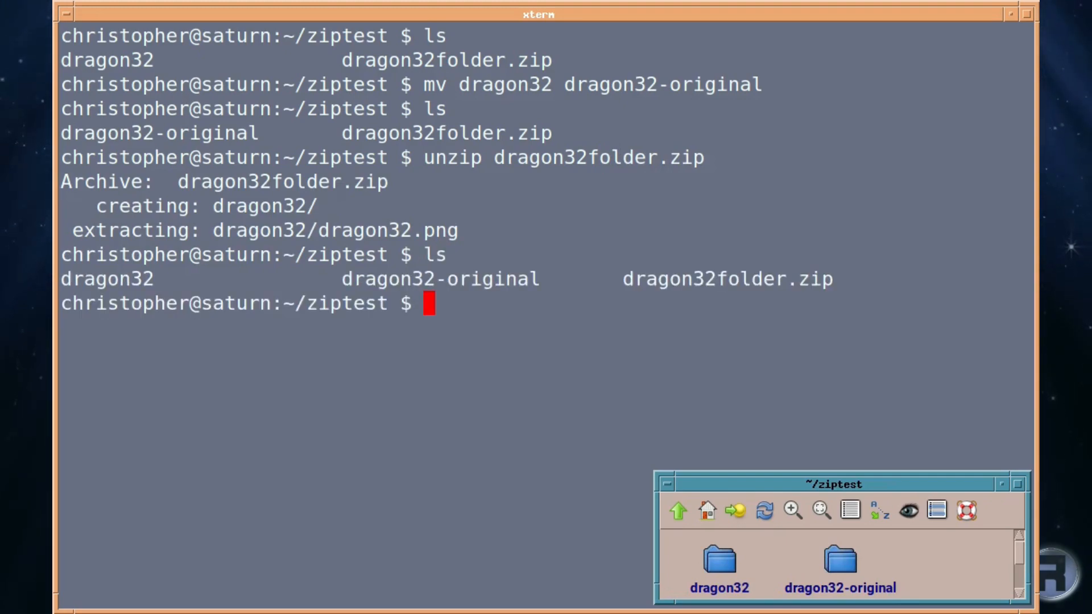
Step: Change into the restored dragon32 folder with cd dragon32
text(cd)
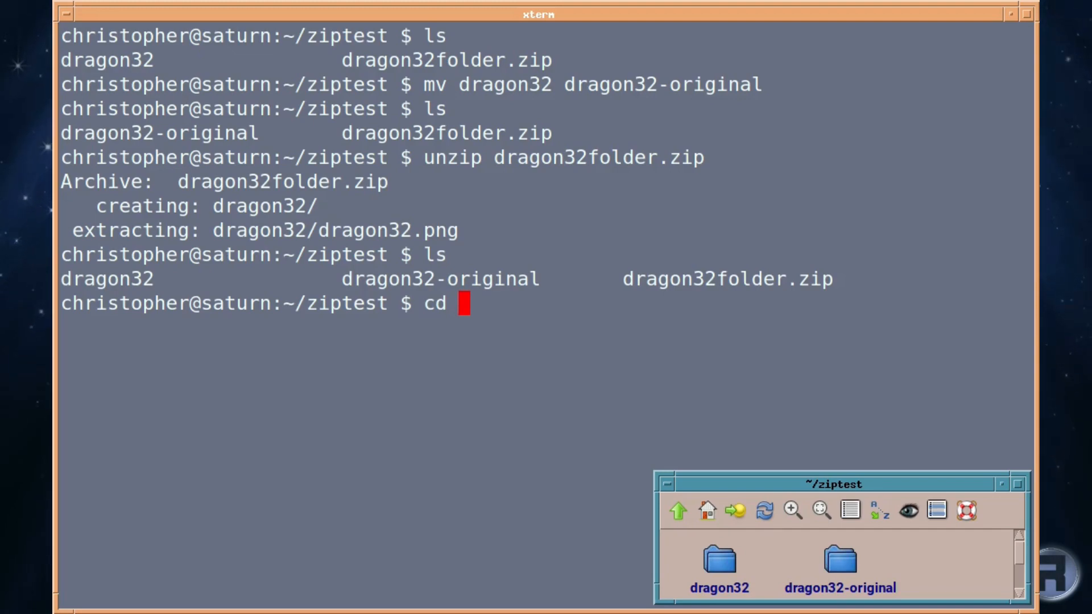
text(dragon32)
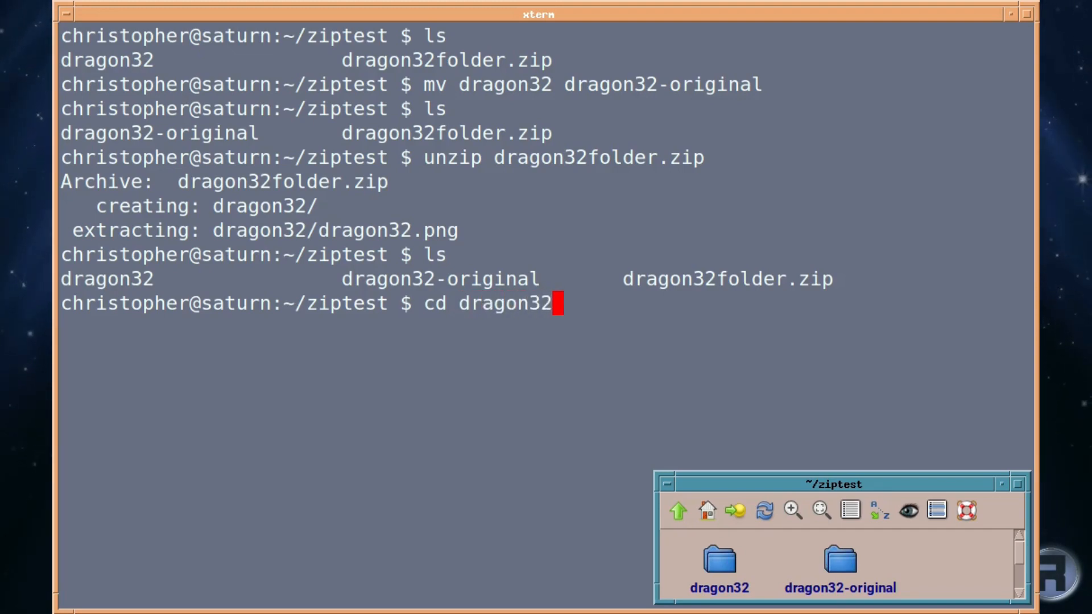
key(Return)
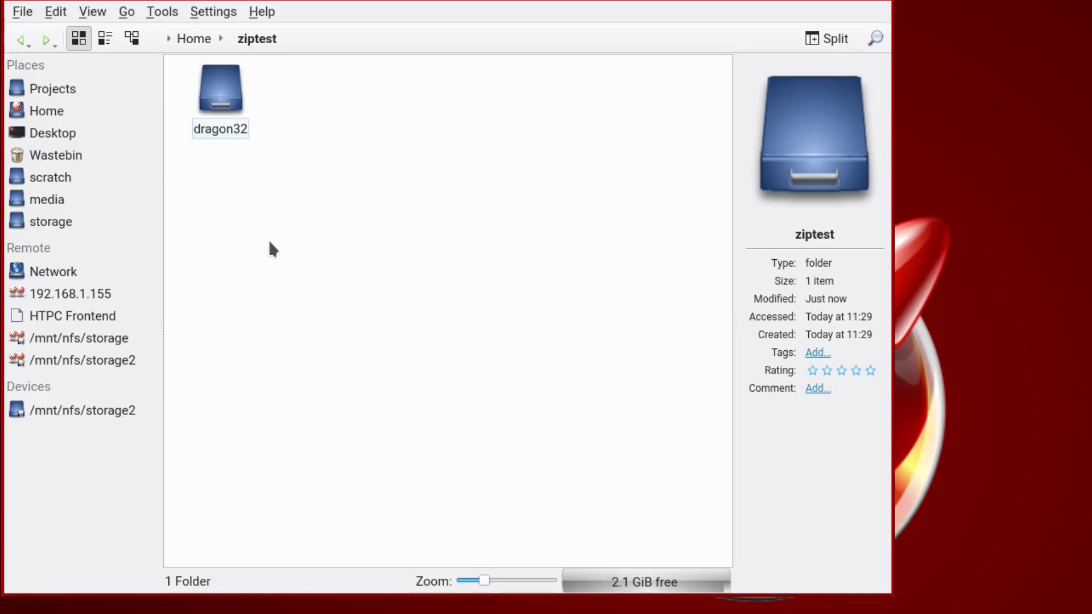
mouse_move(277, 244)
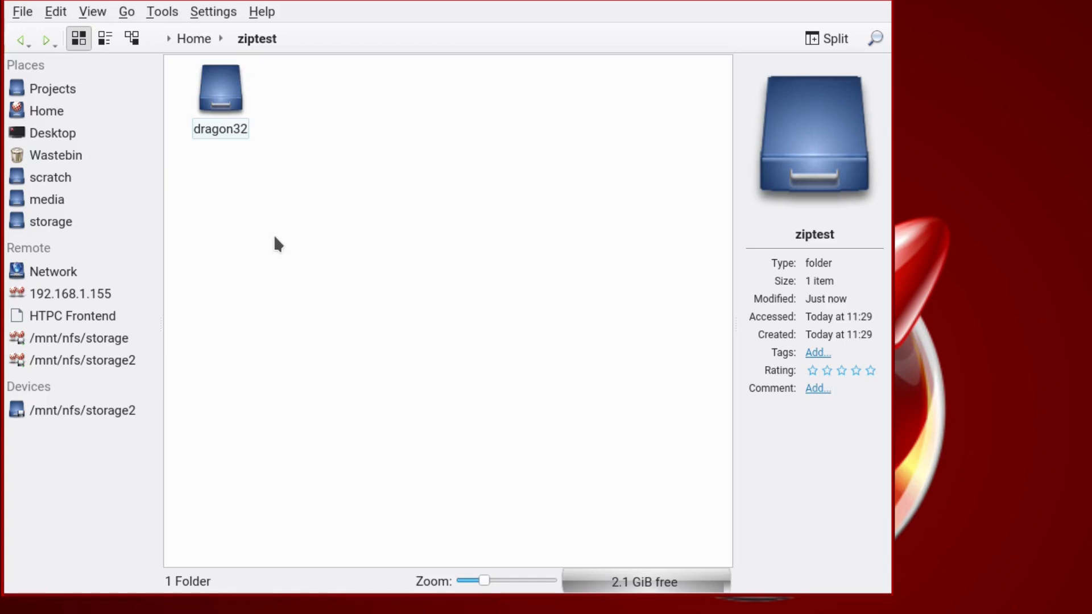
double_click(220, 89)
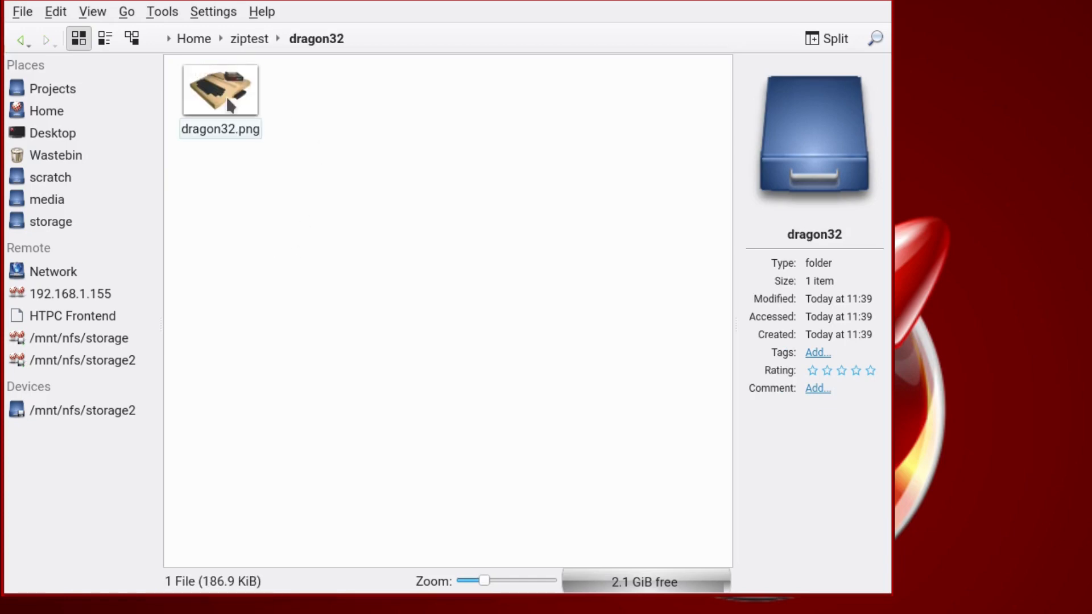
click(219, 89)
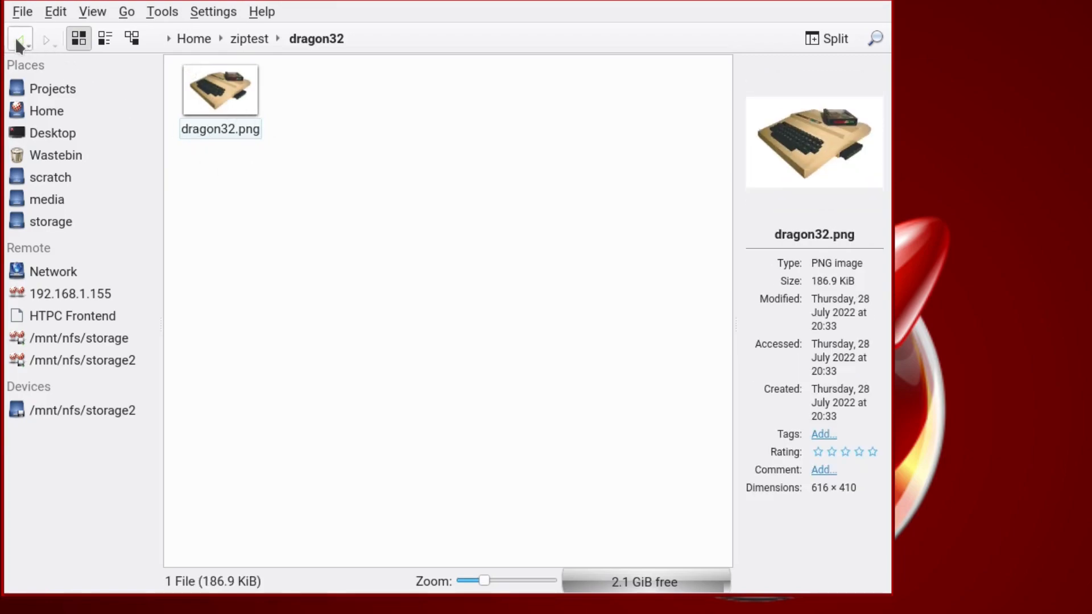
click(19, 38)
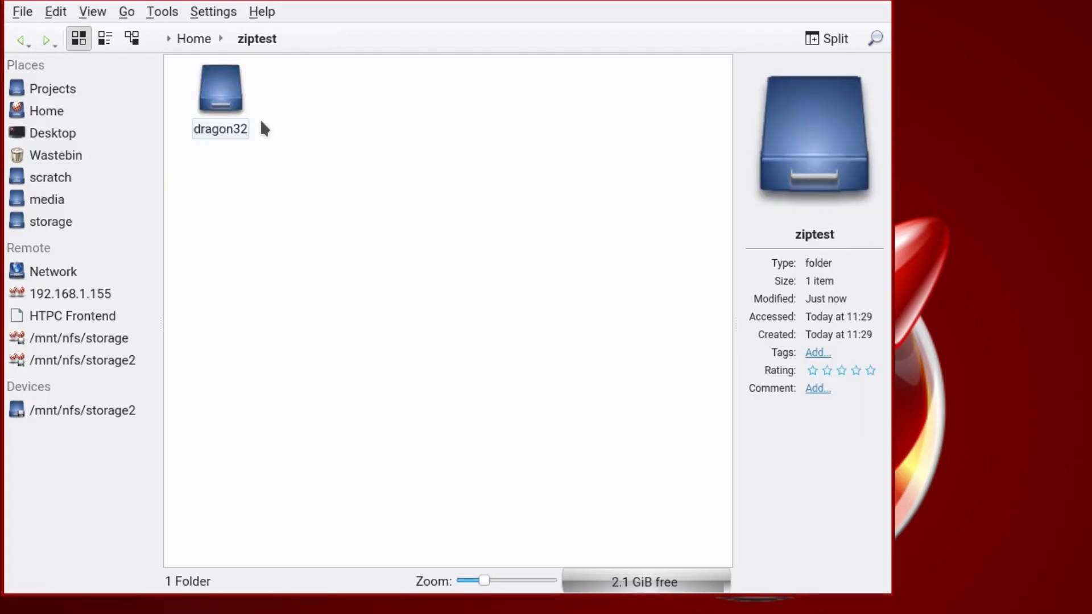
Step: Compress the dragon32 folder here as dragon32.zip from its context menu
right_click(220, 91)
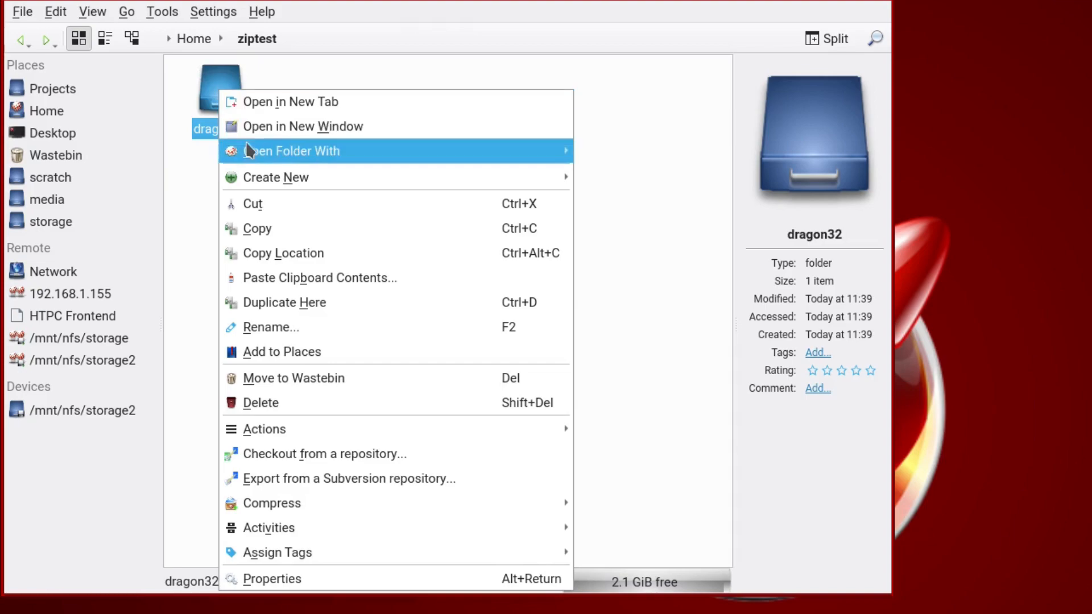
mouse_move(278, 402)
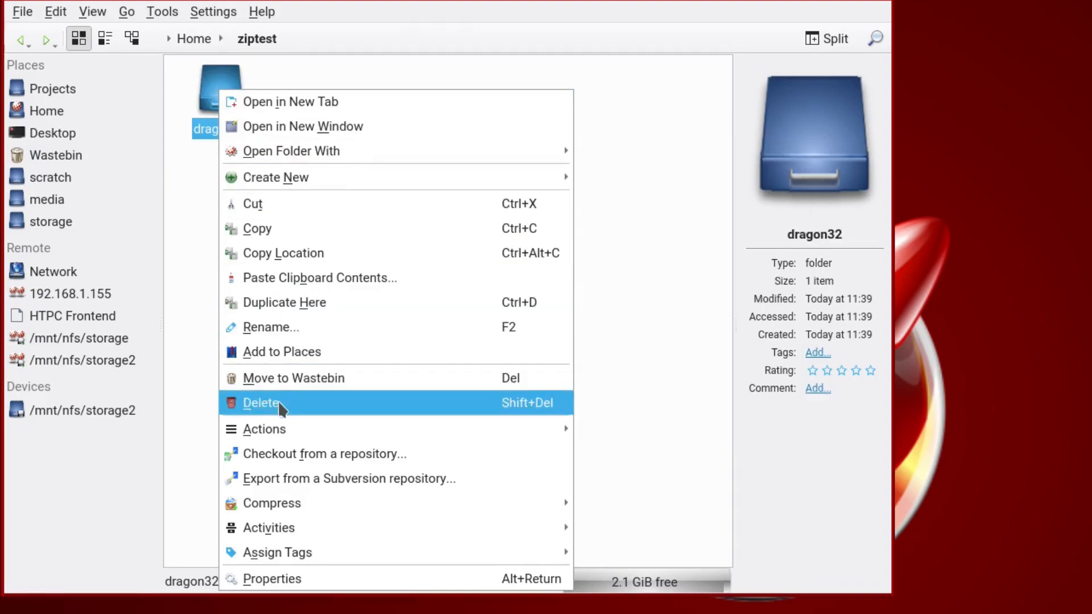
mouse_move(277, 552)
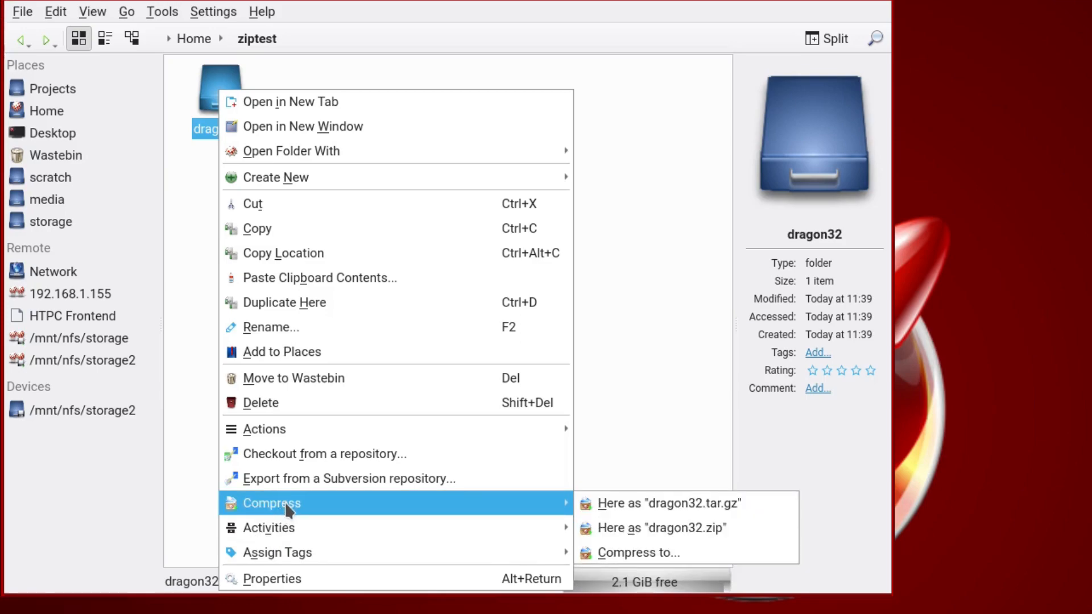
mouse_move(647, 503)
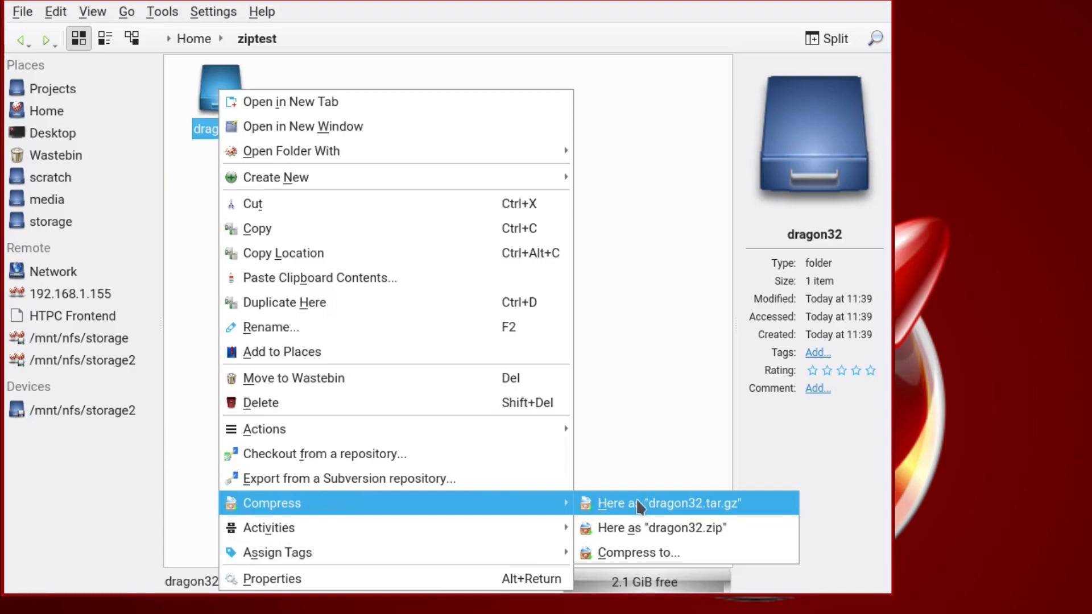
mouse_move(629, 552)
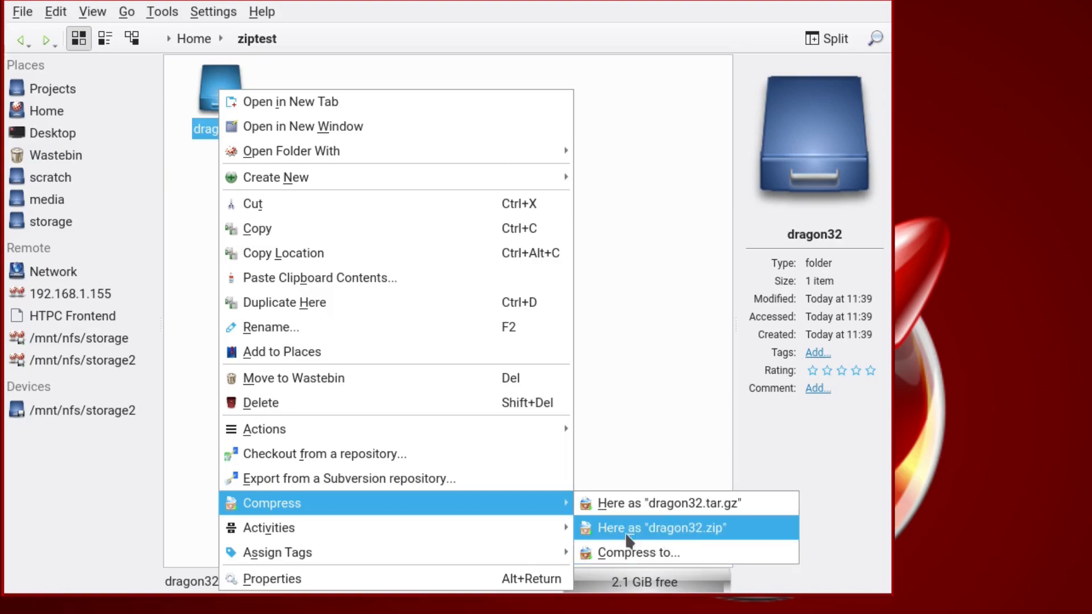
click(660, 527)
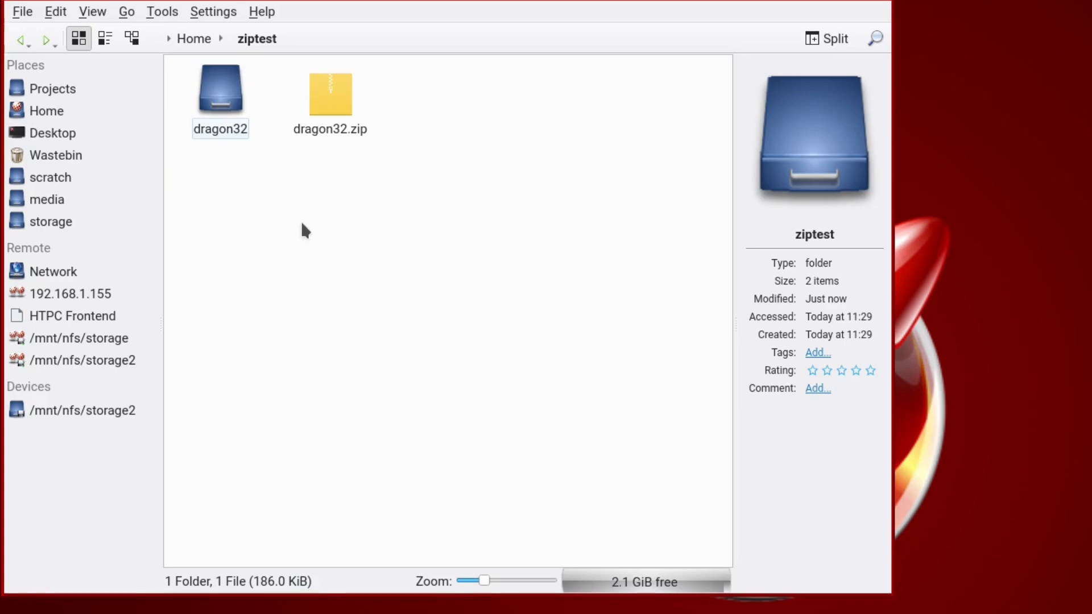
Step: Open dragon32.zip in Ark to show the dragon32 folder holding dragon32.png
click(329, 92)
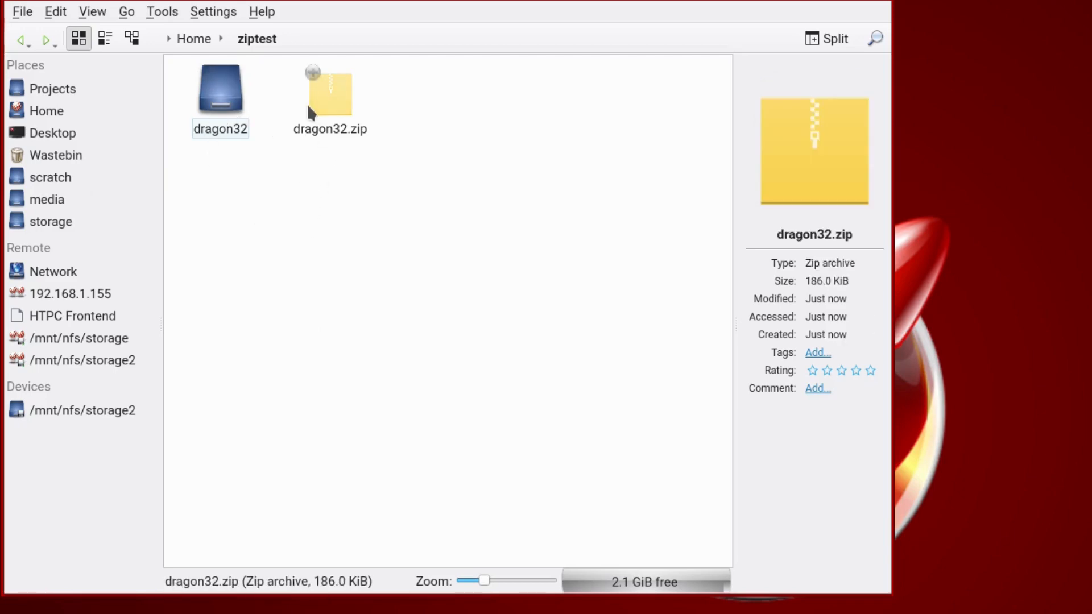
double_click(220, 89)
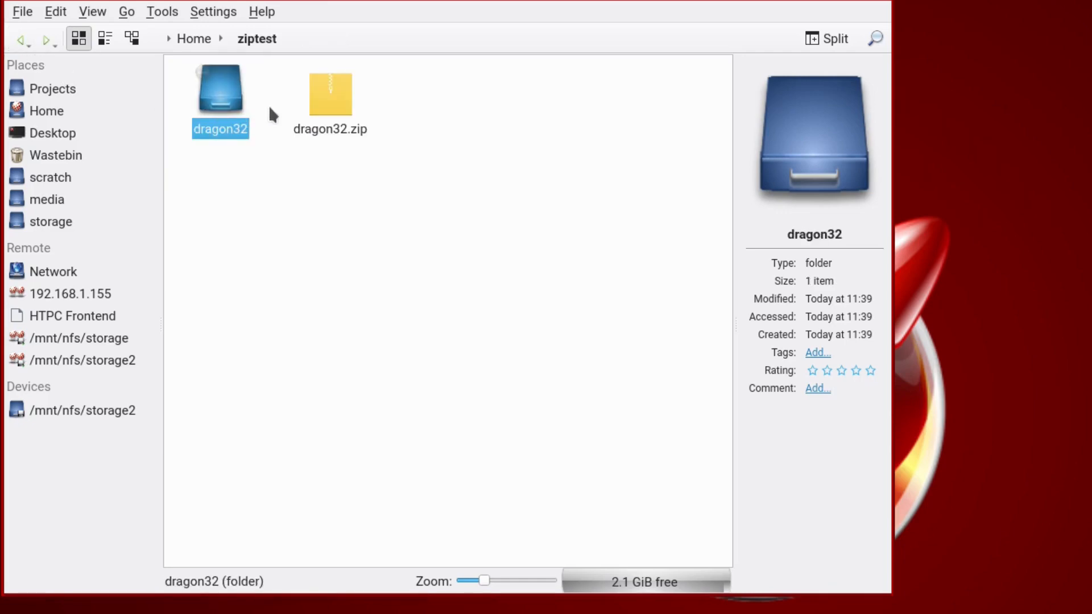
click(330, 94)
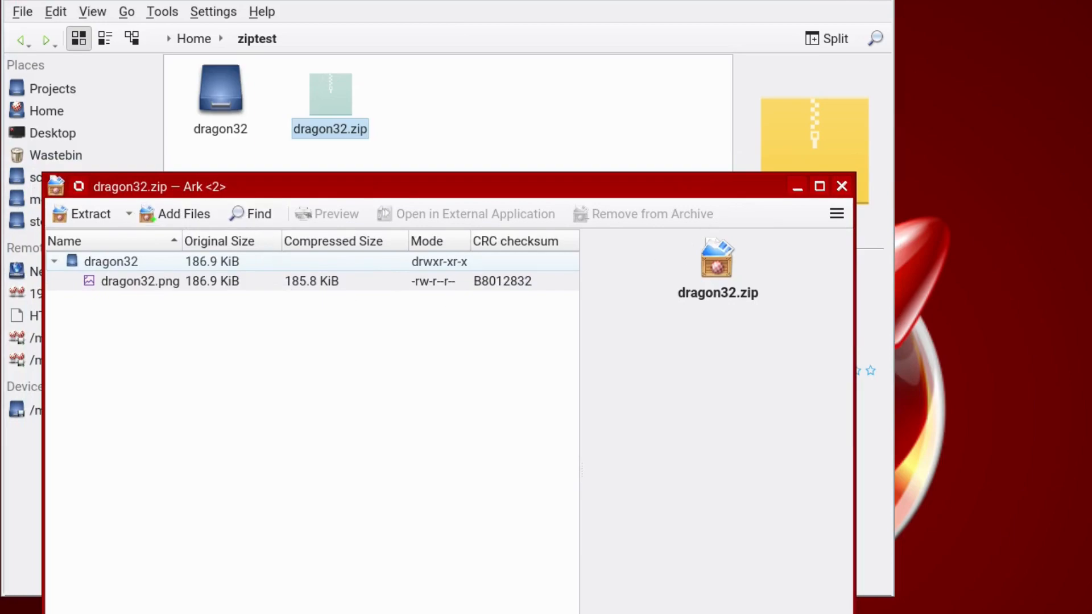
mouse_move(161, 260)
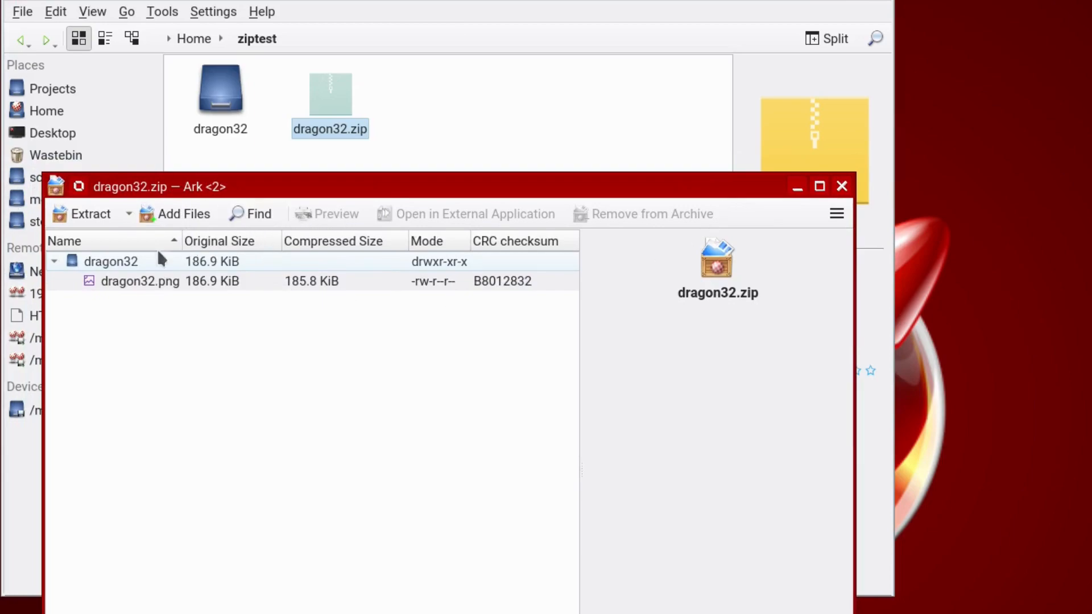
mouse_move(101, 281)
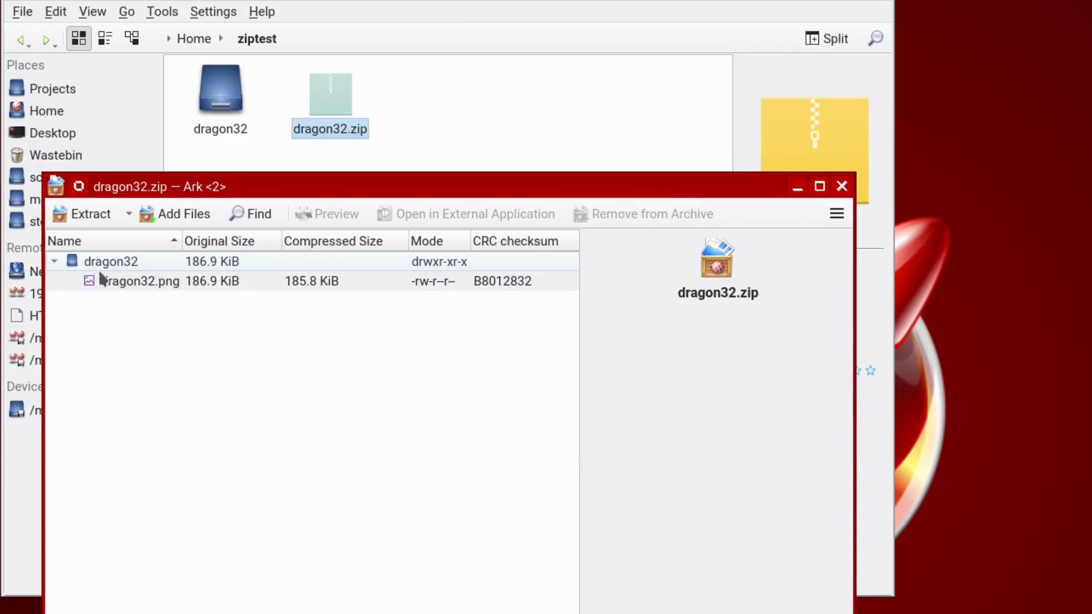
mouse_move(830, 206)
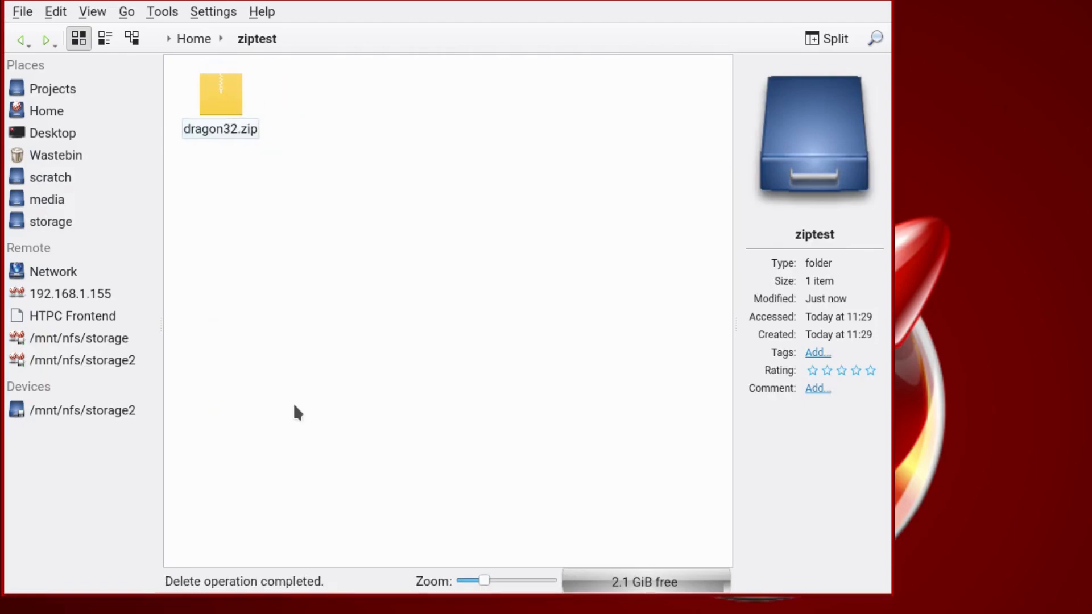
Step: Extract dragon32.zip here from Dolphin's context menu, then view the Compress options and dismiss them
right_click(220, 94)
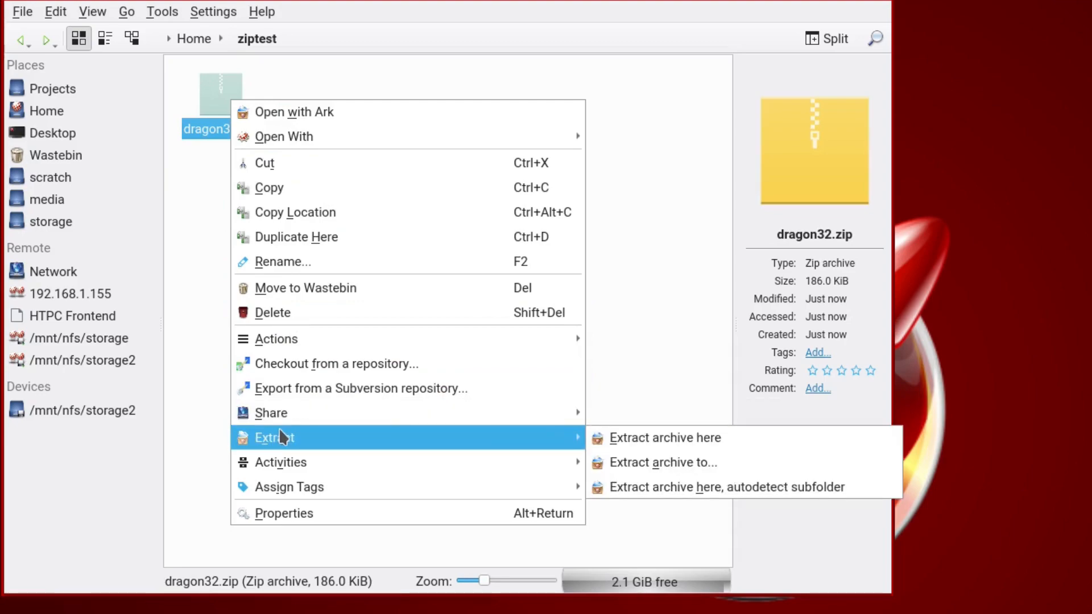
mouse_move(664, 437)
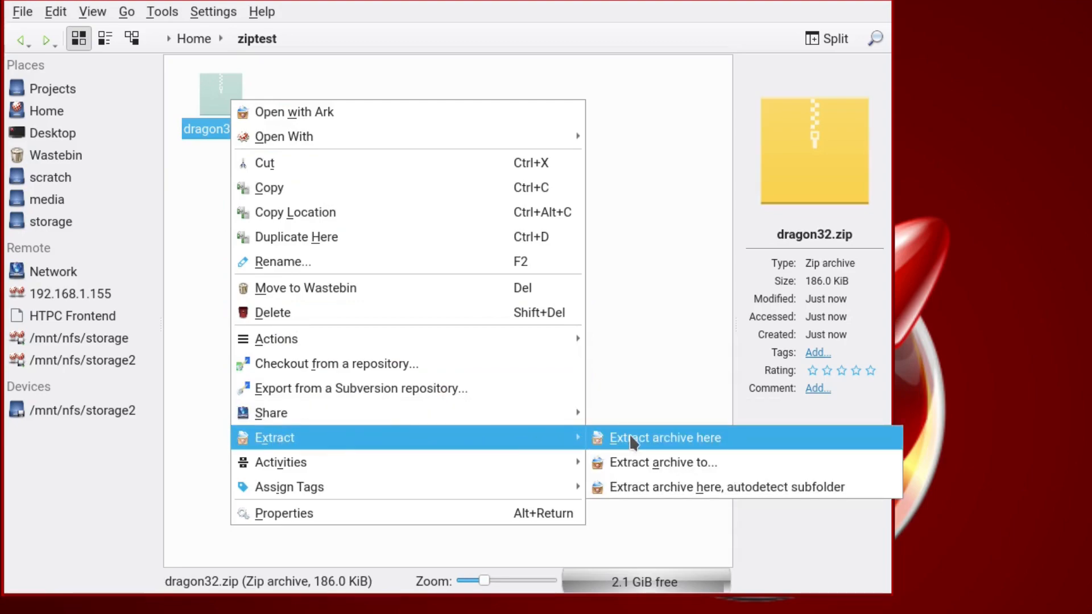
mouse_move(619, 487)
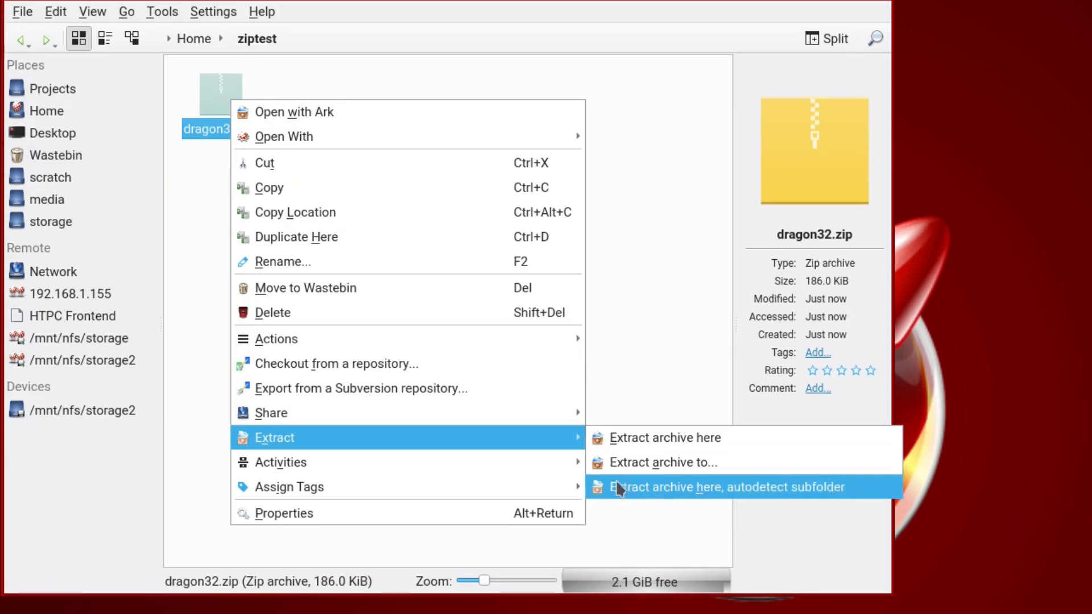
mouse_move(660, 462)
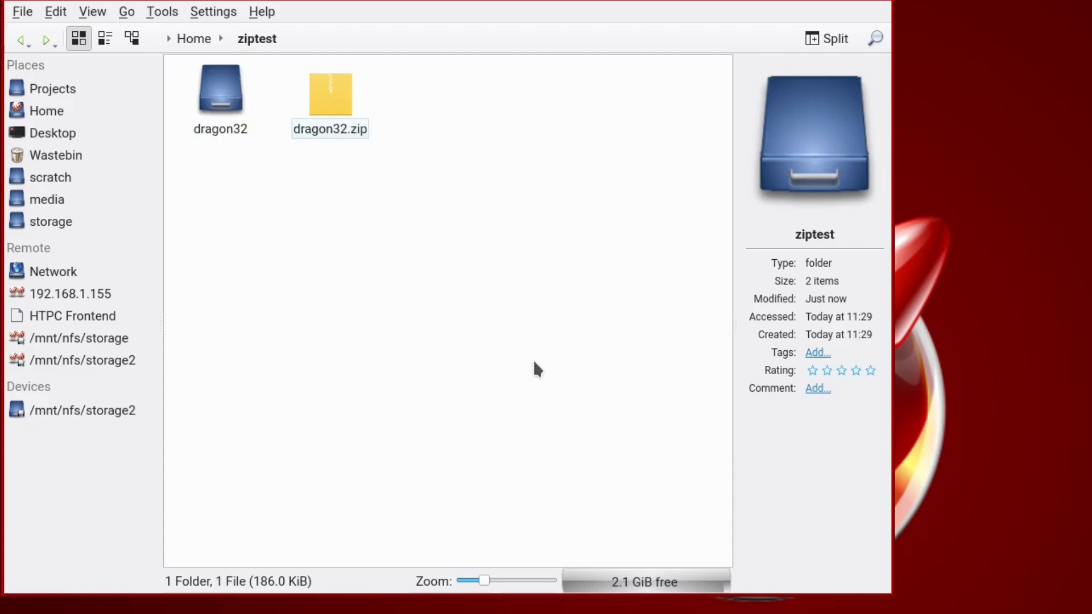
right_click(220, 89)
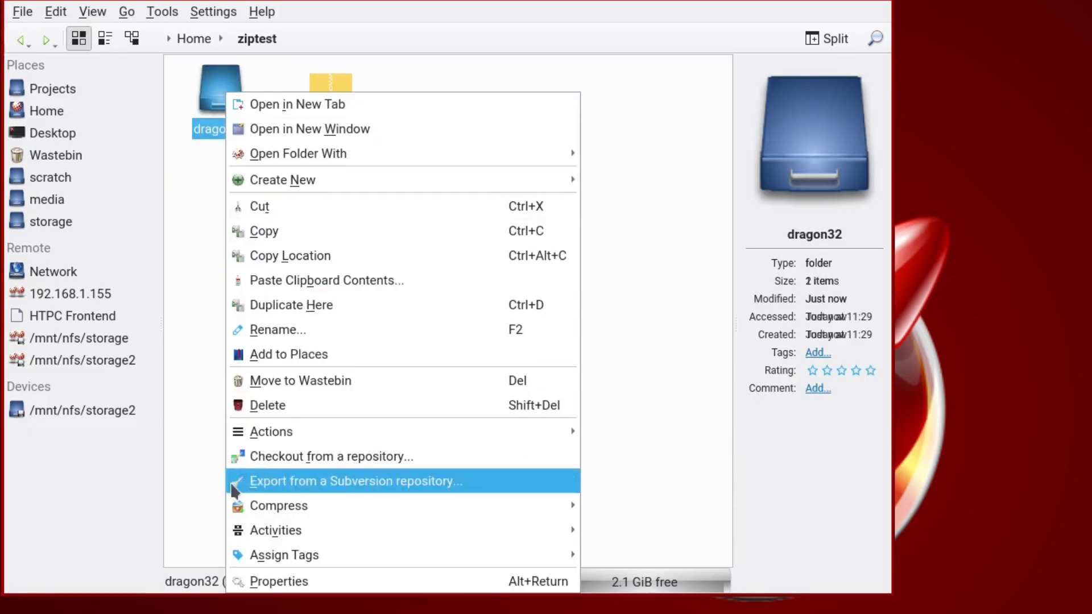
mouse_move(278, 506)
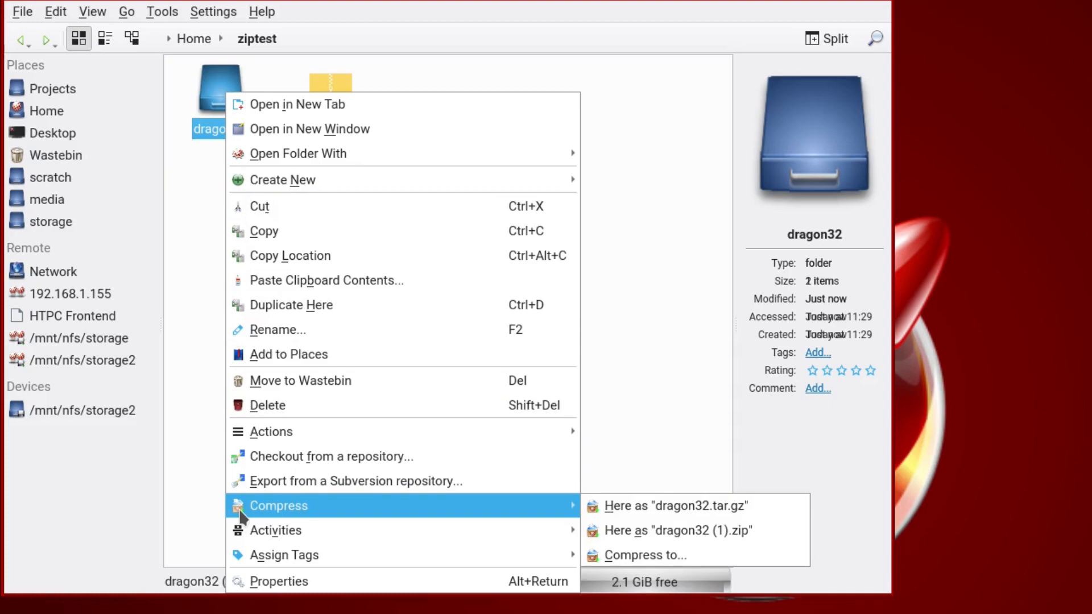
click(673, 529)
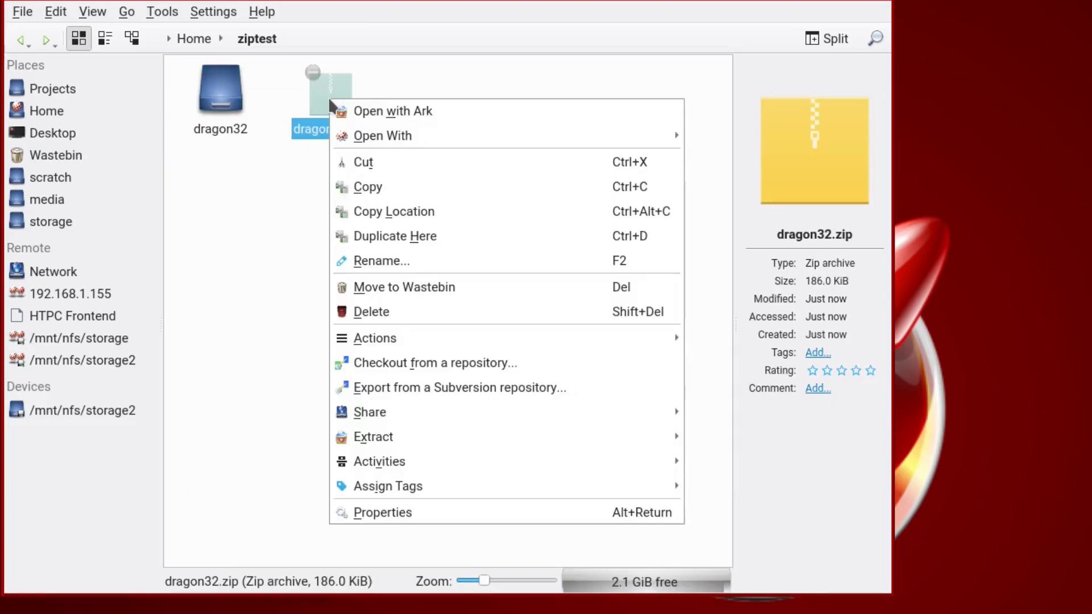
mouse_move(373, 437)
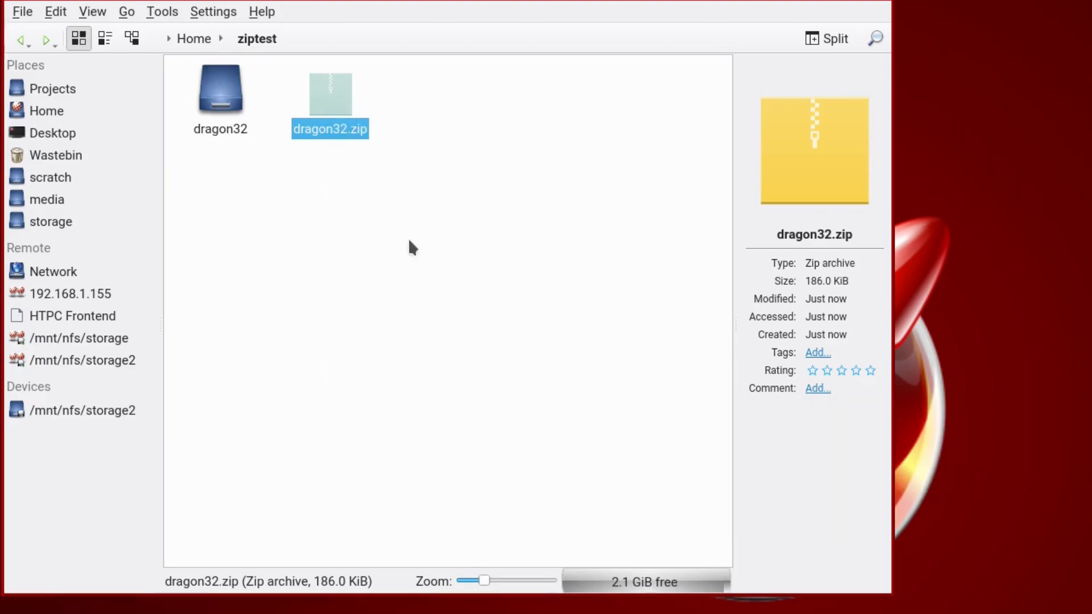
click(337, 208)
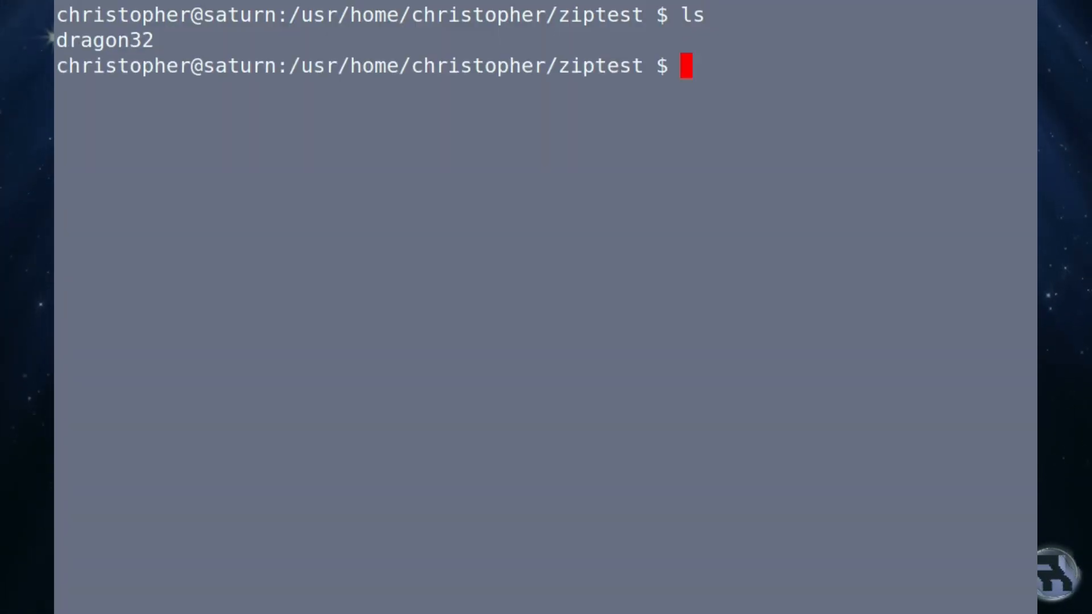
Step: List dragon32's contents, then run tar pczf dragon32.tar.gz dragon32
text(ls)
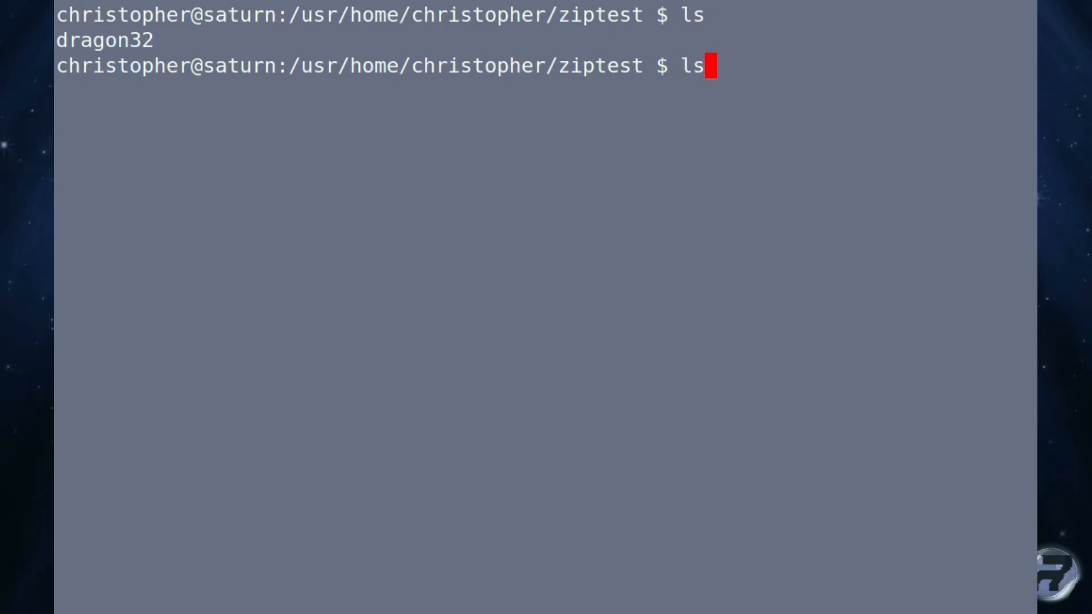
text(dragon32)
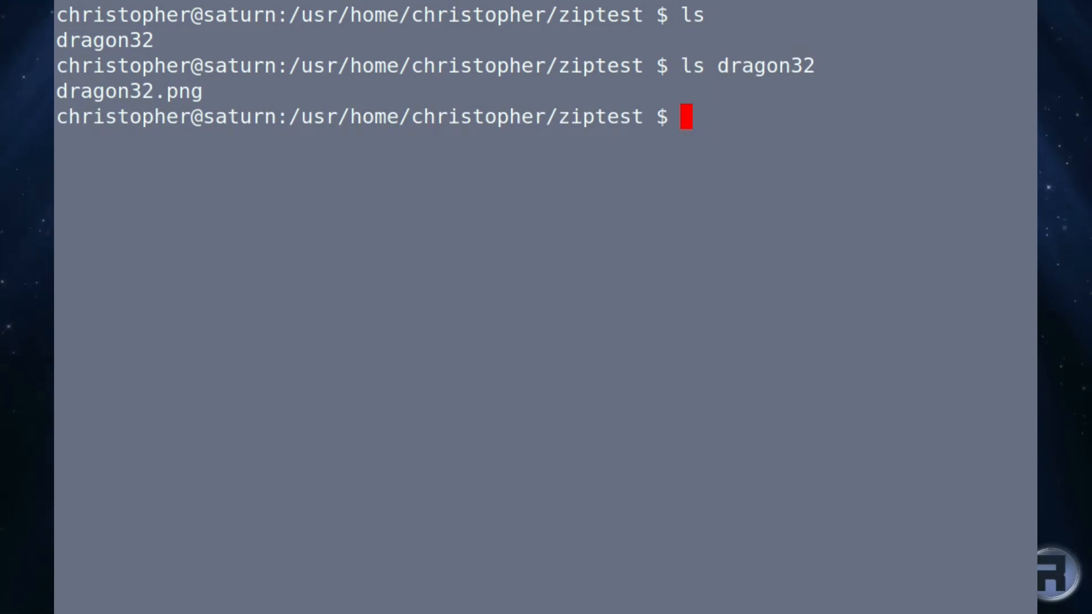
text(tar)
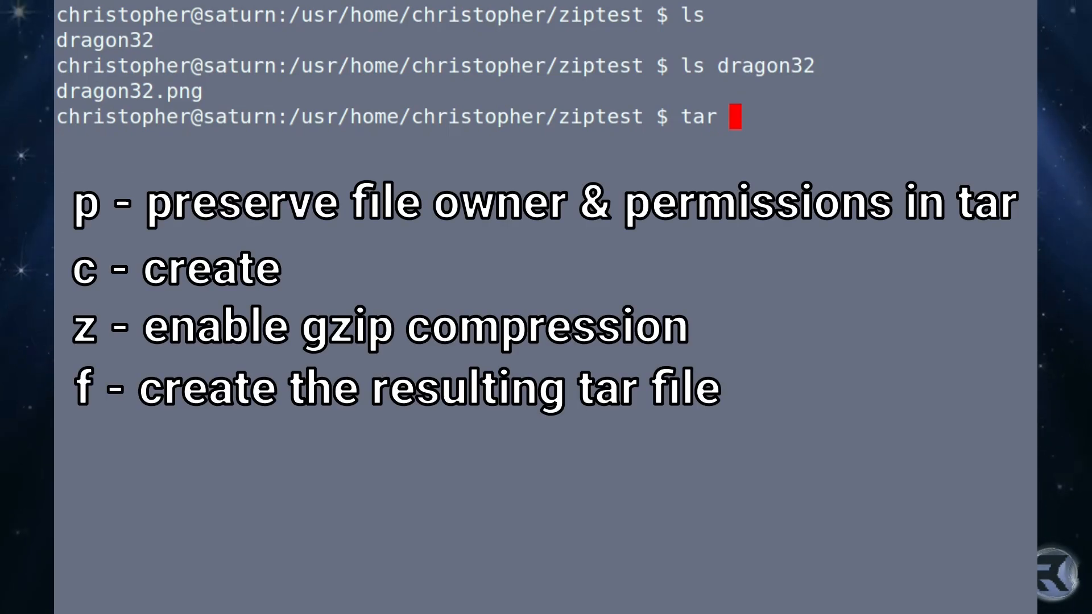
text(pc)
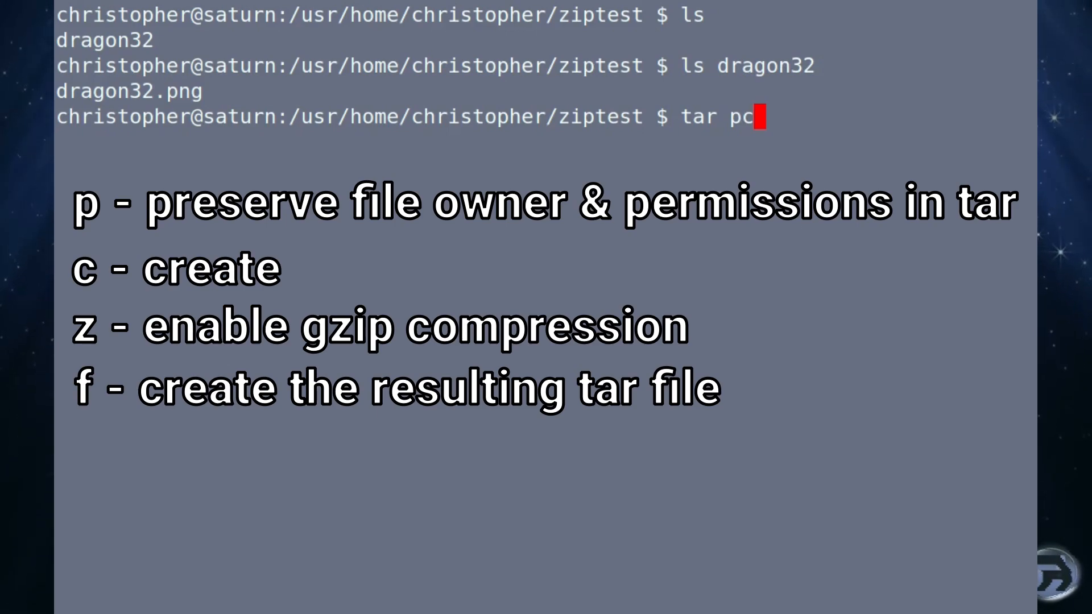
text(zf)
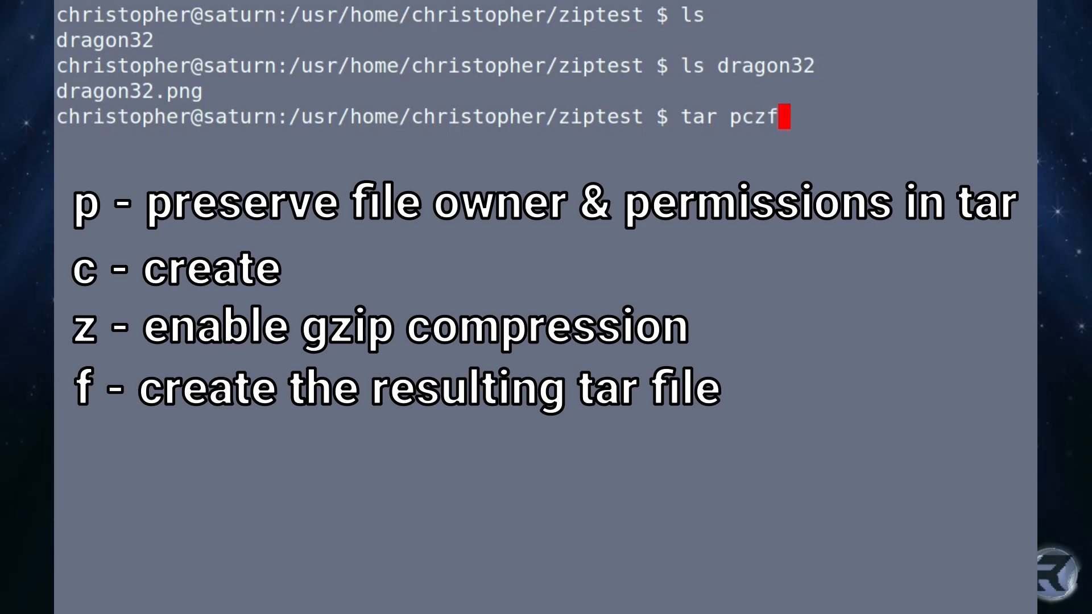
text(d)
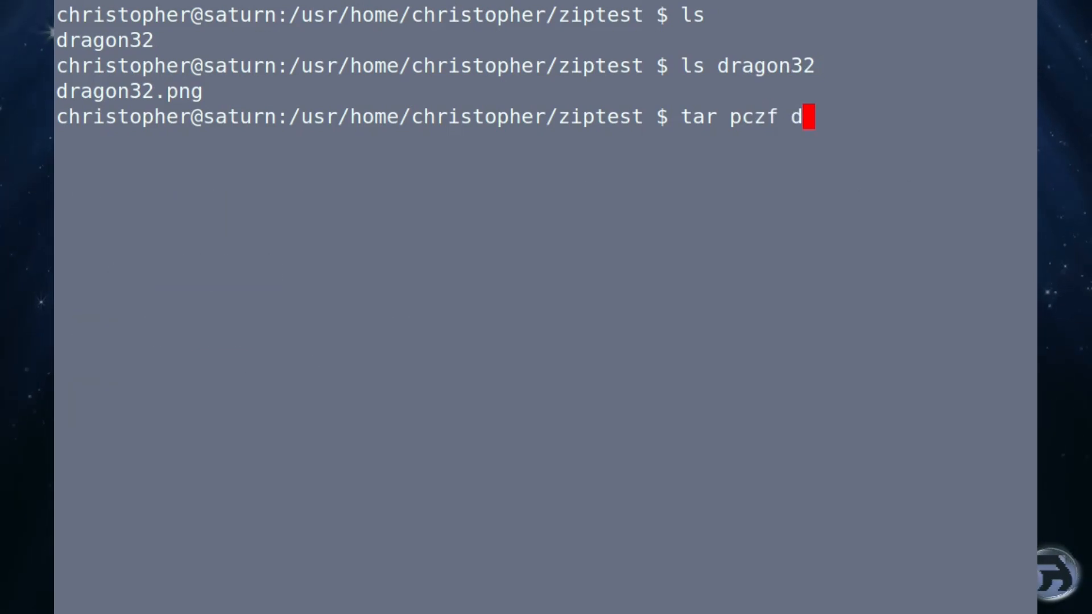
text(ragon32)
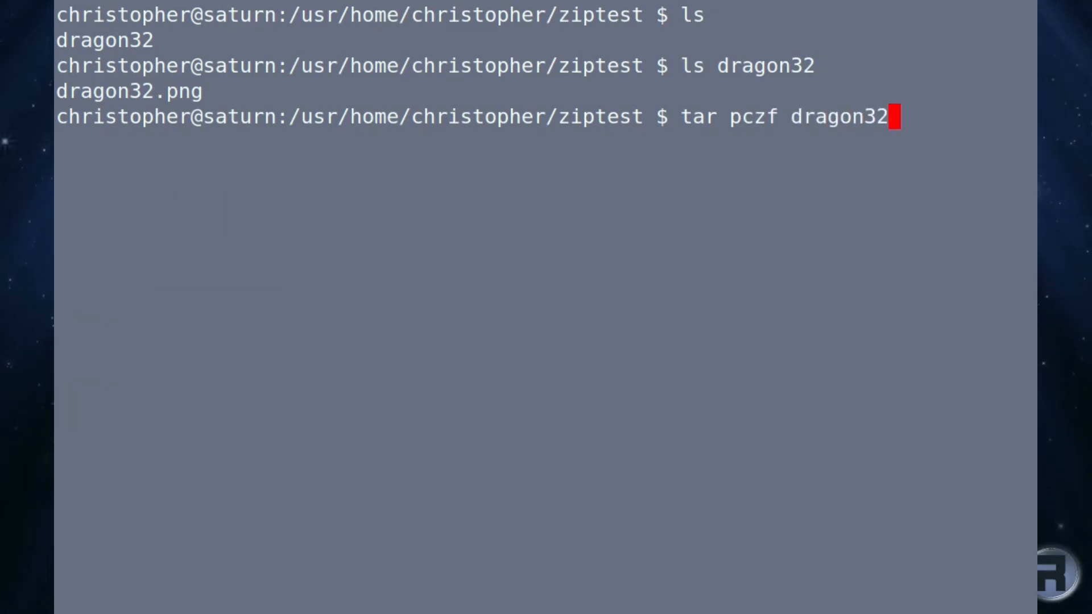
text(.tar)
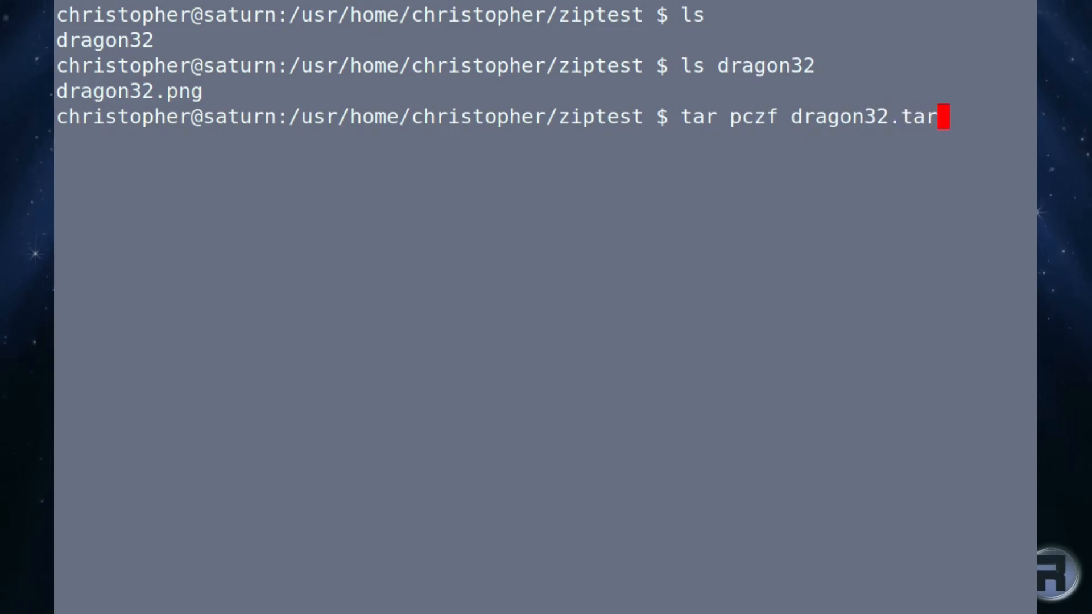
text(.gz)
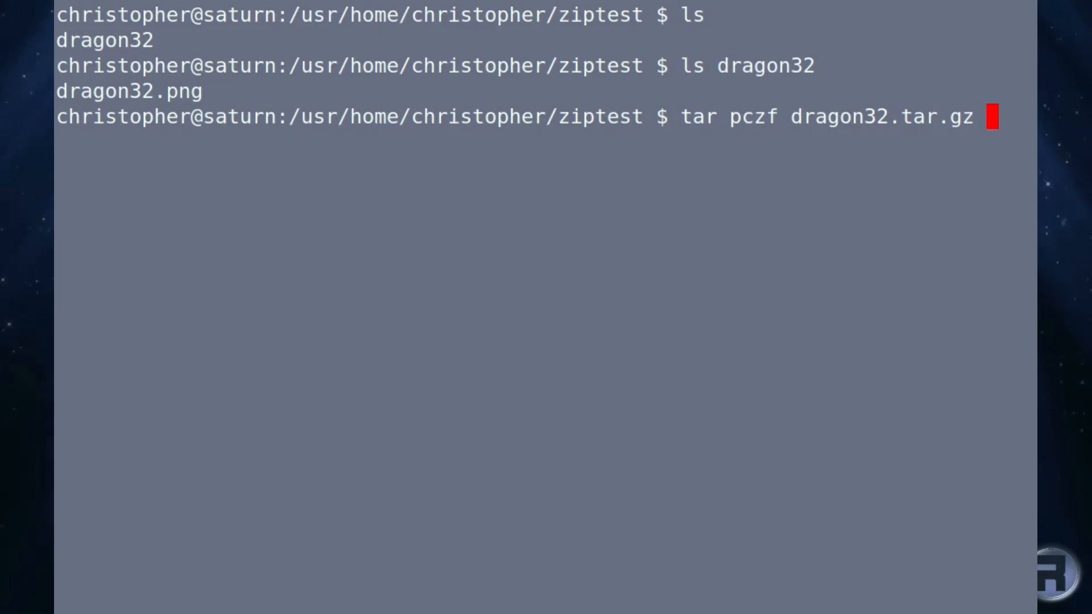
text(dragon3)
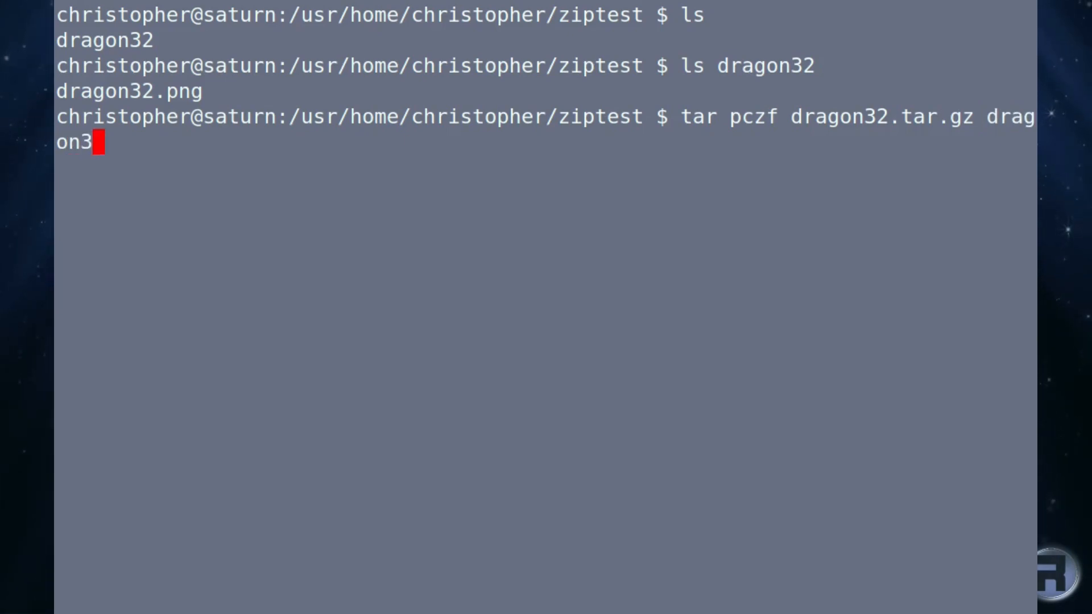
text(2)
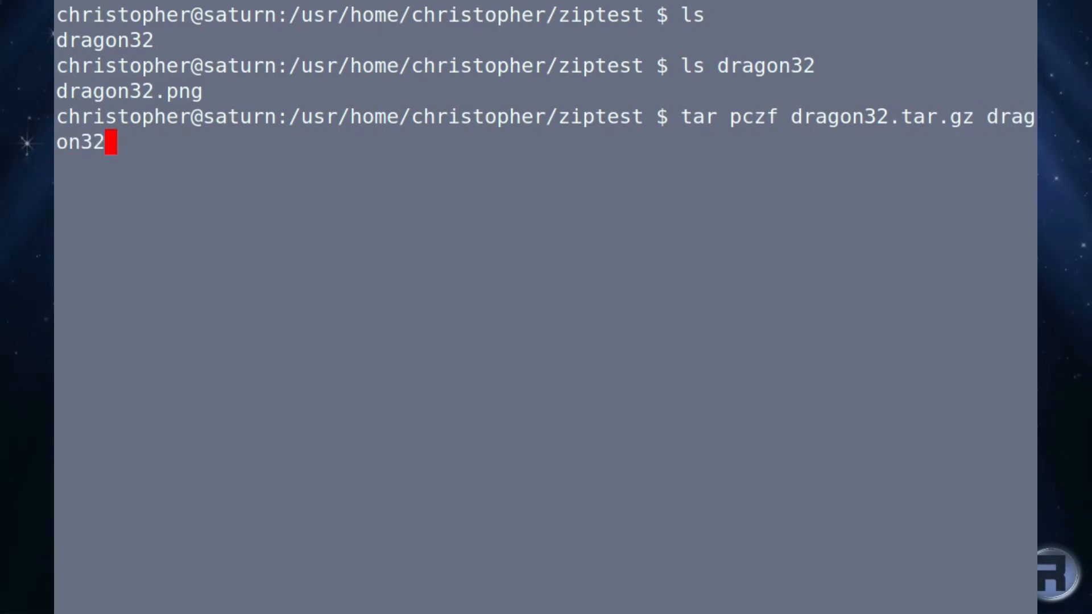
key(Return)
text(ls)
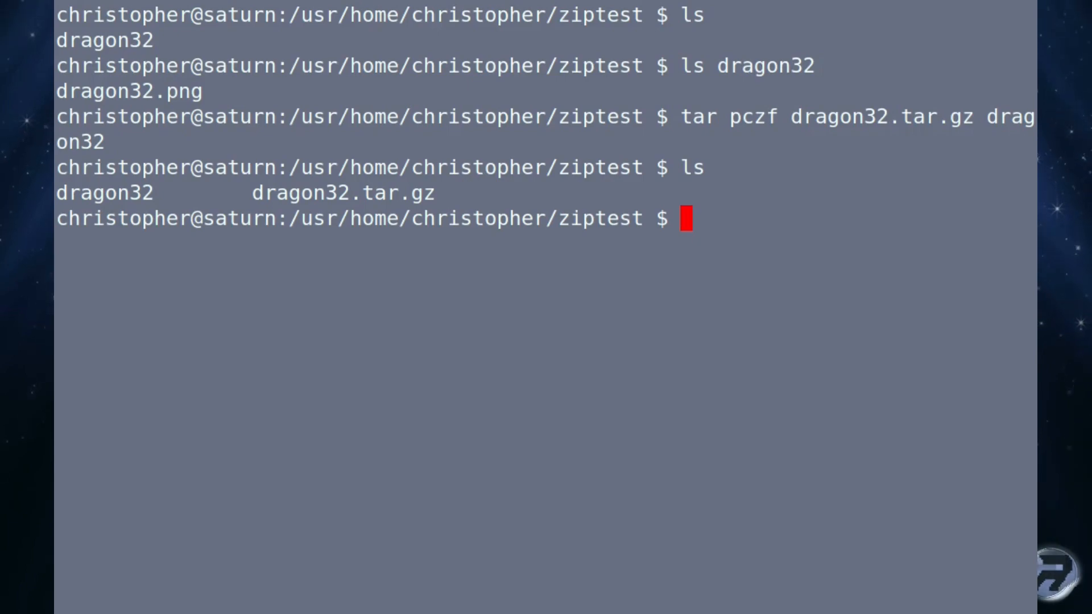
Step: Rename the dragon32 folder to dragon32-orig with mv
text(mv)
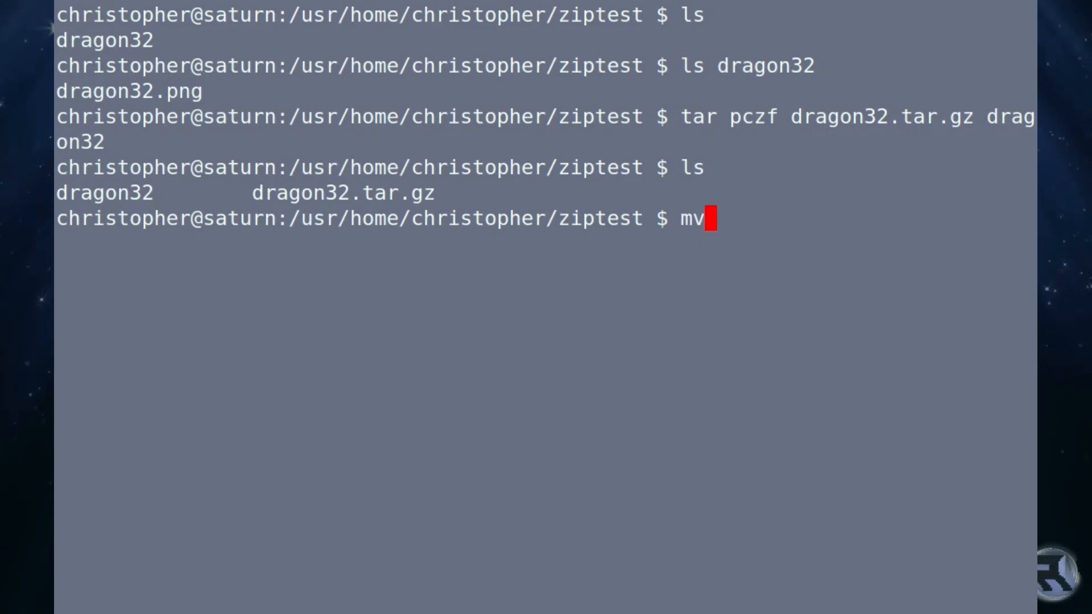
text(drag)
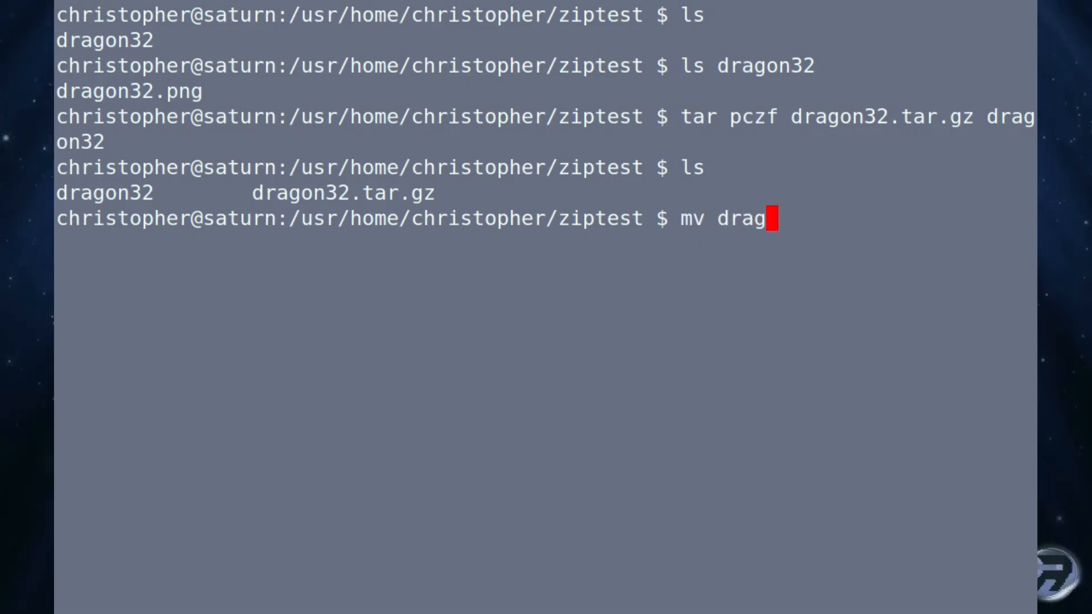
text(on32)
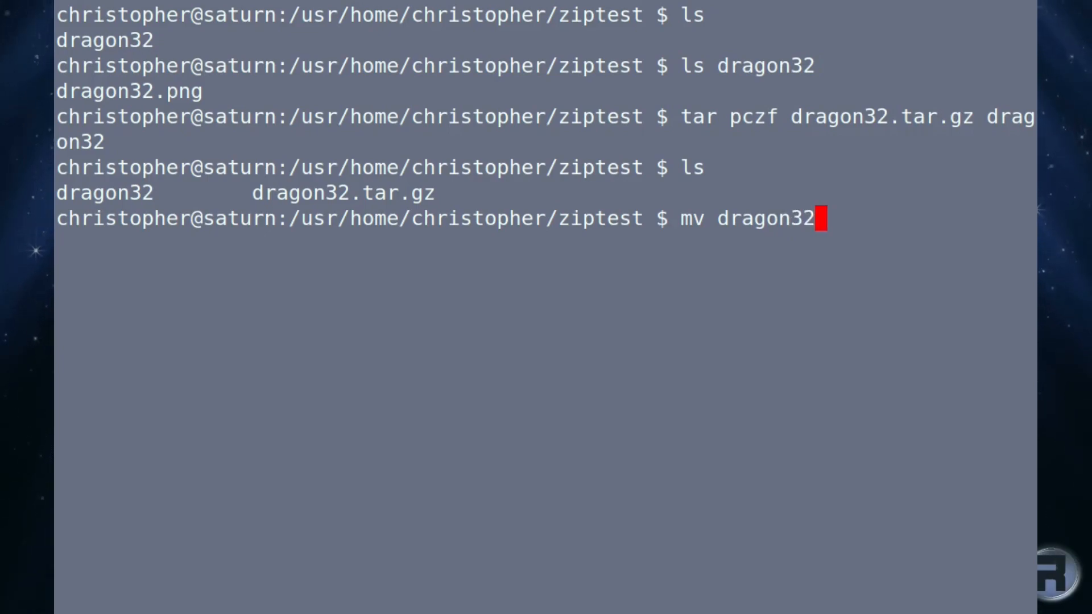
text(dragon32-orig)
text(ta)
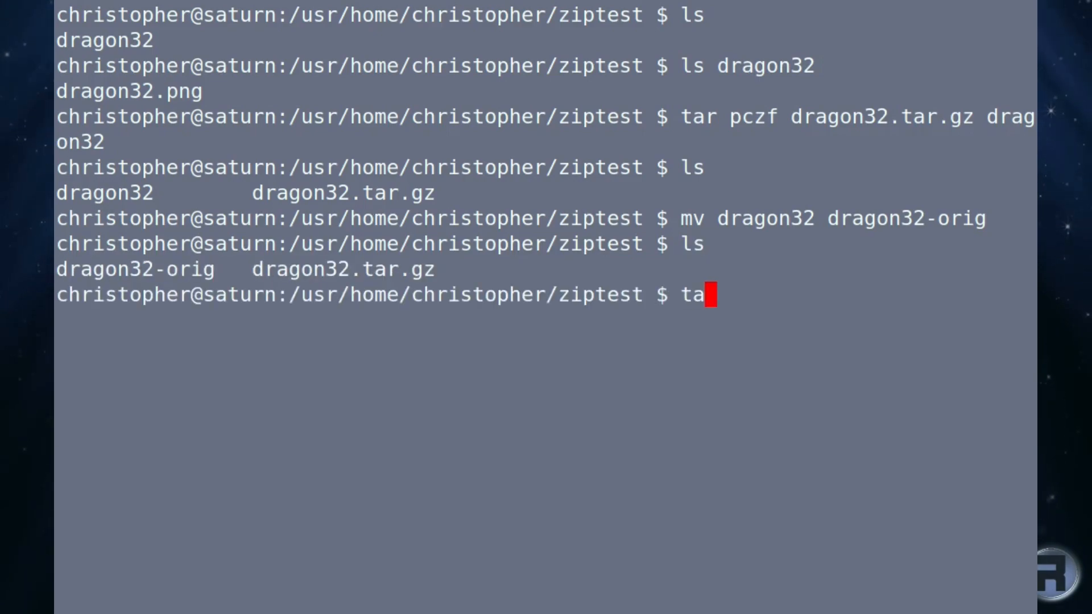
Step: Extract dragon32.tar.gz with tar xzf and list the restored dragon32 folder
text(r xz)
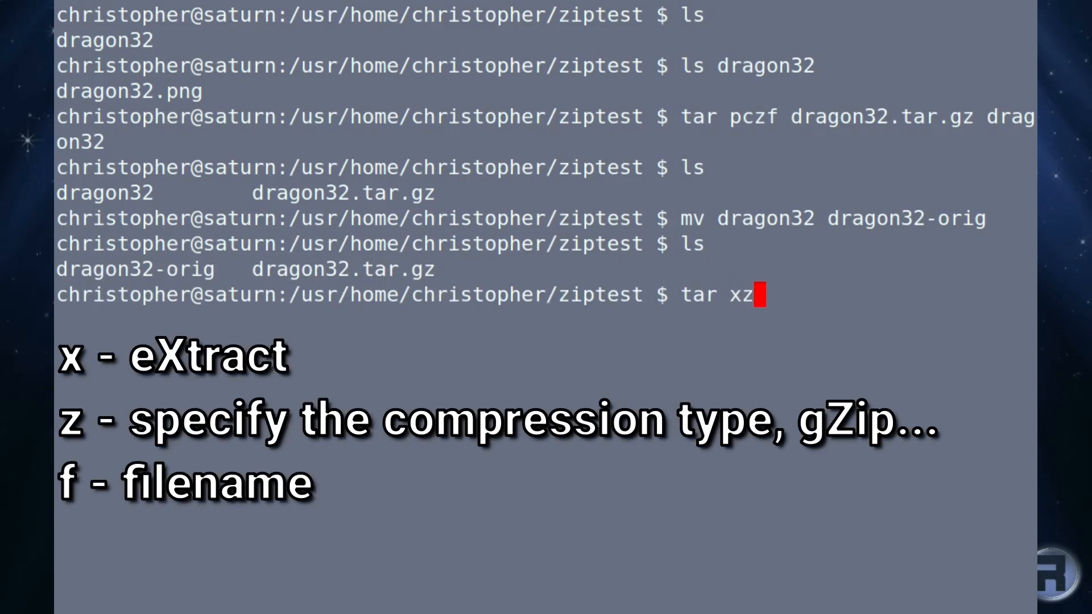
text(f)
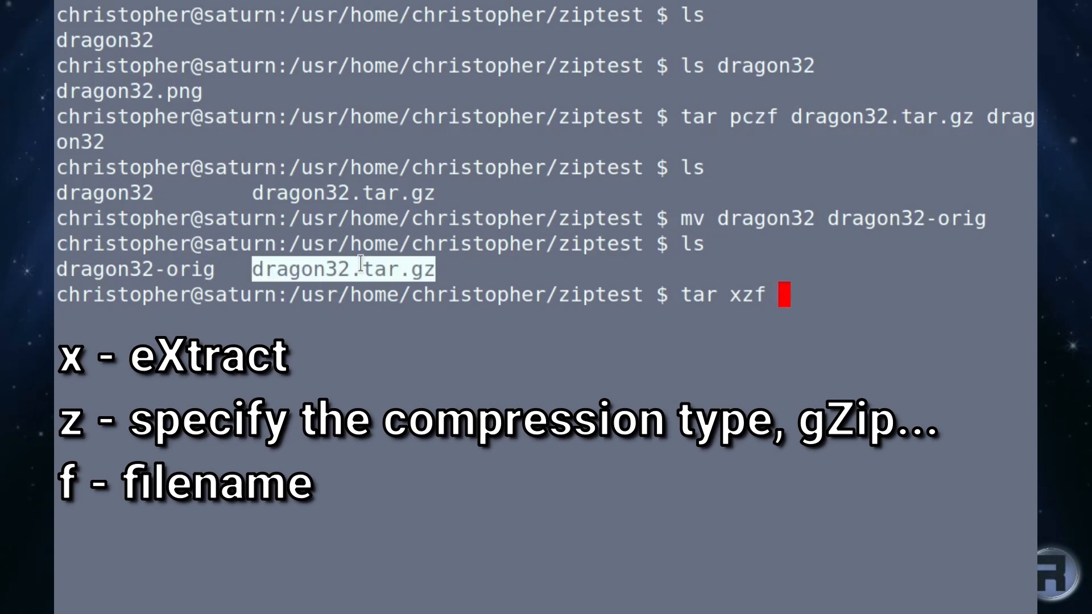
text(dragon32.tar.gz)
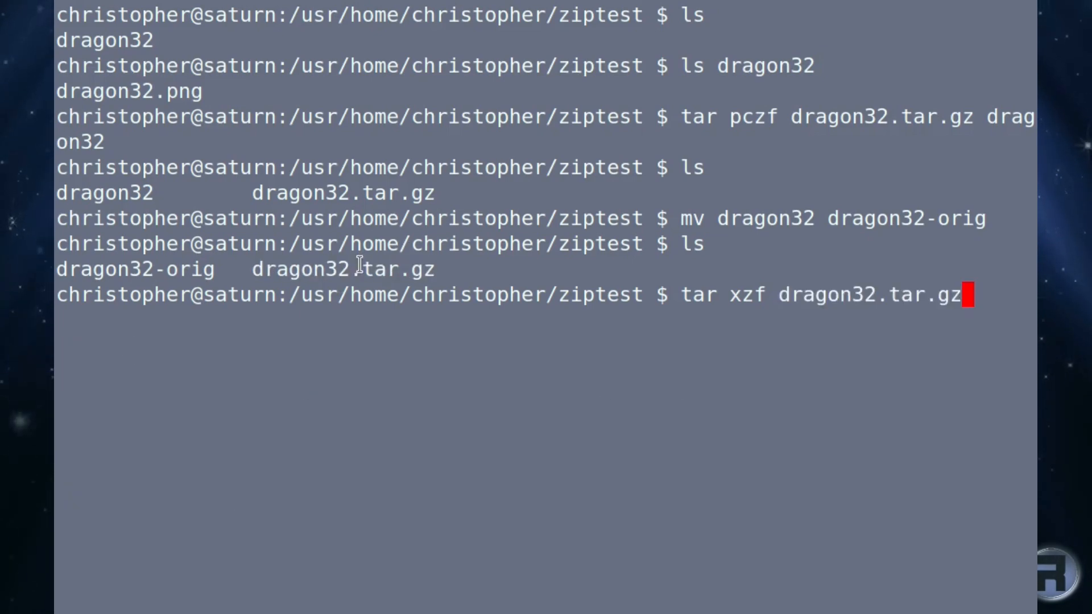
key(Return)
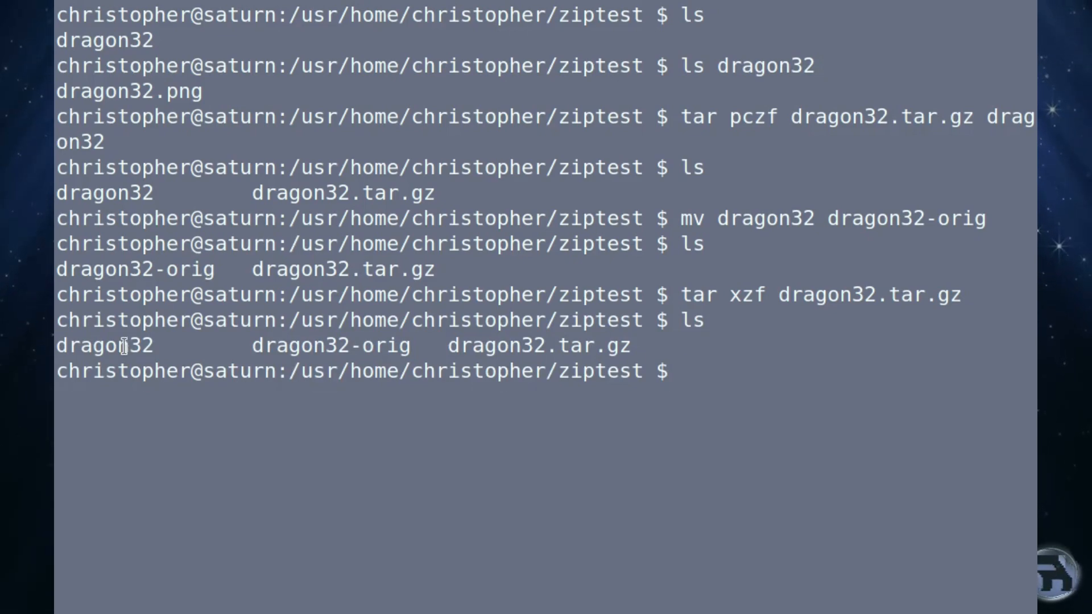
text(ls)
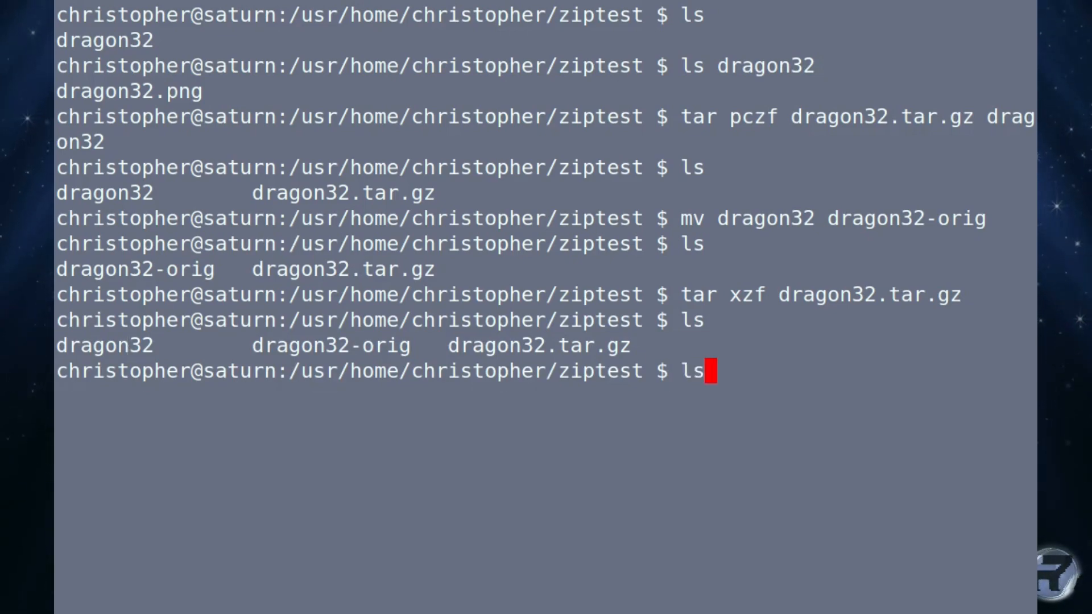
text(dragon32)
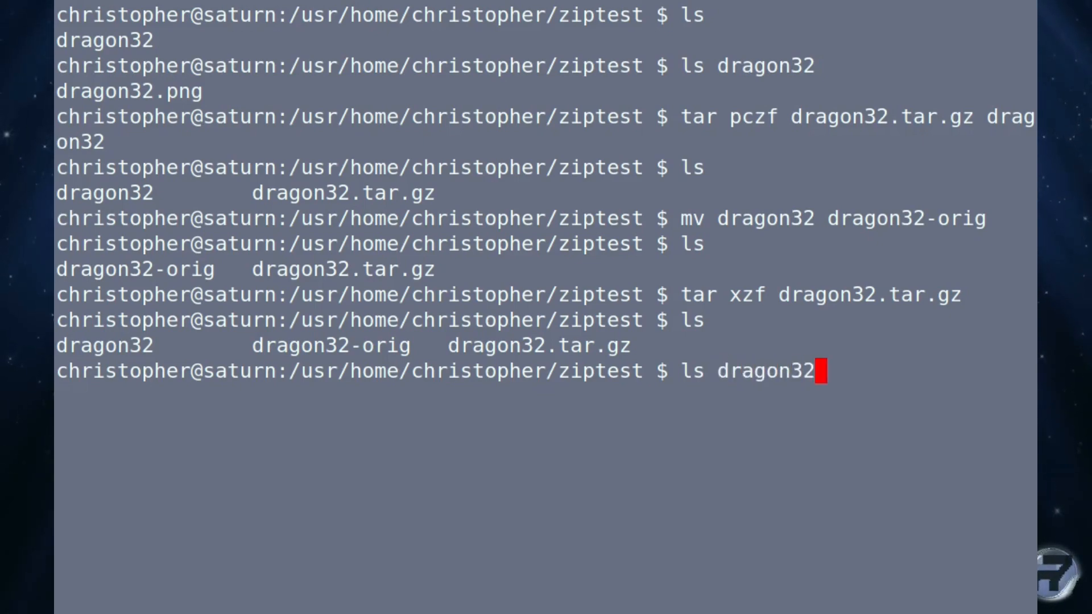
key(Return)
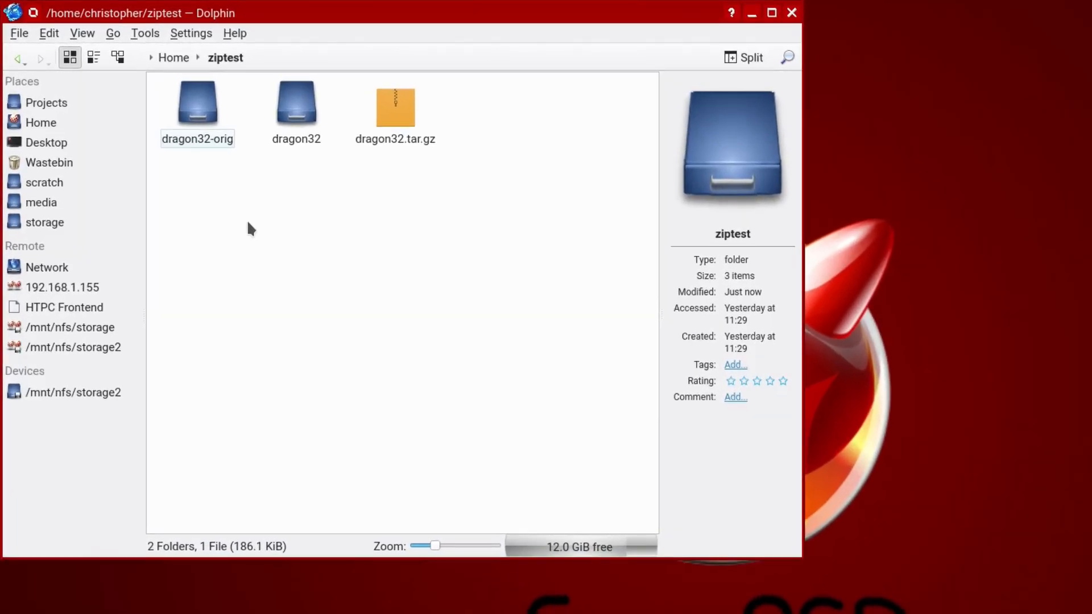
Step: Inspect dragon32, then compress it here into dragon32.tar.gz from Dolphin's context menu
double_click(296, 104)
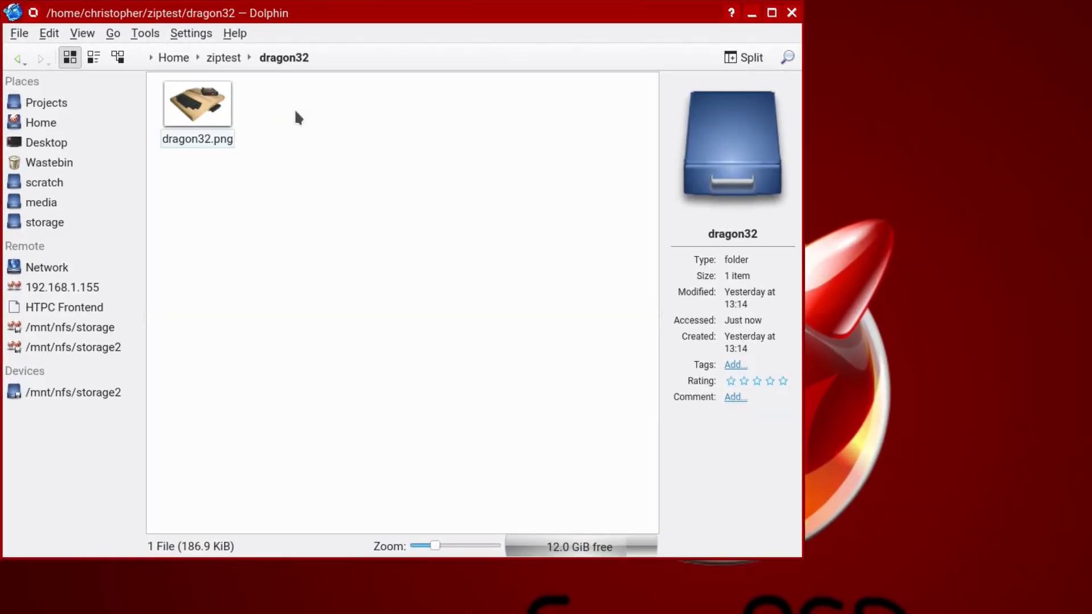
right_click(199, 108)
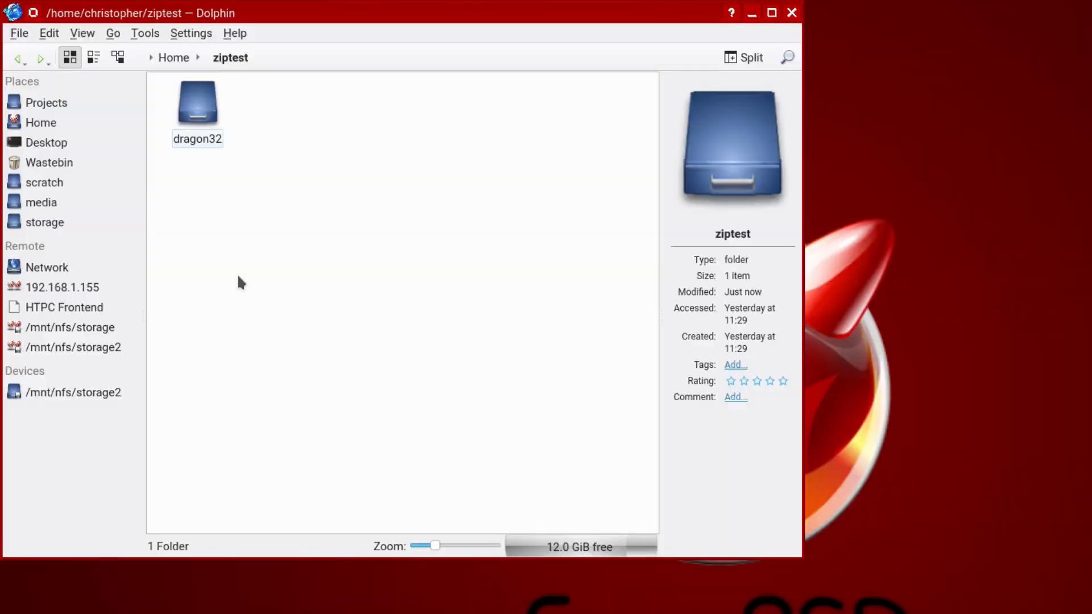
right_click(197, 105)
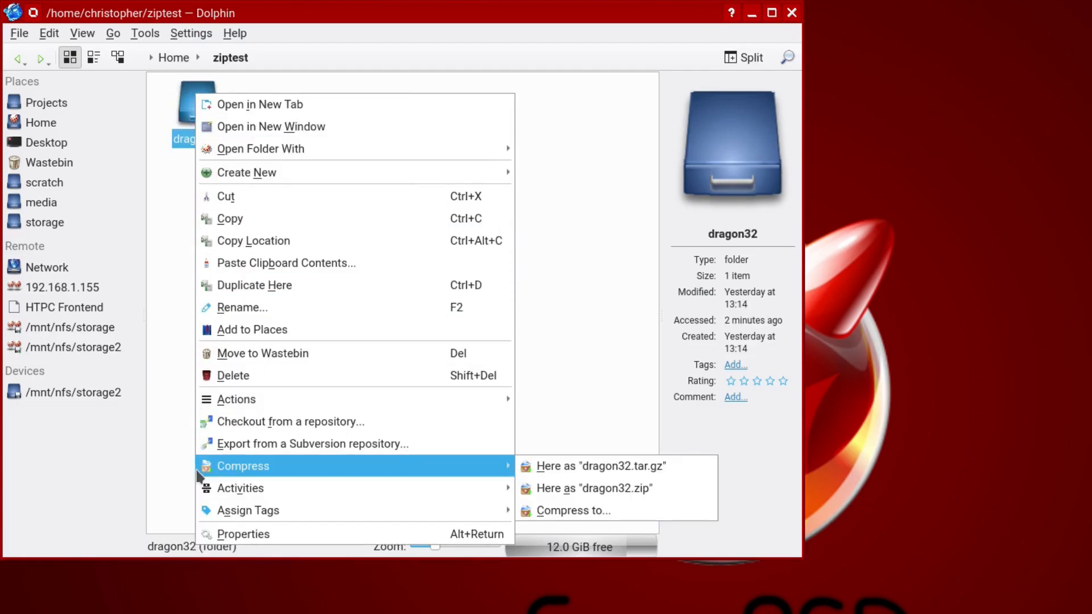
mouse_move(606, 465)
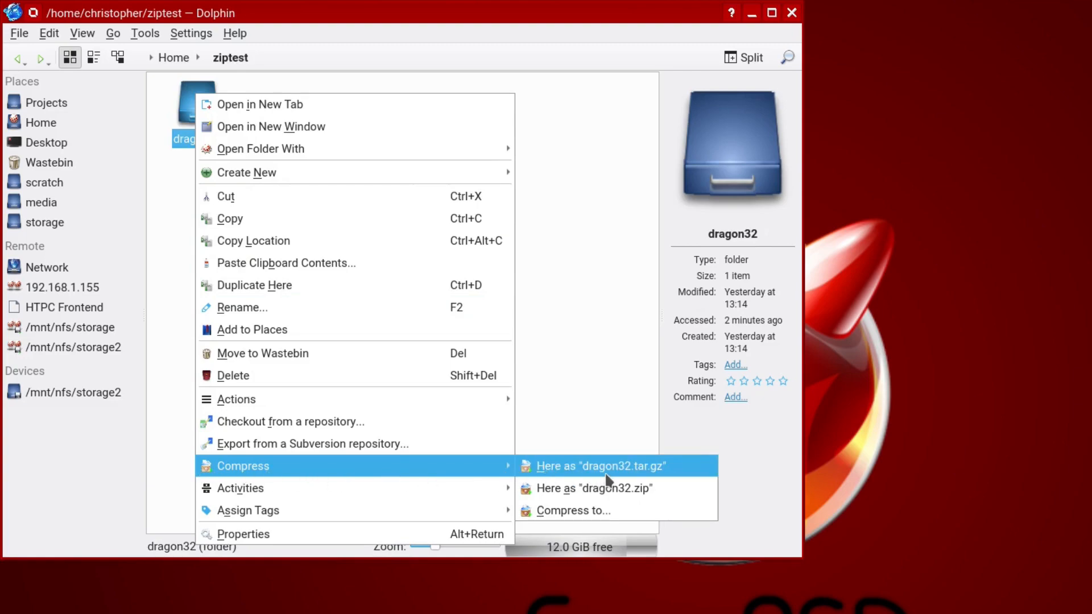
mouse_move(592, 487)
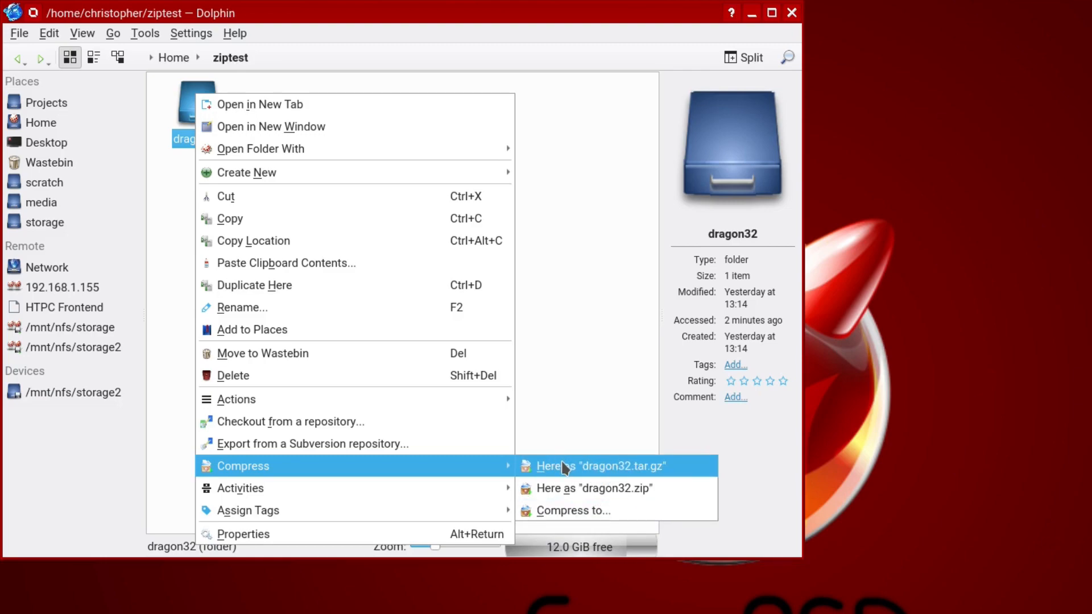
click(598, 465)
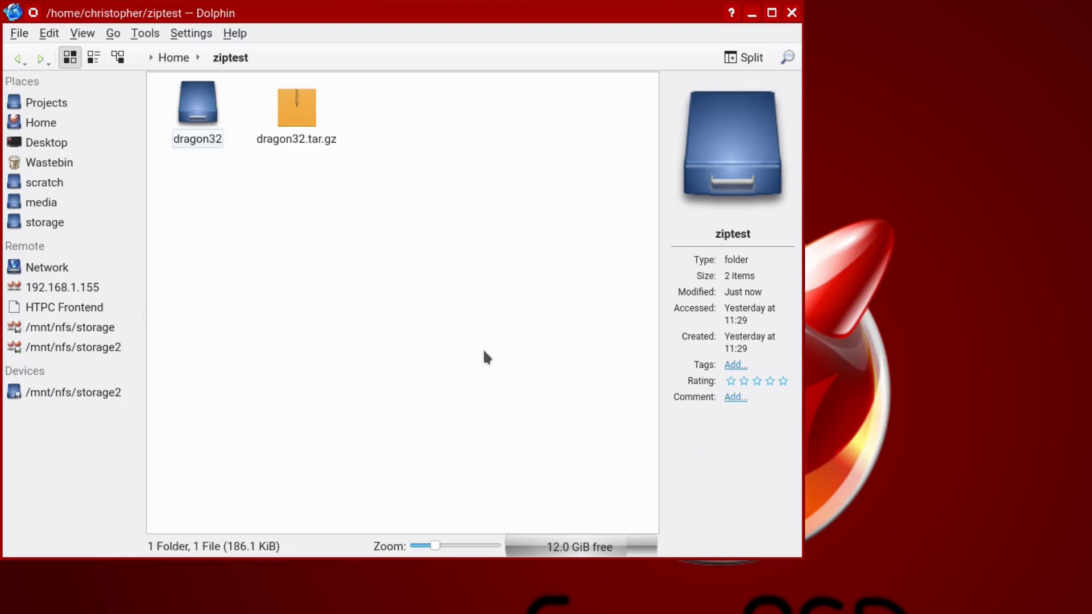
click(295, 108)
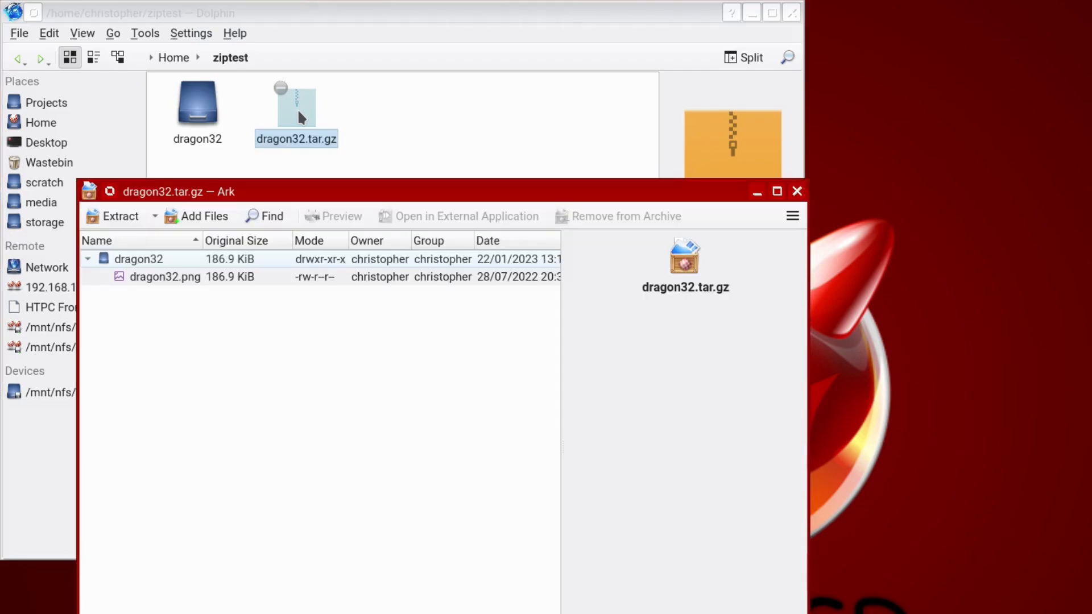
mouse_move(132, 289)
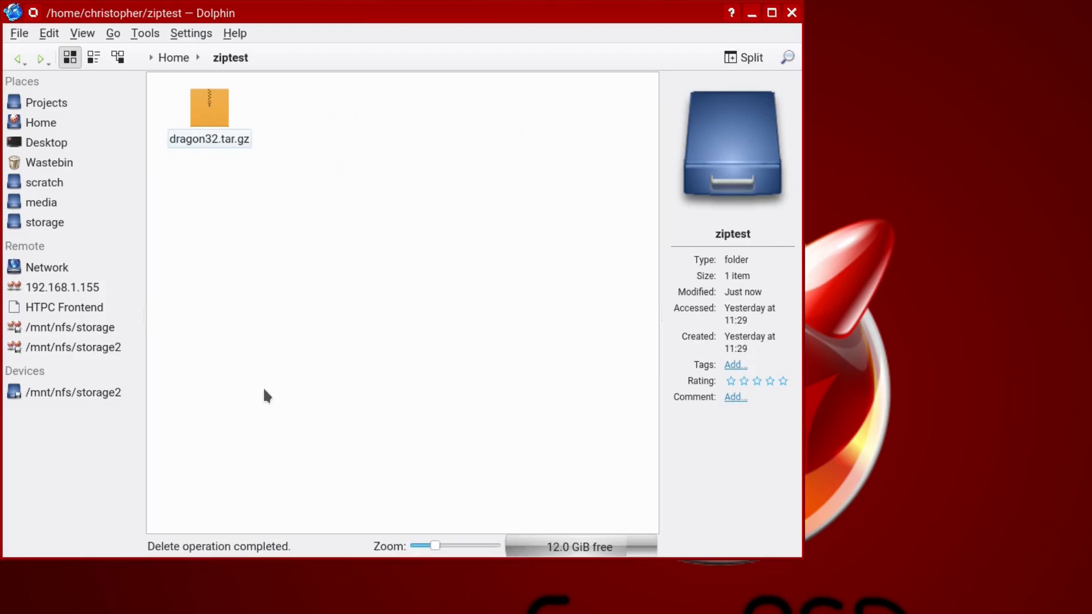
Step: Extract dragon32.tar.gz here and open the restored dragon32 folder showing dragon32.png
right_click(209, 108)
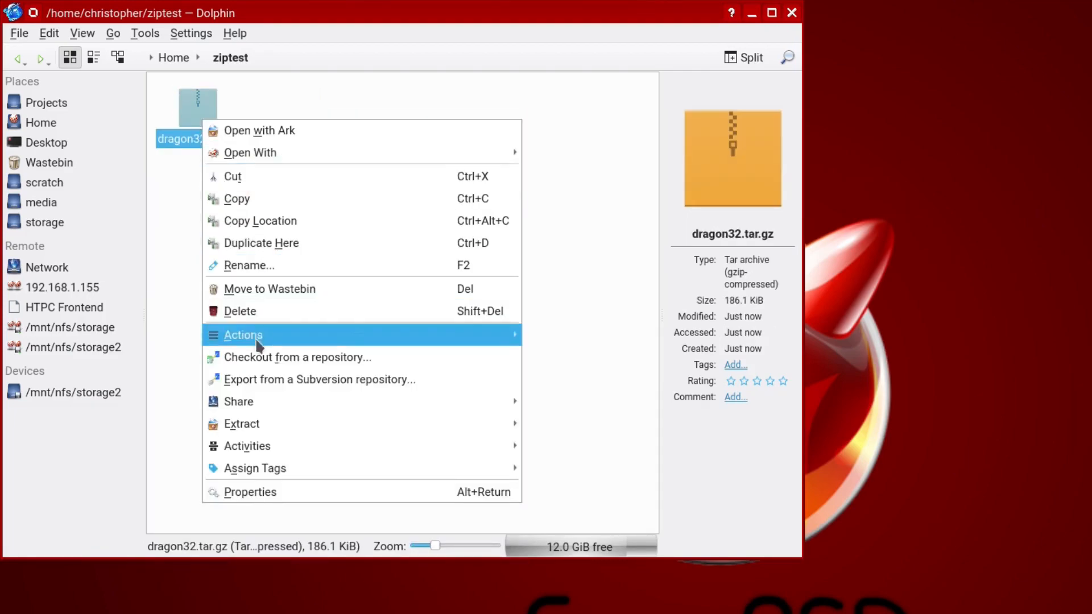
mouse_move(241, 423)
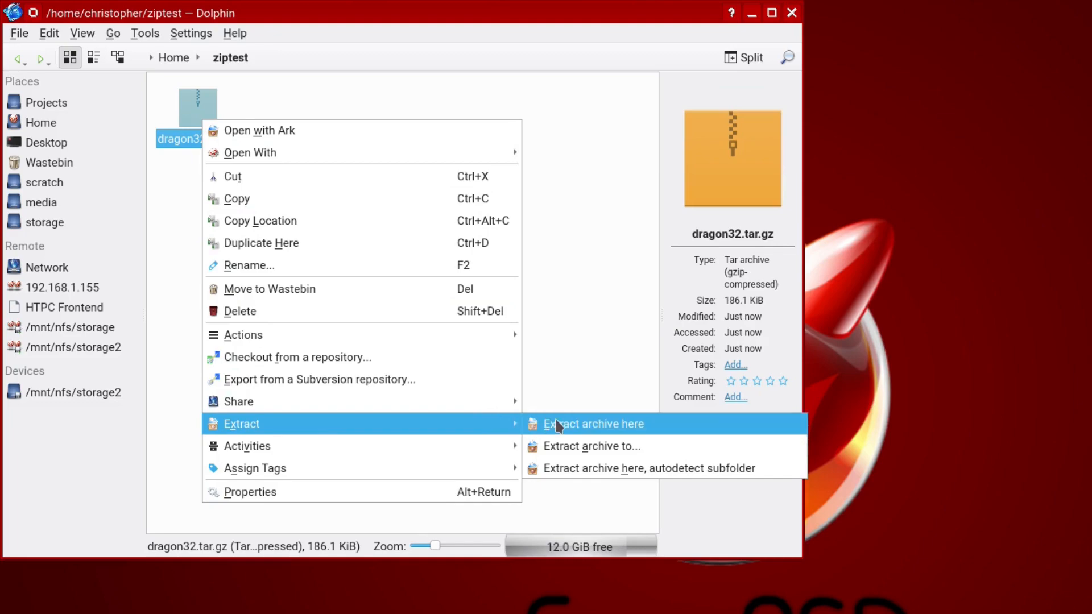
click(593, 423)
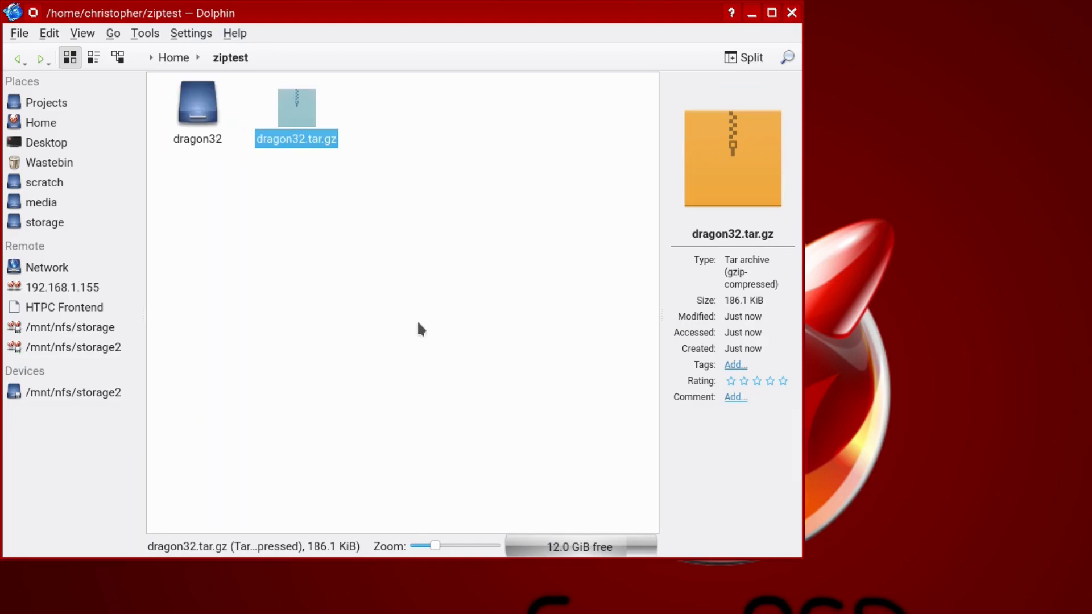
mouse_move(294, 261)
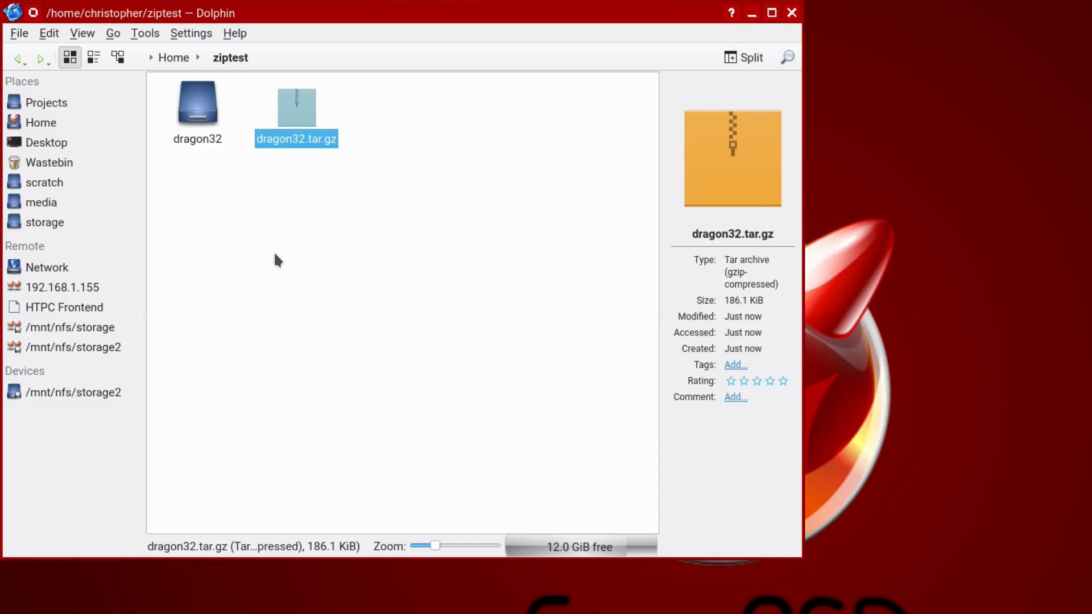
double_click(198, 105)
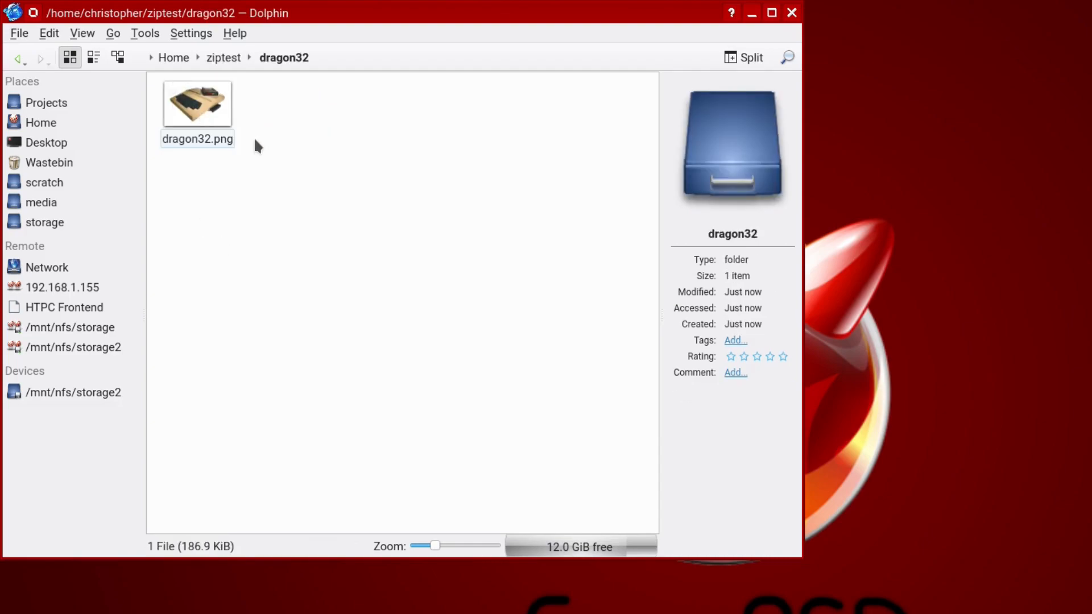